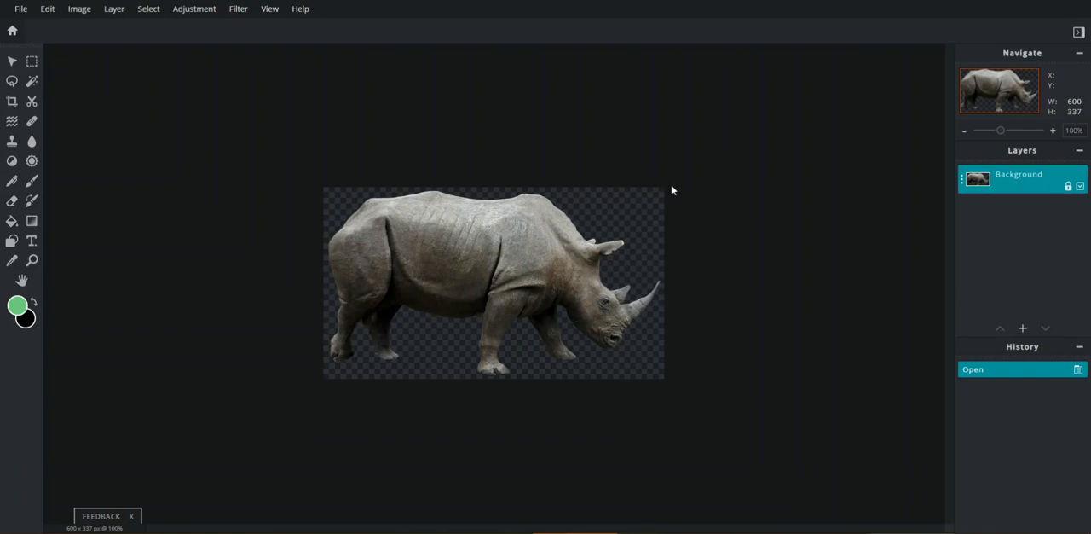
pyautogui.moveTo(620, 133)
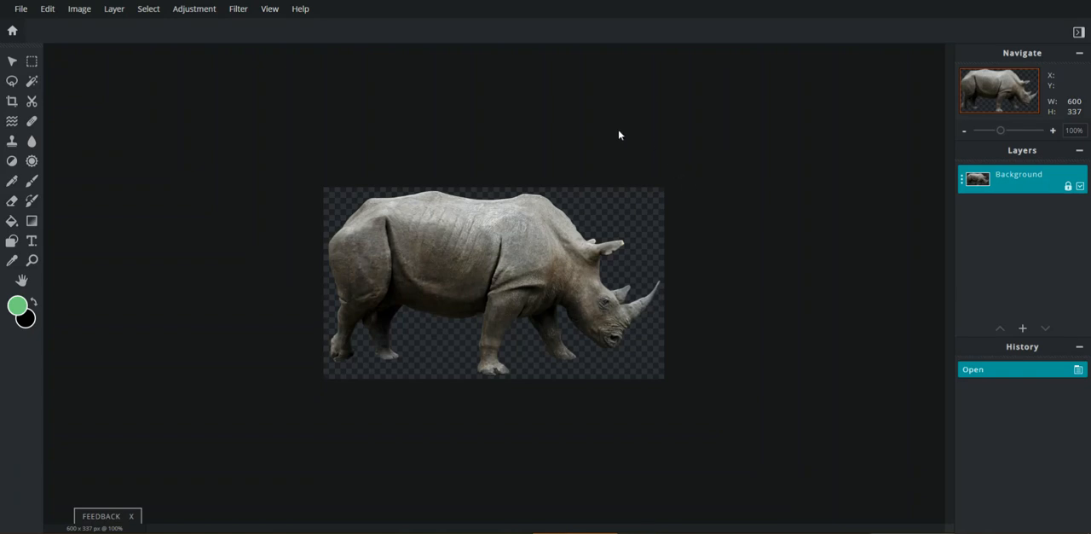
pyautogui.moveTo(368, 92)
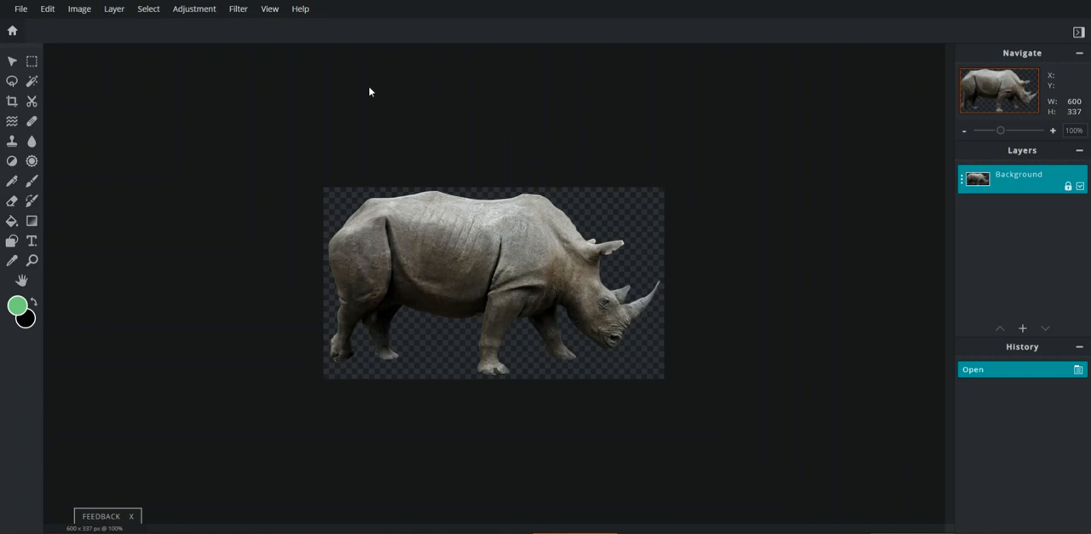
pyautogui.moveTo(242, 150)
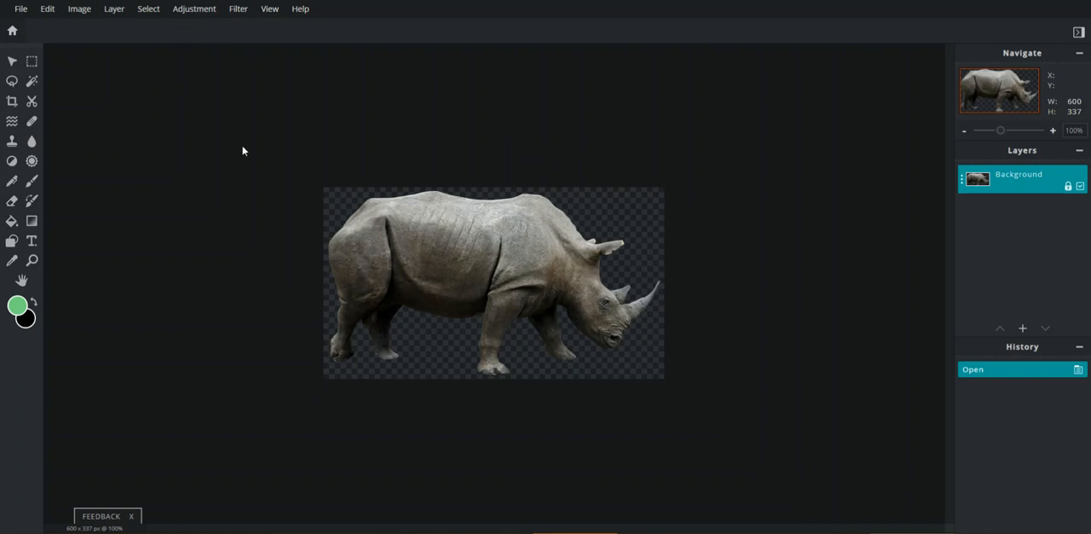
pyautogui.moveTo(416, 225)
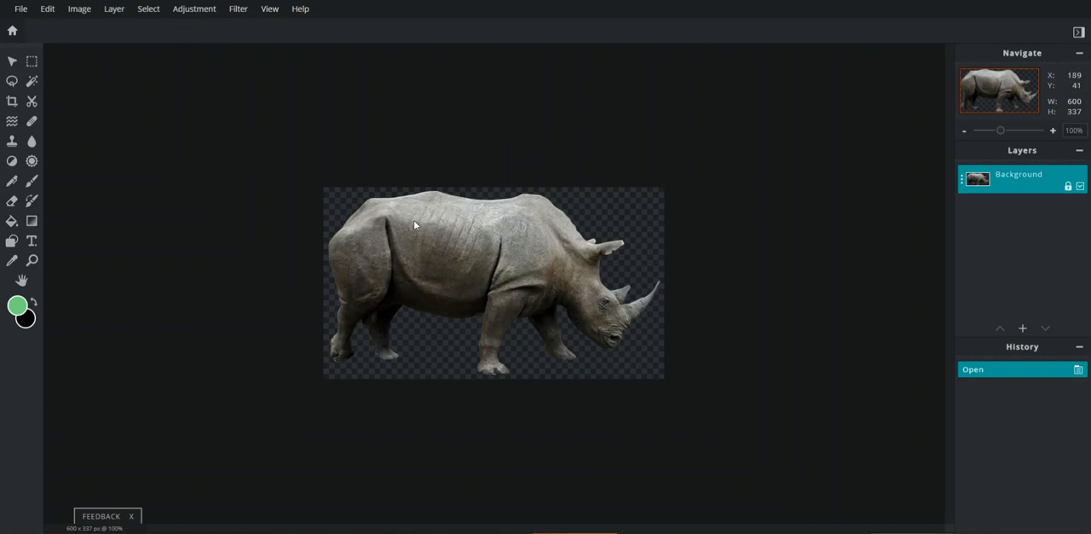
pyautogui.moveTo(592, 294)
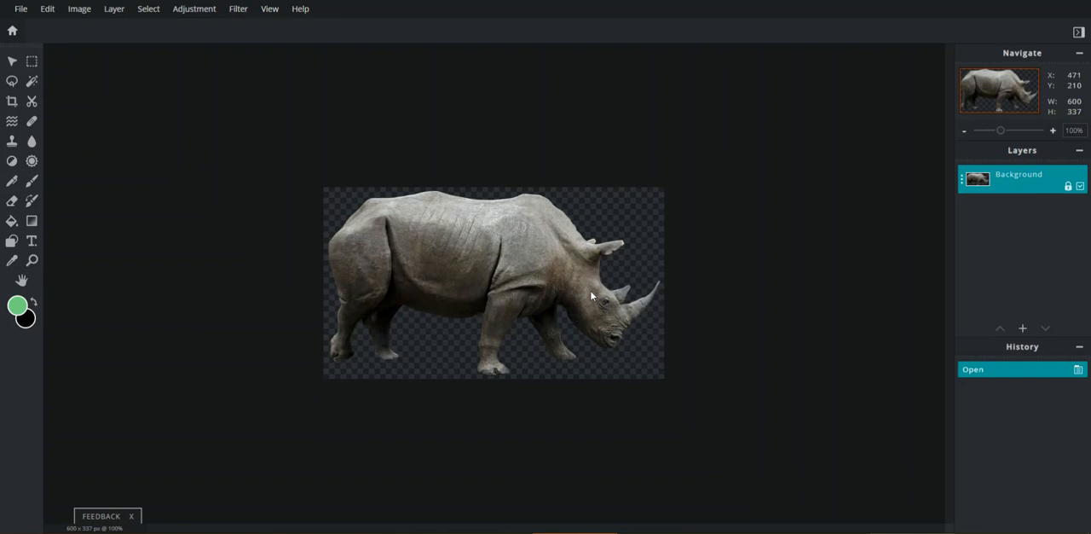
pyautogui.moveTo(109, 126)
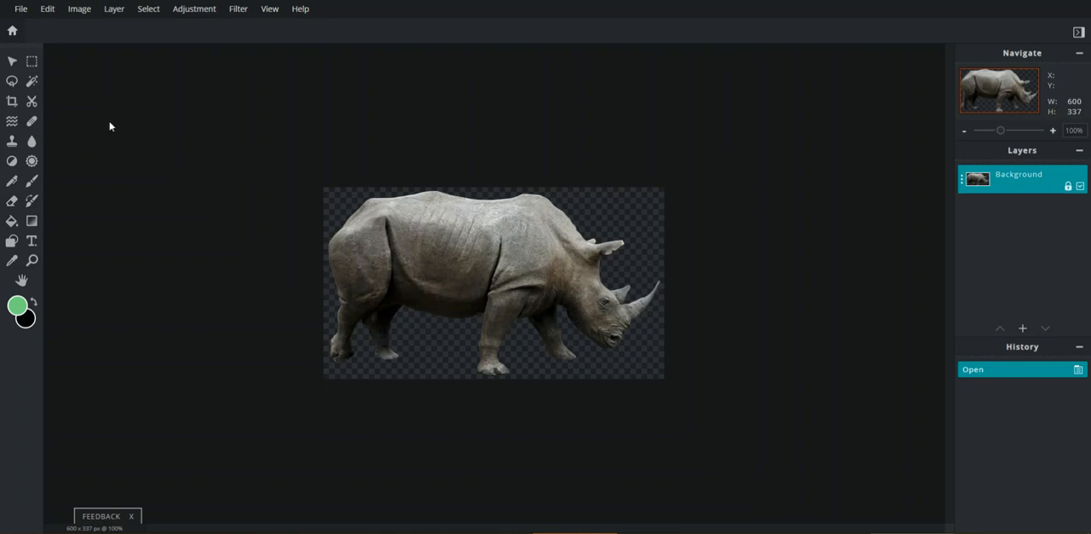
pyautogui.moveTo(513, 171)
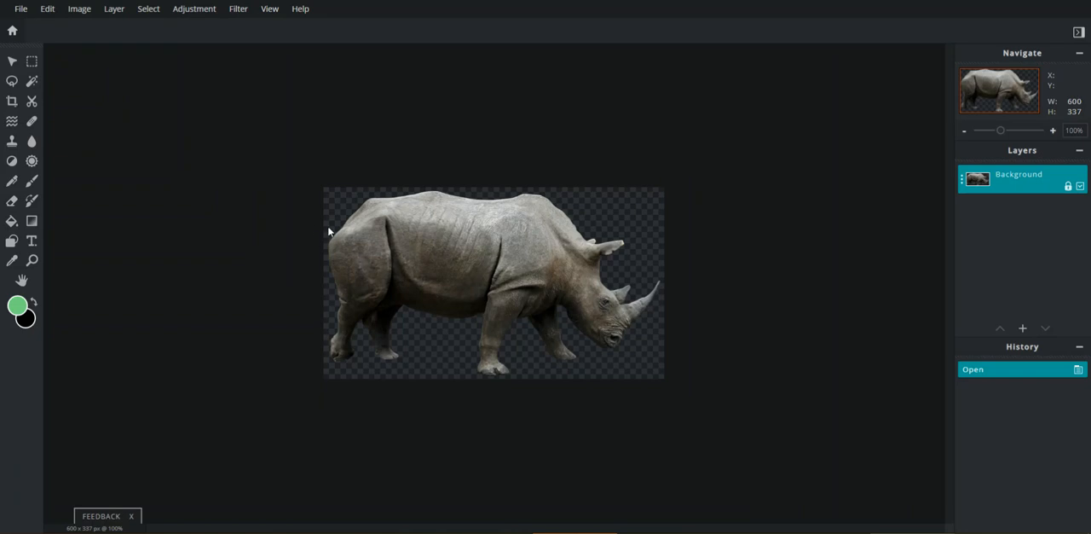
pyautogui.moveTo(495, 248)
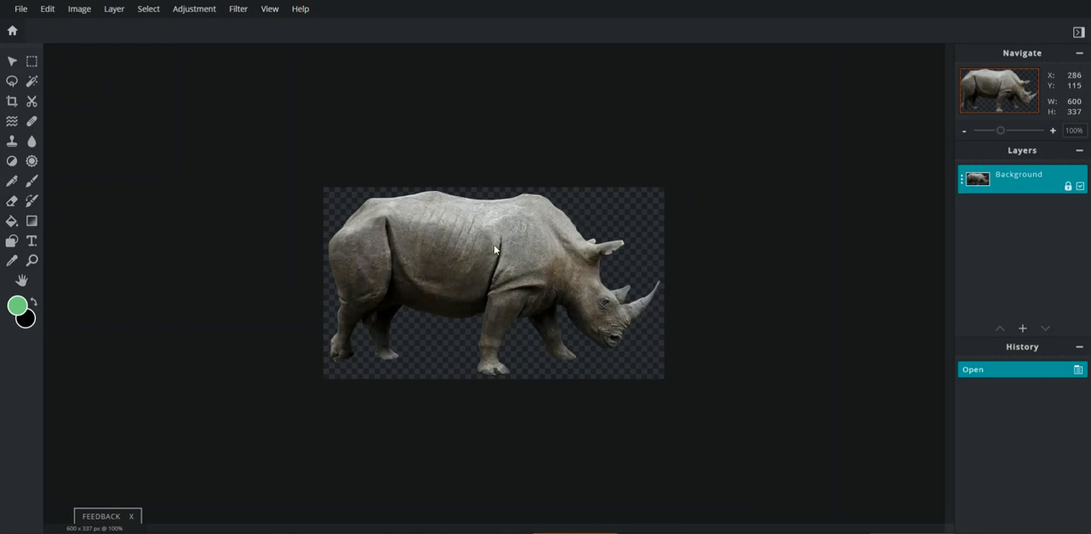
pyautogui.moveTo(450, 266)
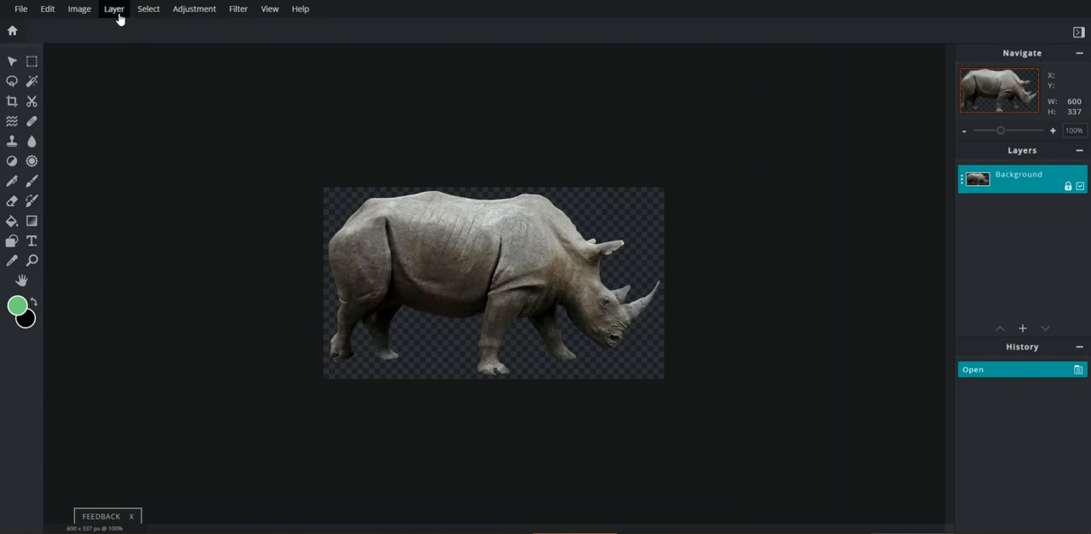
pyautogui.moveTo(112, 17)
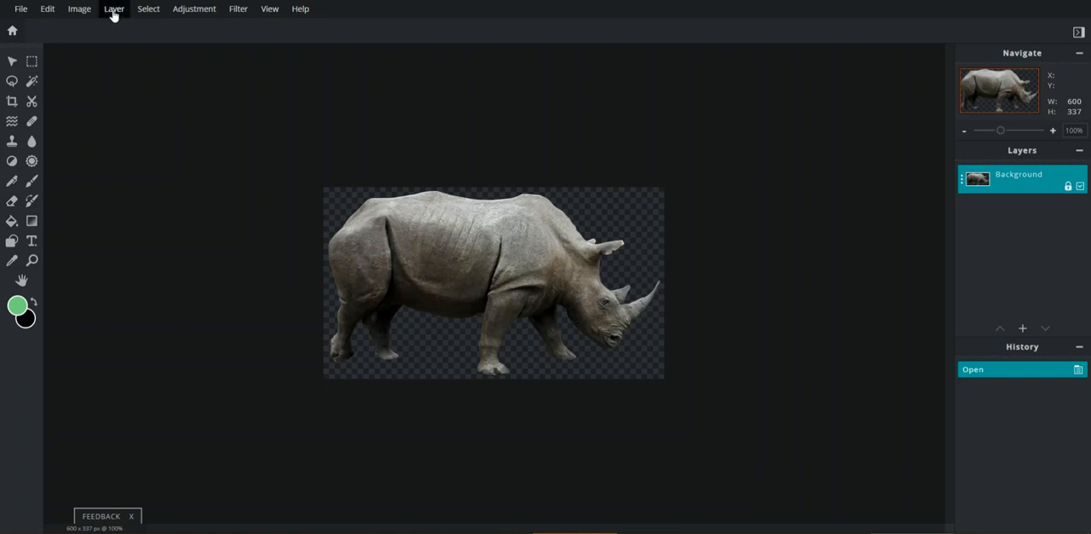
pyautogui.moveTo(113, 10)
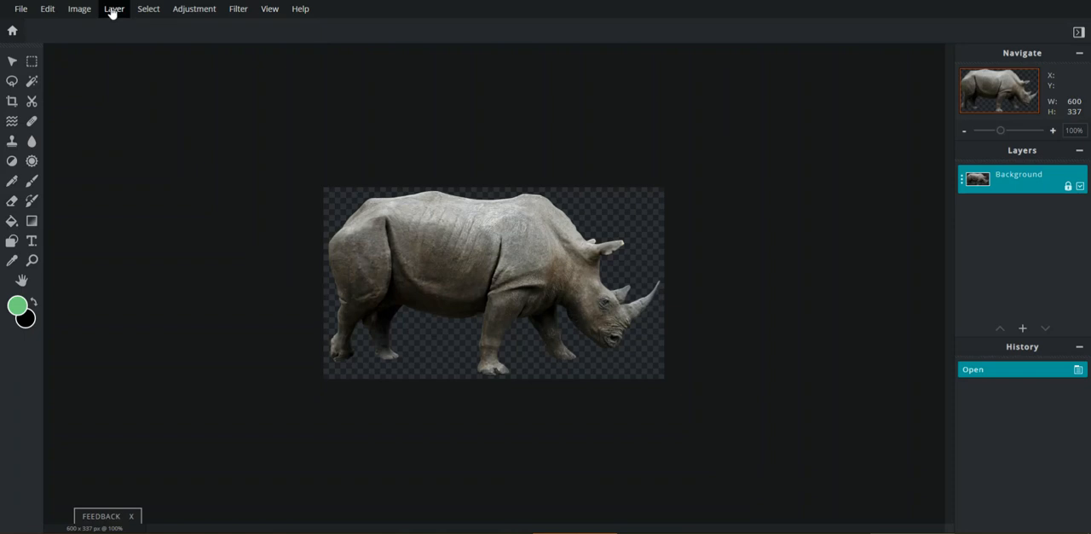
pyautogui.moveTo(80, 12)
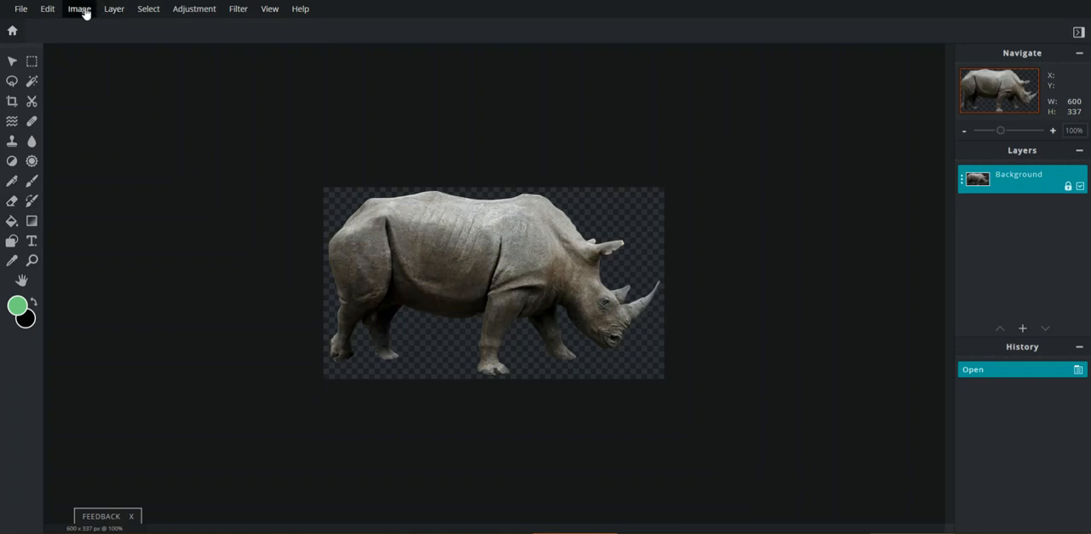
# Step: Resize the canvas to 1200 × 800 with the rhino anchored at the centre
pyautogui.click(78, 10)
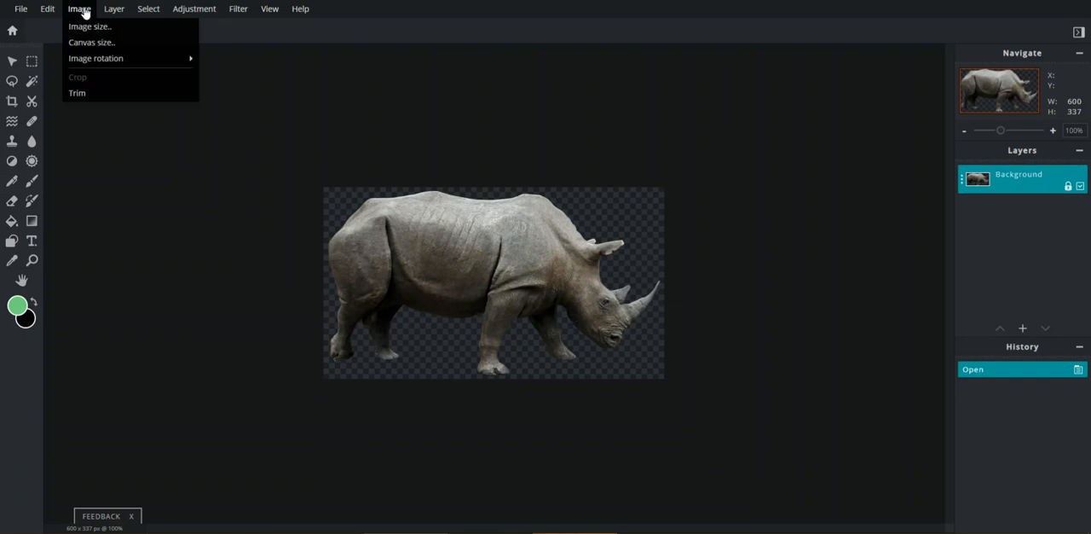
pyautogui.moveTo(85, 27)
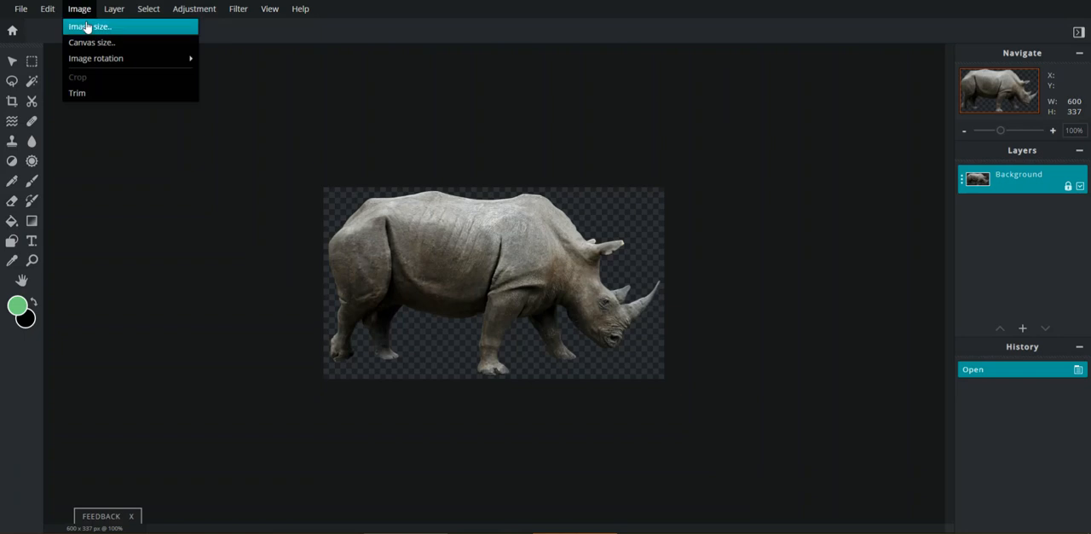
pyautogui.moveTo(88, 43)
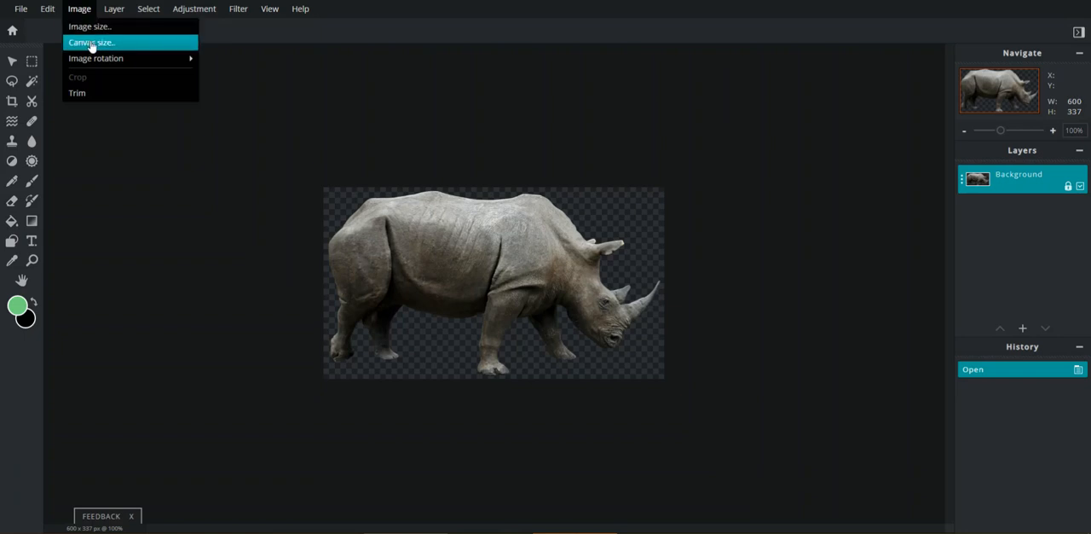
pyautogui.click(94, 41)
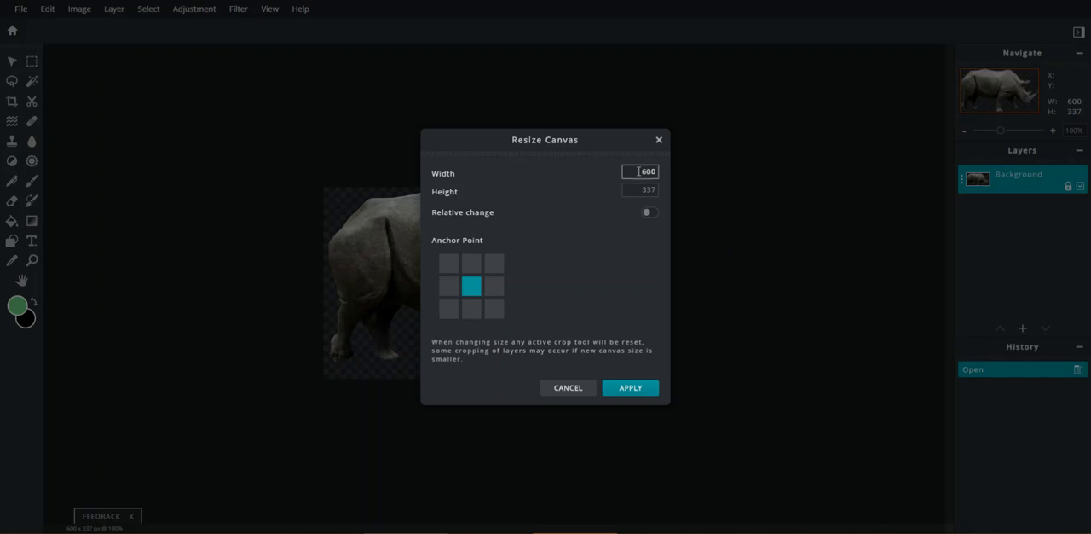
pyautogui.click(639, 171)
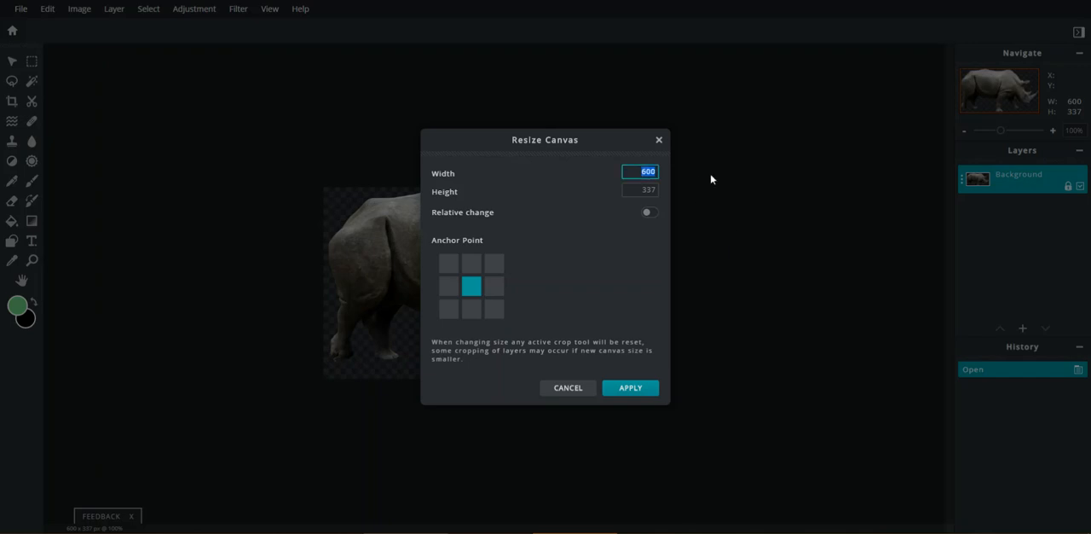
pyautogui.moveTo(696, 181)
pyautogui.write('6')
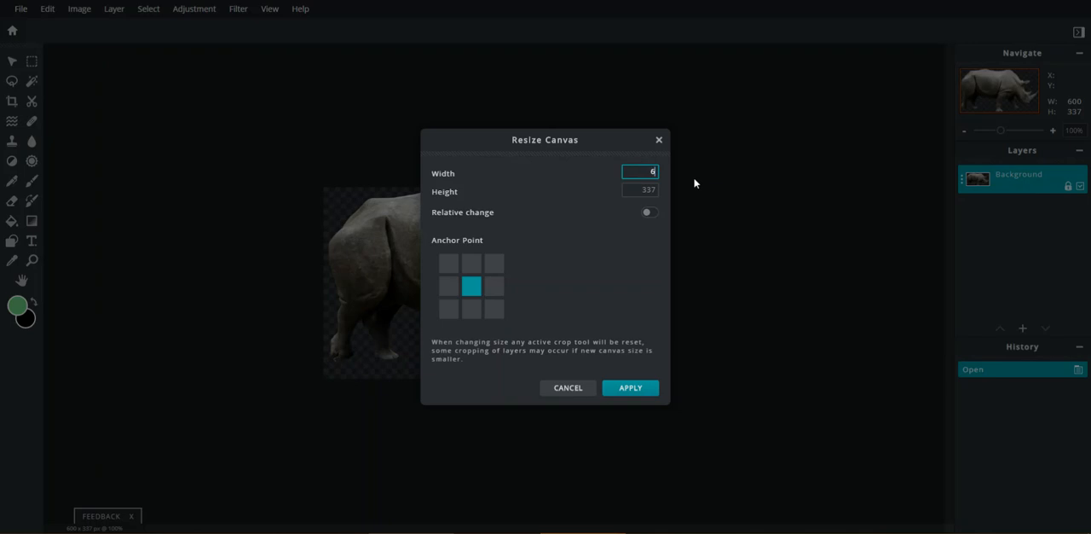
pyautogui.write('1200')
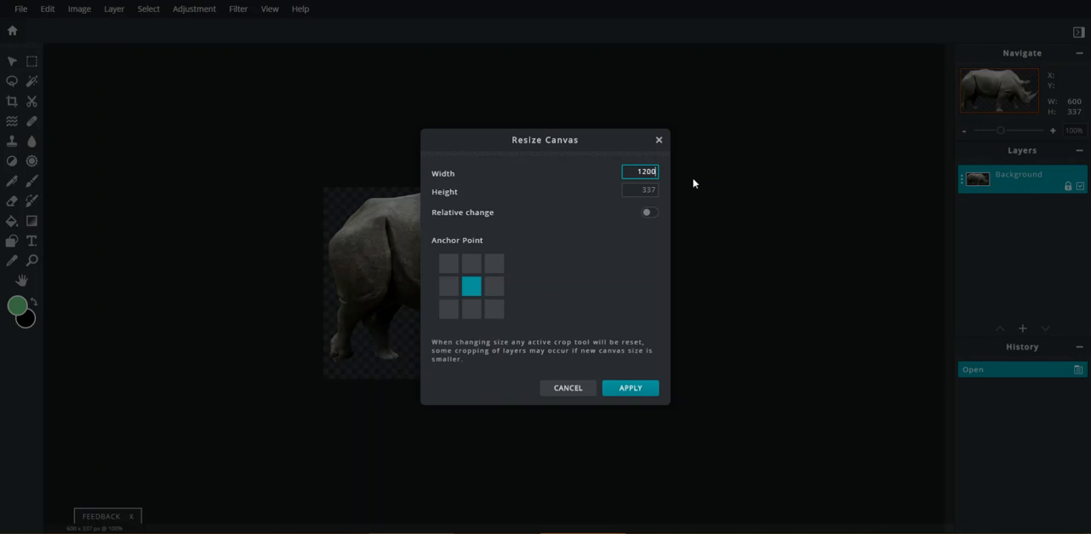
pyautogui.click(639, 191)
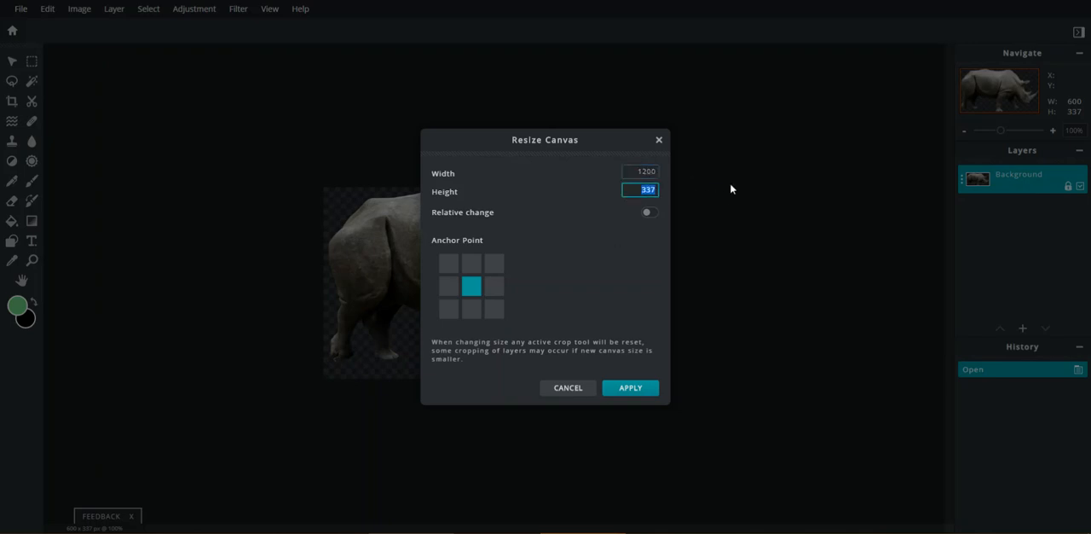
pyautogui.write('800')
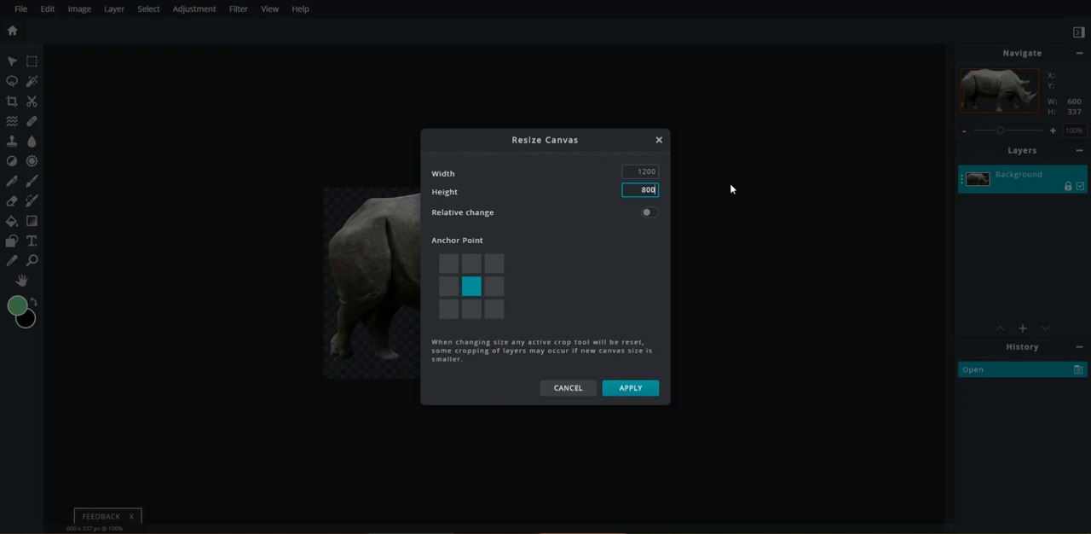
pyautogui.click(631, 387)
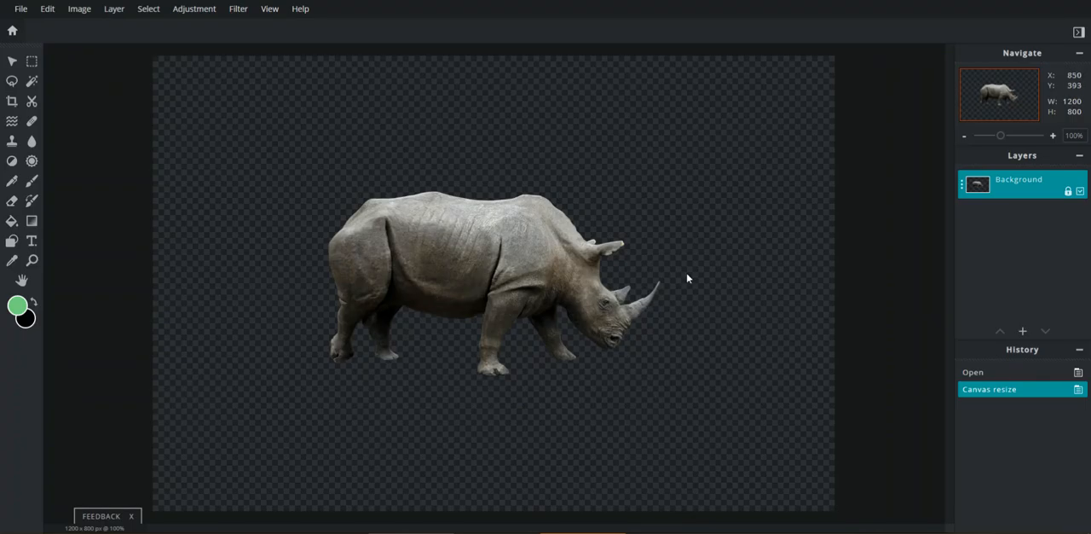
pyautogui.moveTo(457, 241)
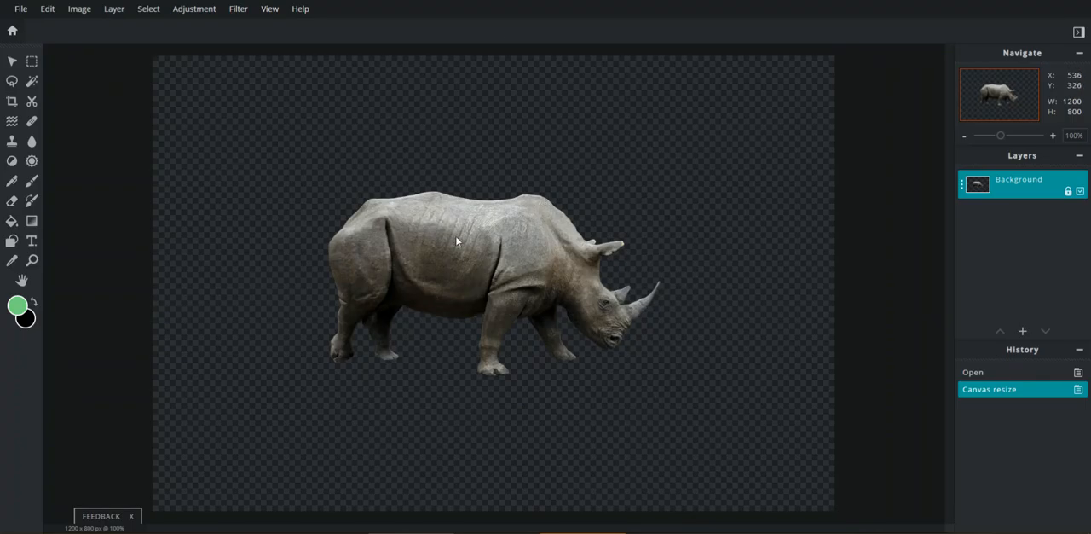
pyautogui.moveTo(570, 259)
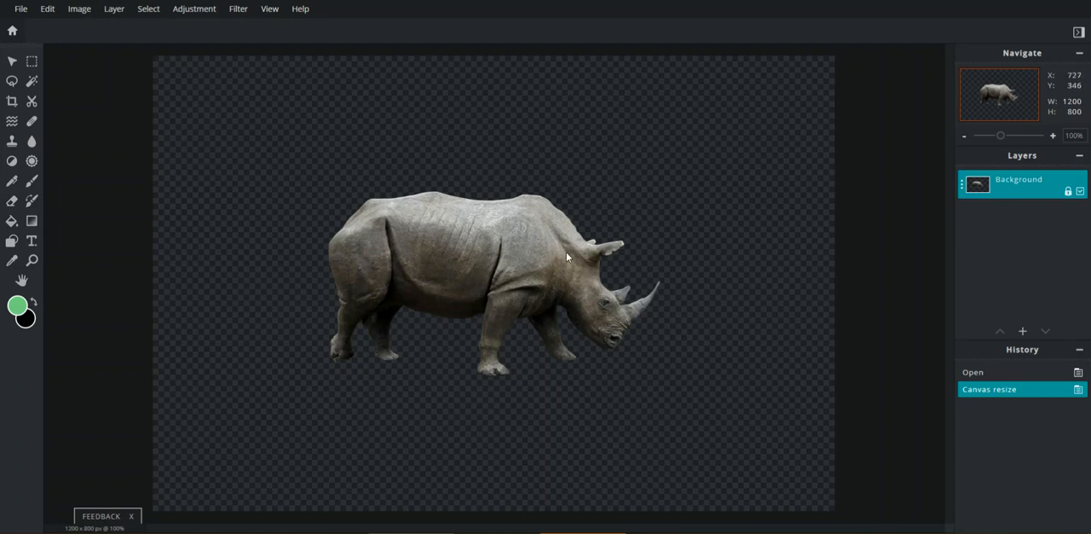
pyautogui.moveTo(463, 276)
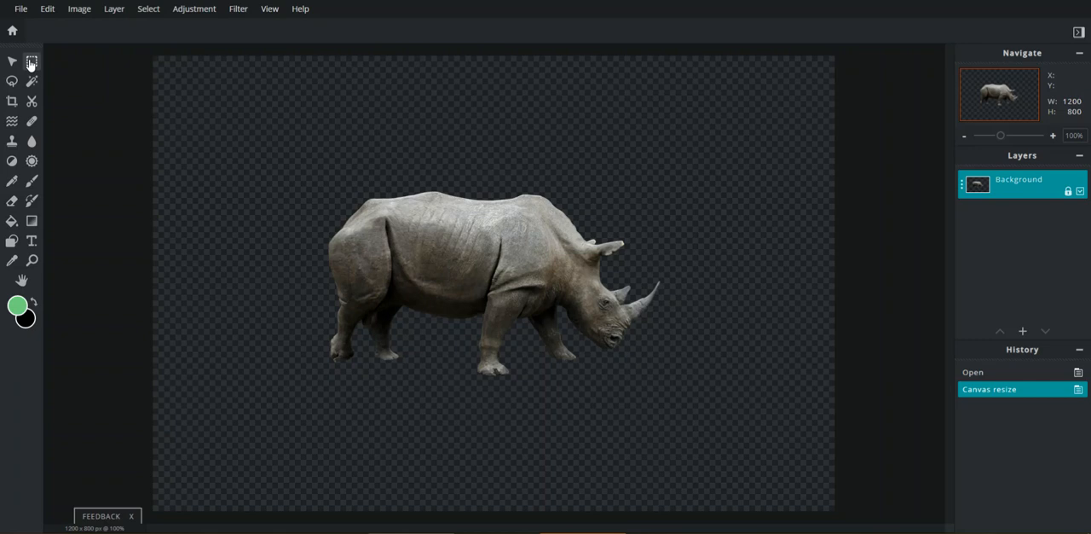
# Step: Select a rectangle around the rhino and nudge the pasted rhino copy upward
pyautogui.moveTo(255, 140); pyautogui.dragTo(752, 451)
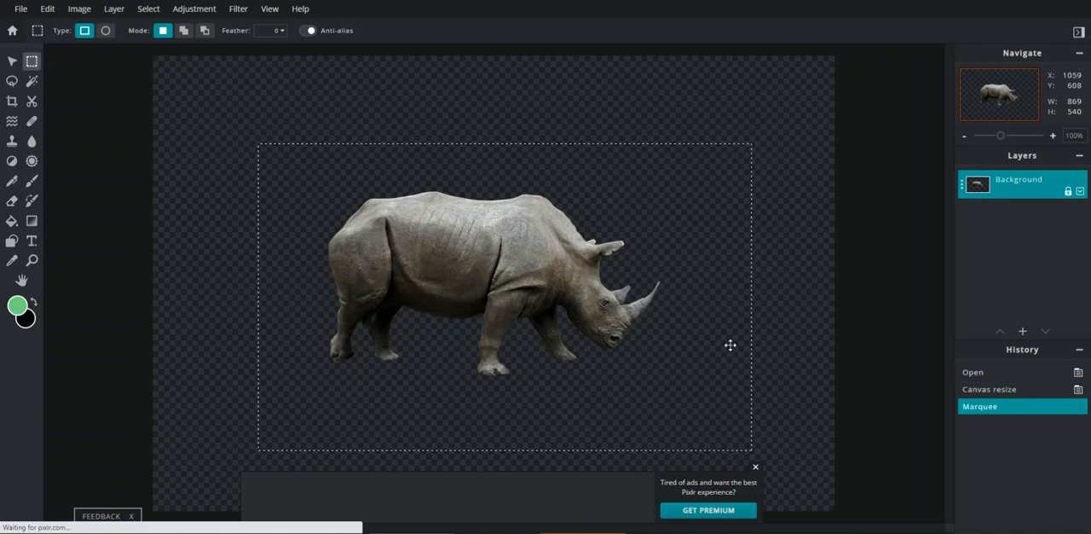
pyautogui.moveTo(10, 61)
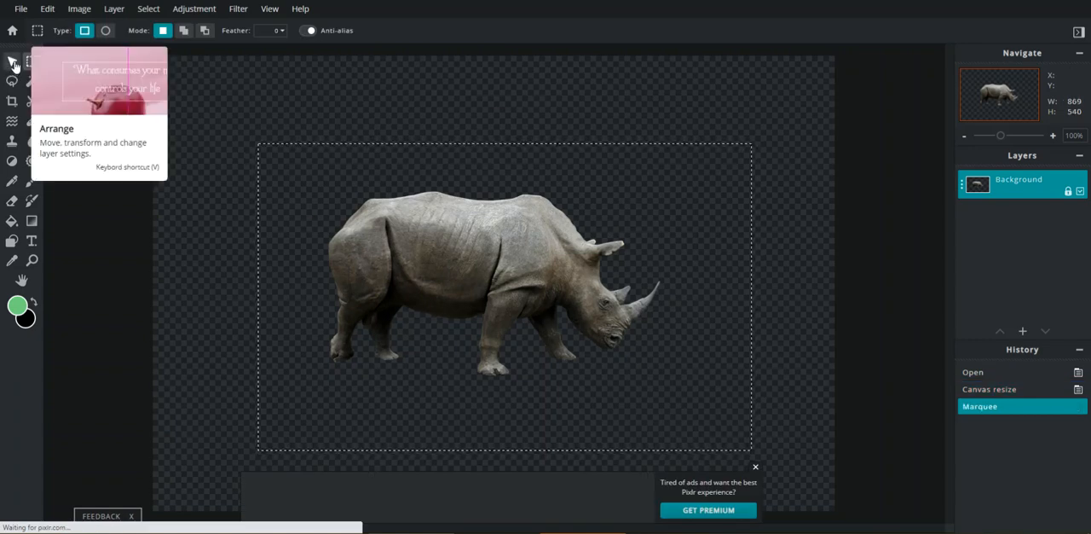
pyautogui.moveTo(313, 178)
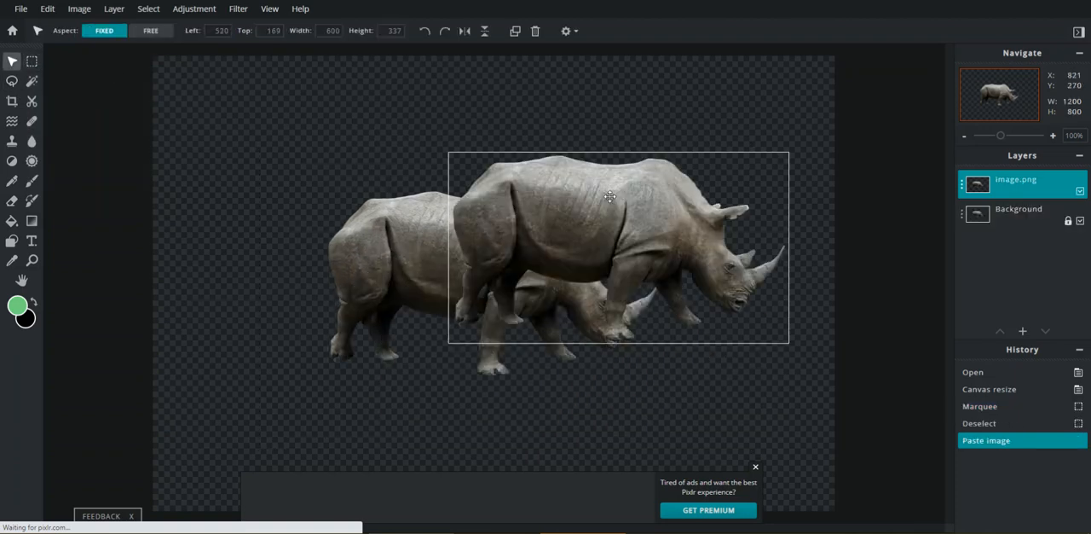
pyautogui.moveTo(611, 248); pyautogui.dragTo(597, 225)
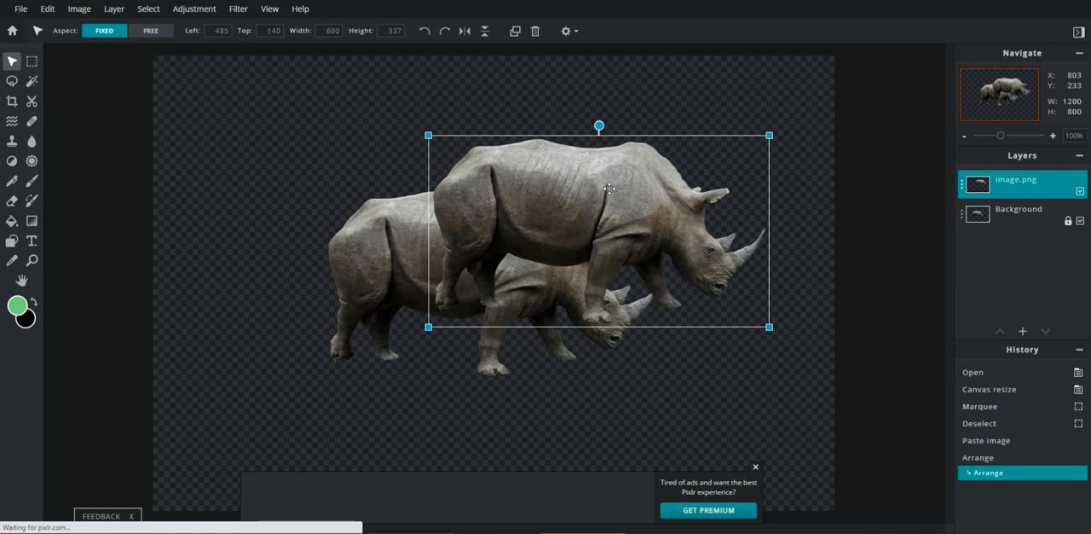
pyautogui.moveTo(613, 188)
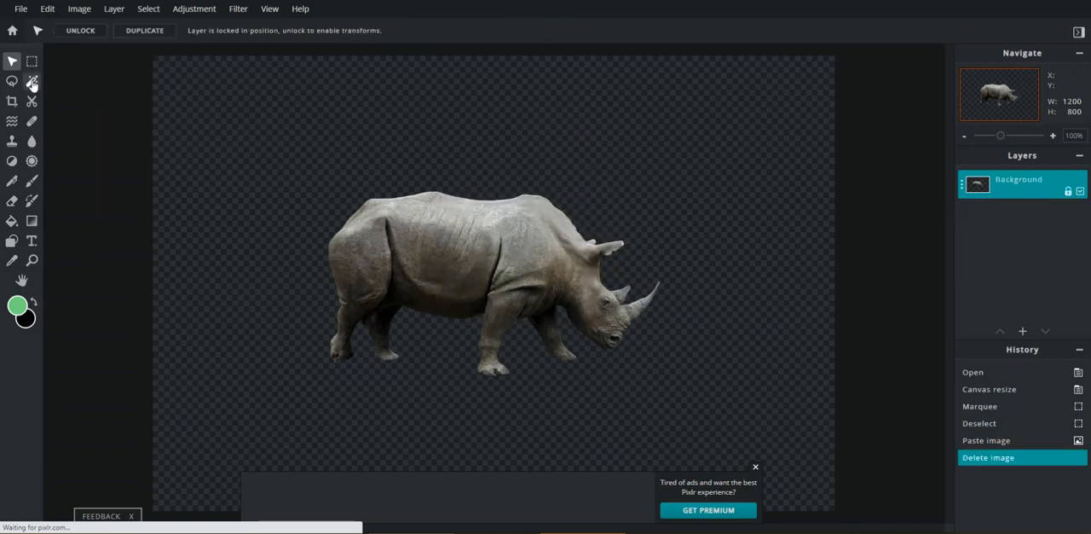
# Step: Magic-wand the empty area, then invert the selection onto the rhino
pyautogui.click(34, 81)
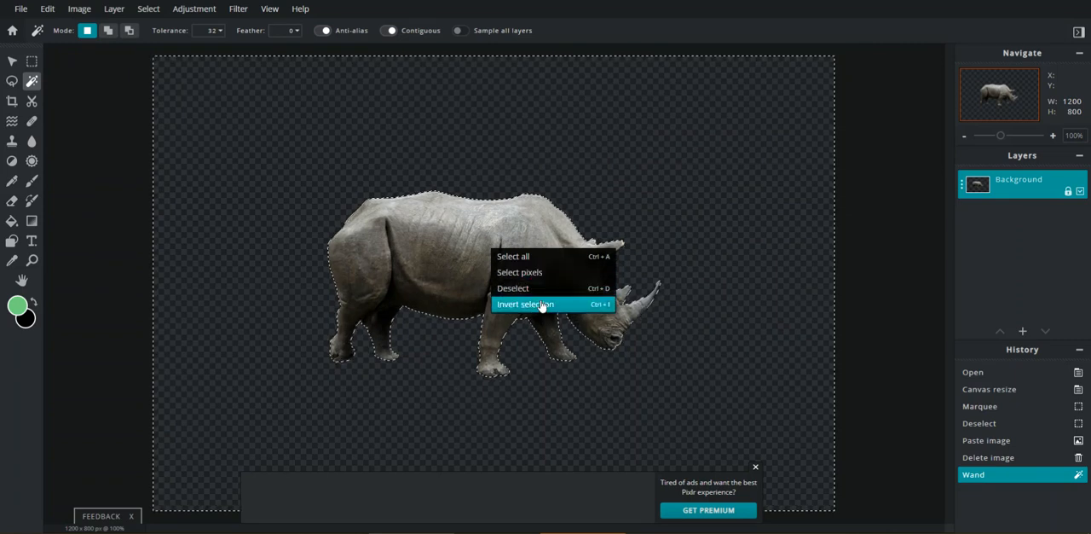
pyautogui.click(525, 303)
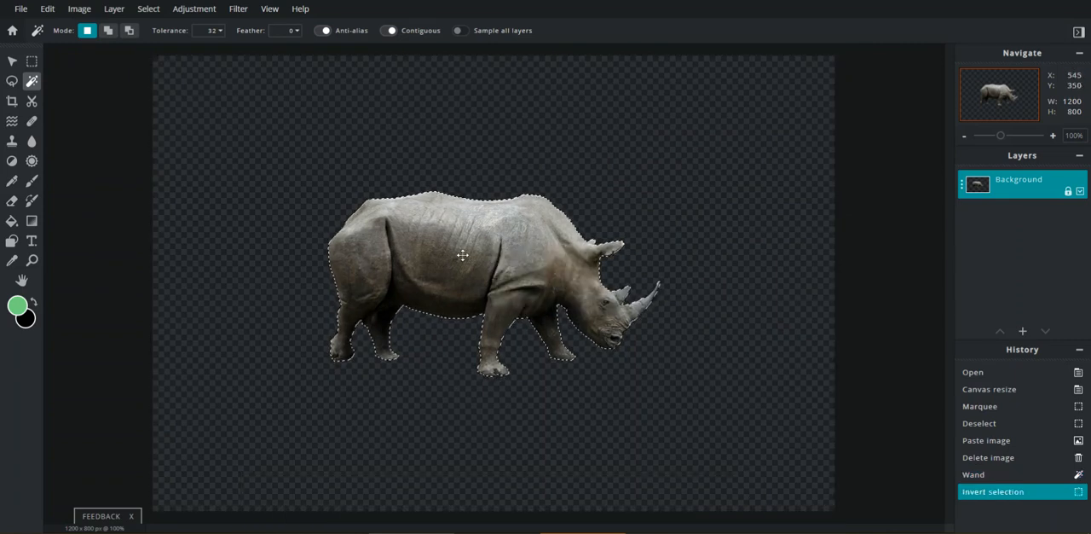
pyautogui.moveTo(511, 310)
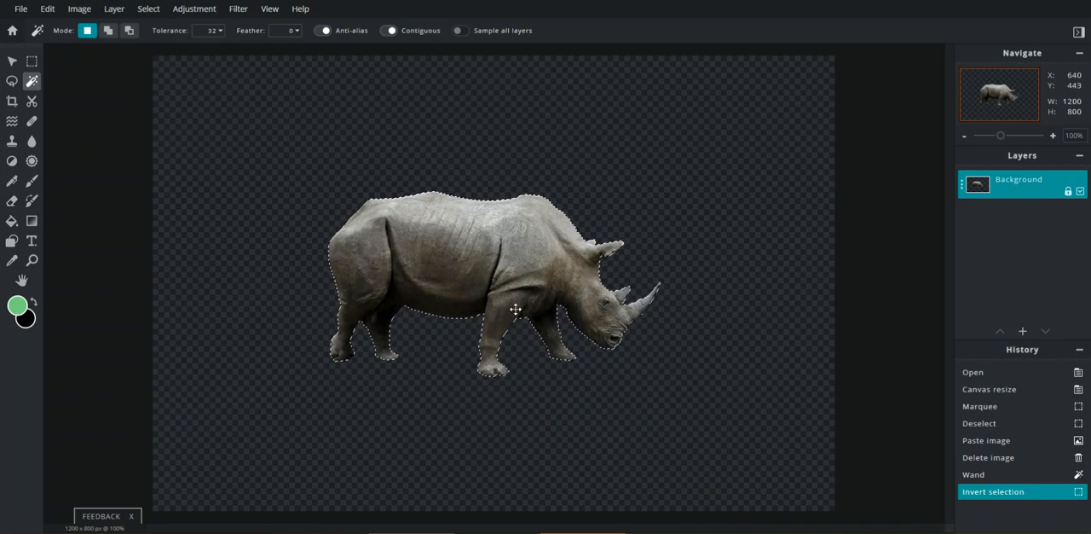
pyautogui.moveTo(476, 303)
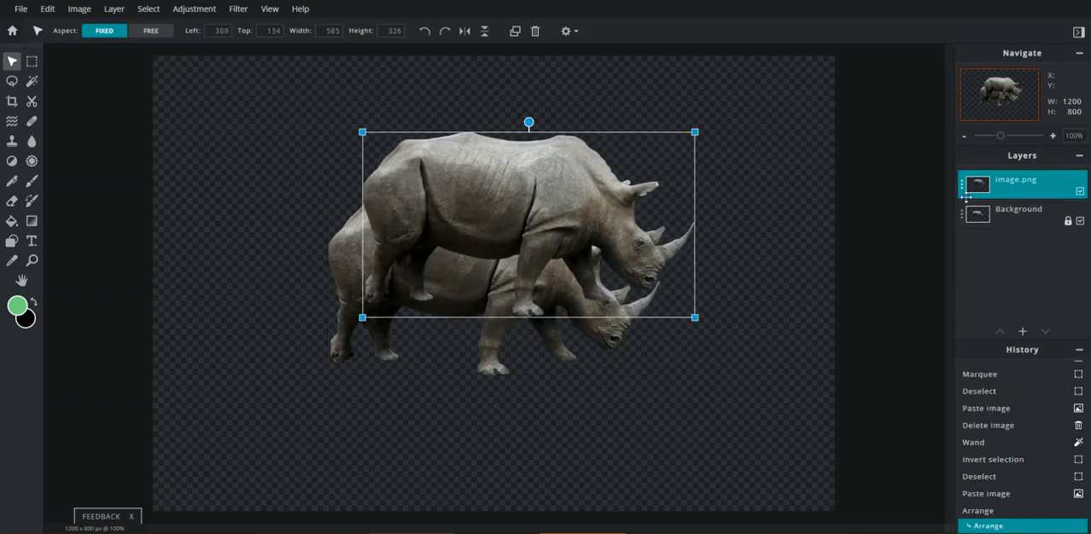
# Step: Shift the pasted rhino copy left over the original and return to the Background layer
pyautogui.click(1020, 211)
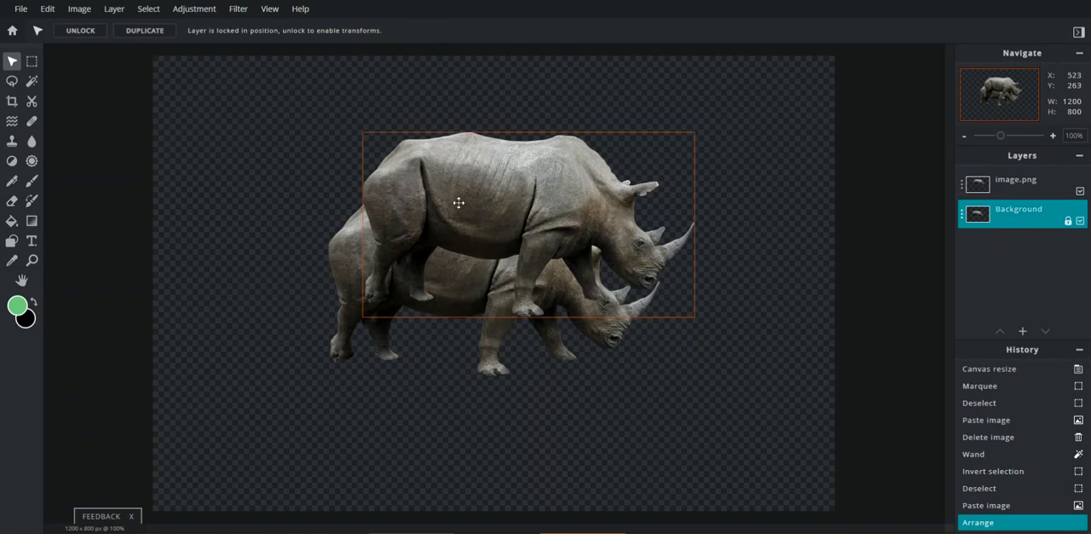
pyautogui.moveTo(523, 172)
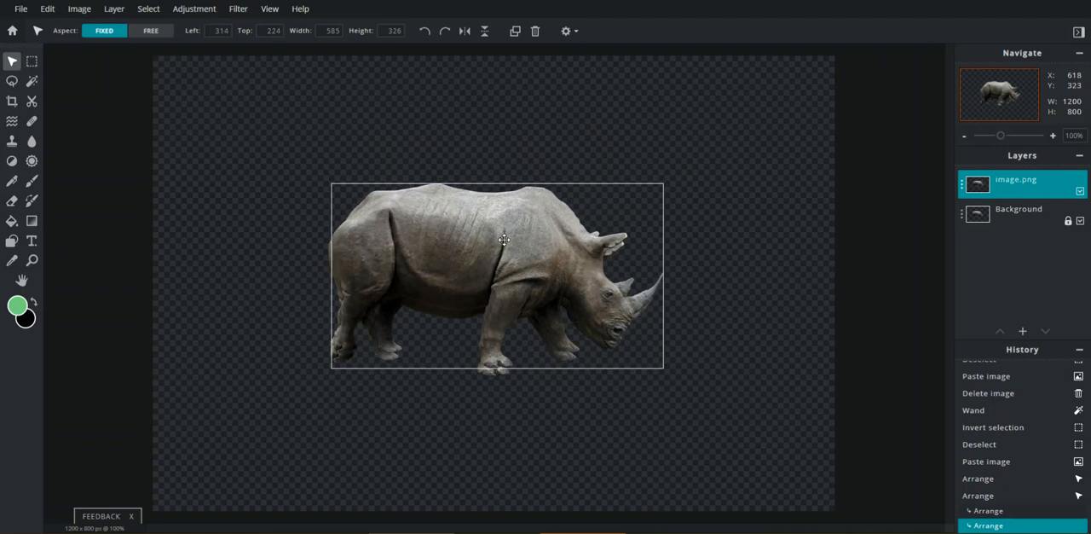
pyautogui.moveTo(503, 239); pyautogui.dragTo(508, 250)
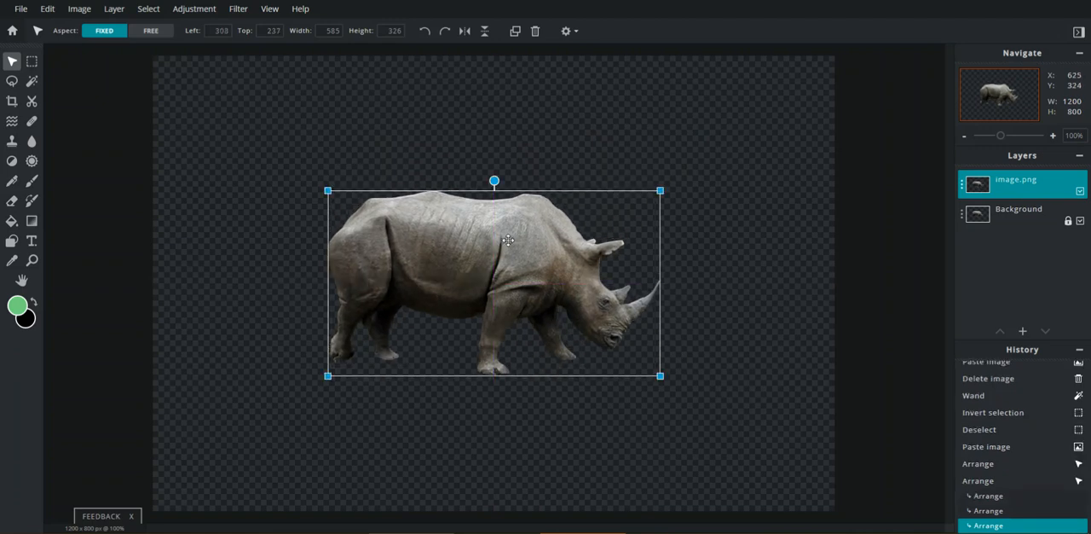
pyautogui.moveTo(508, 241); pyautogui.dragTo(570, 216)
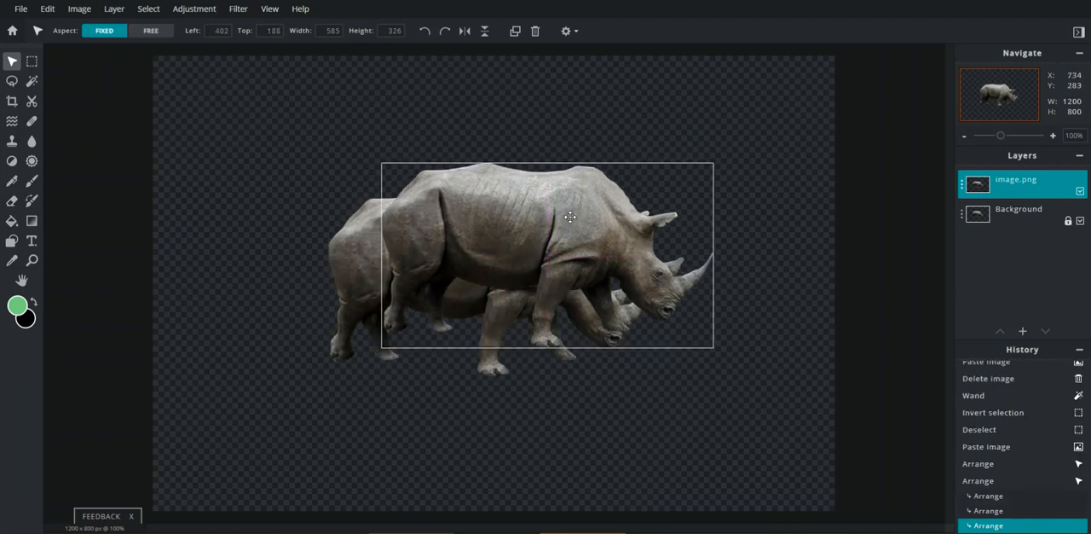
pyautogui.moveTo(569, 218); pyautogui.dragTo(503, 219)
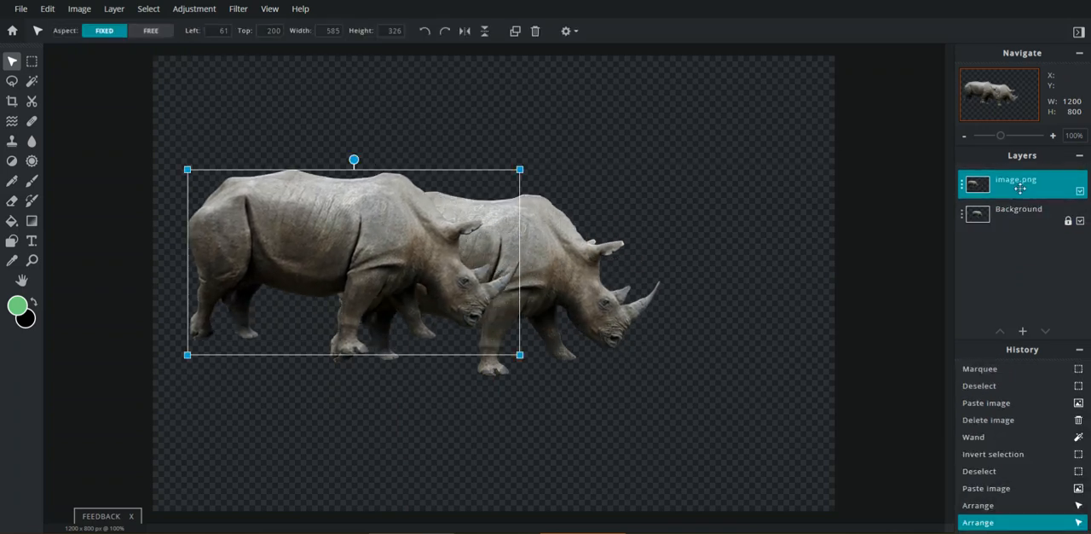
pyautogui.click(1016, 215)
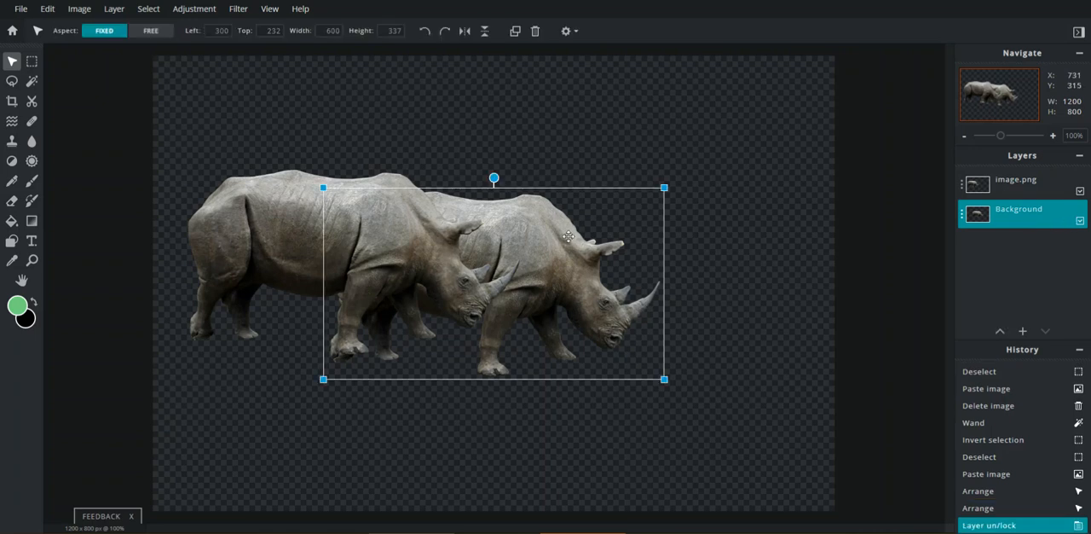
pyautogui.moveTo(269, 87)
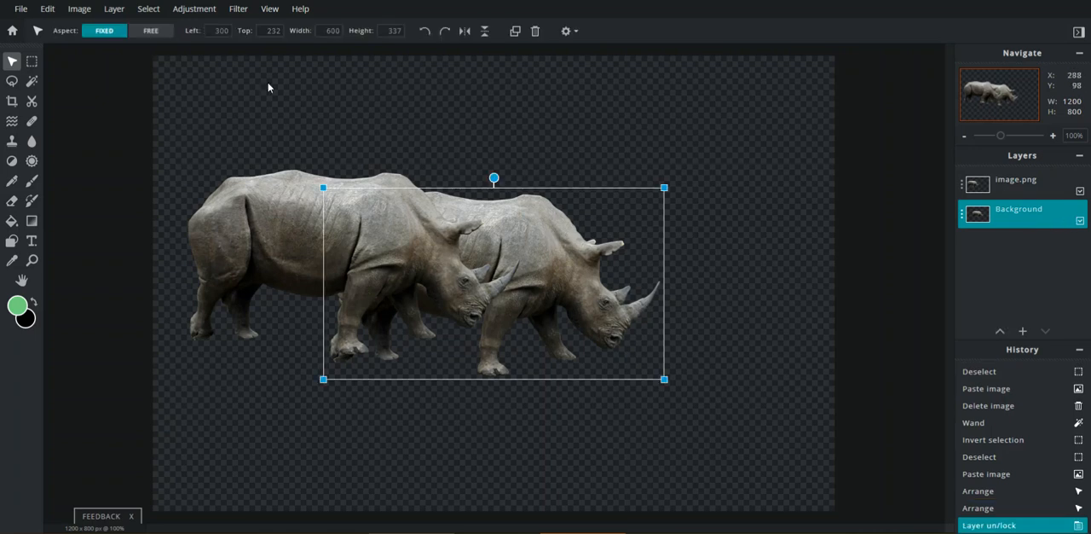
# Step: Apply Brightness -100 and Contrast -100 to turn the original rhino into a black silhouette
pyautogui.click(194, 10)
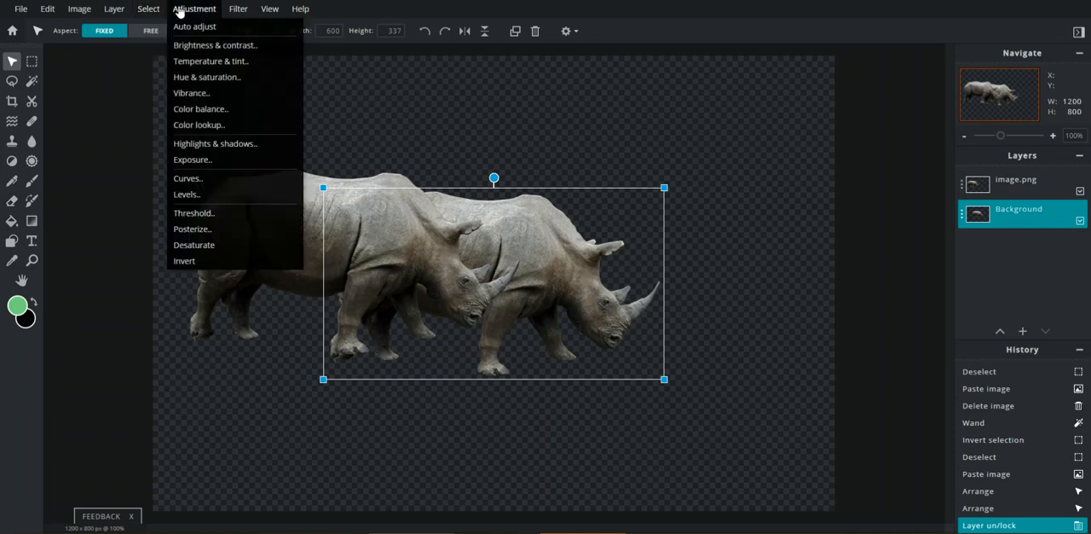
pyautogui.moveTo(214, 44)
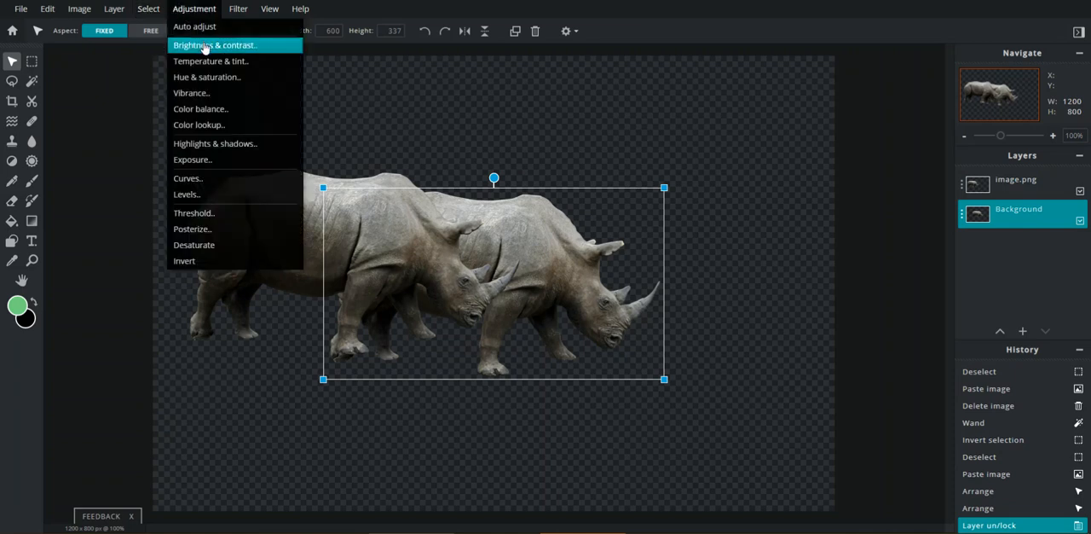
pyautogui.click(221, 45)
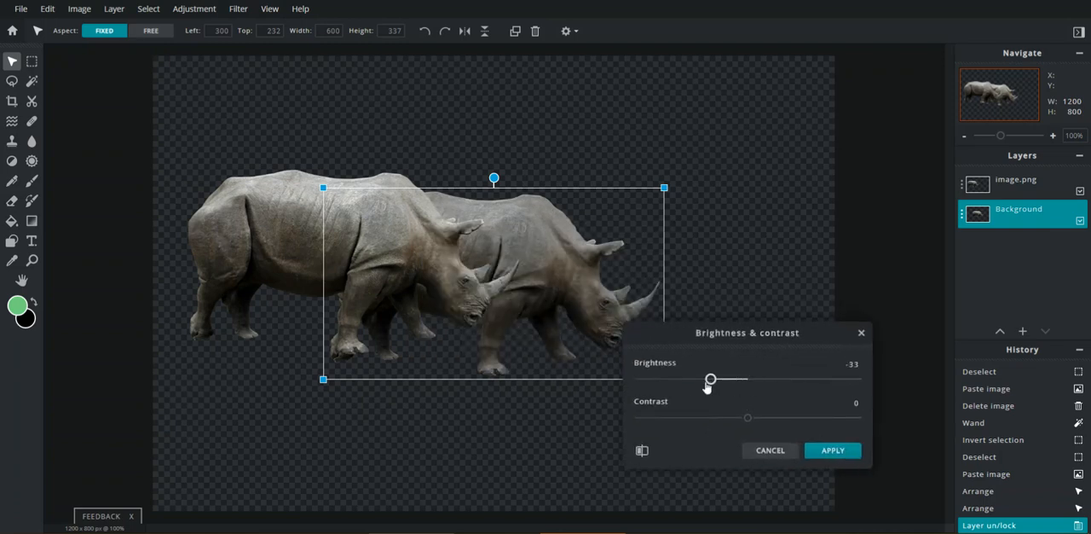
pyautogui.moveTo(711, 379); pyautogui.dragTo(638, 379)
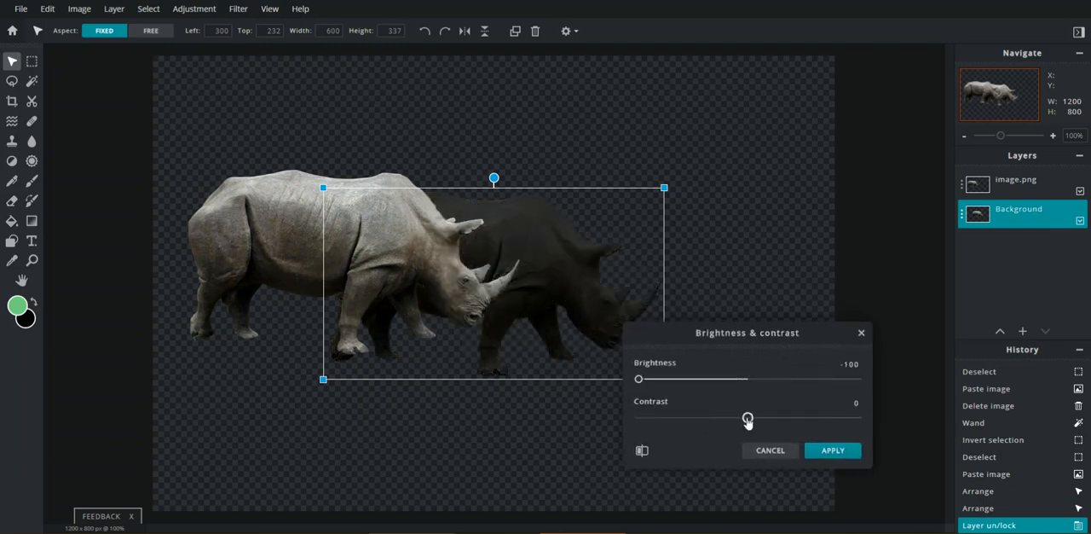
pyautogui.moveTo(747, 416); pyautogui.dragTo(858, 416)
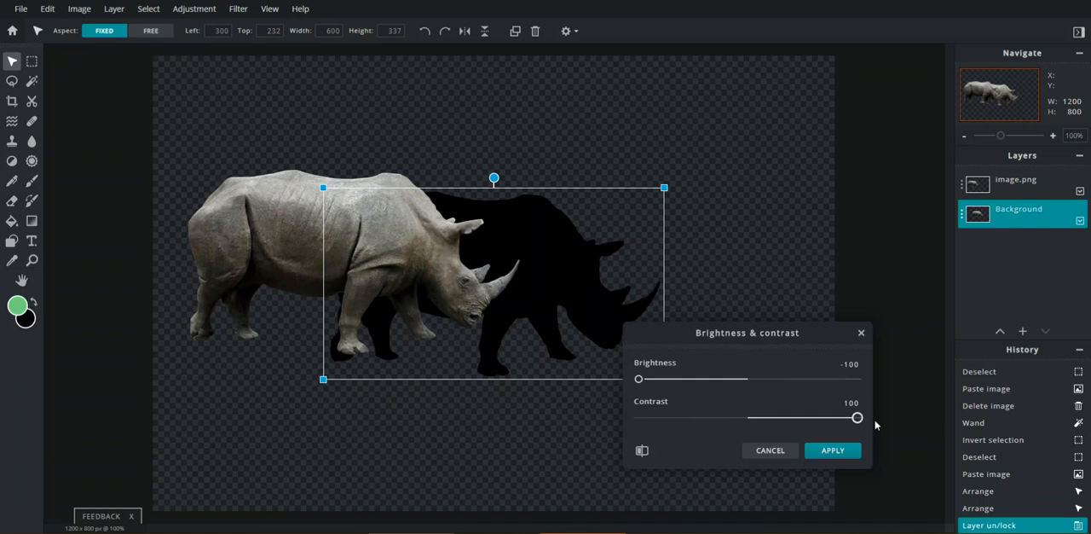
pyautogui.moveTo(639, 379); pyautogui.dragTo(832, 378)
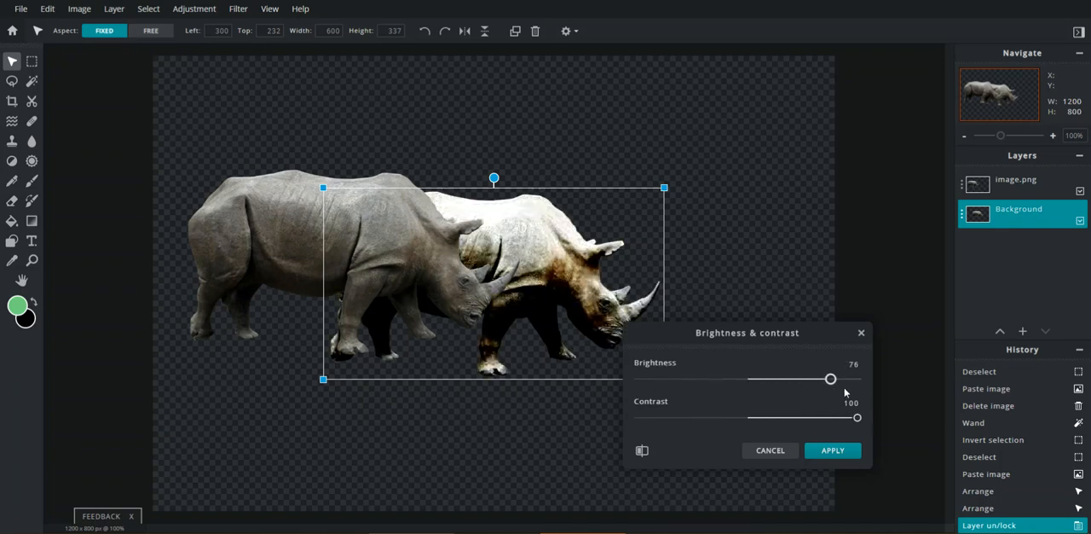
pyautogui.moveTo(832, 379); pyautogui.dragTo(638, 378)
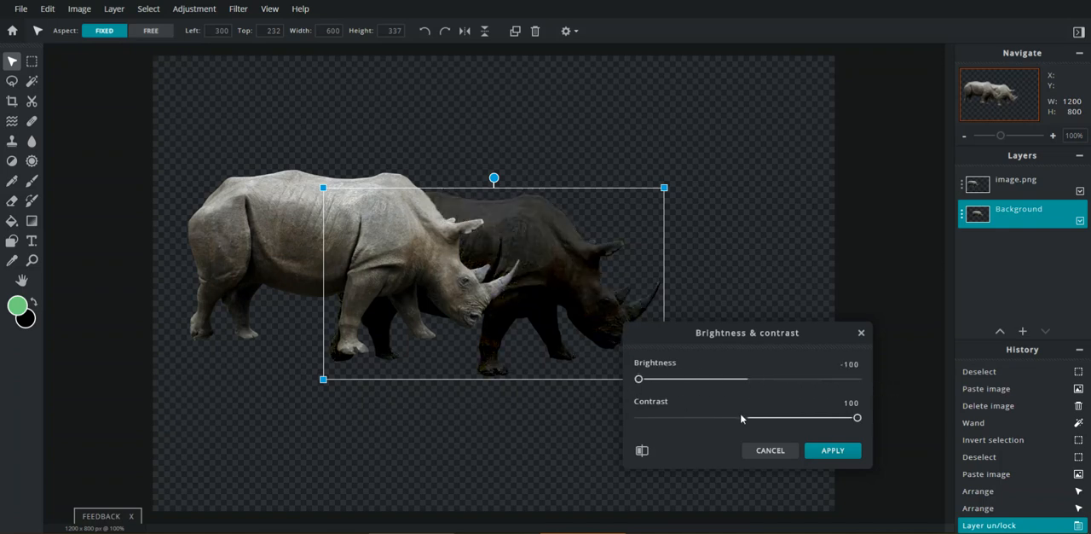
pyautogui.moveTo(858, 416); pyautogui.dragTo(784, 416)
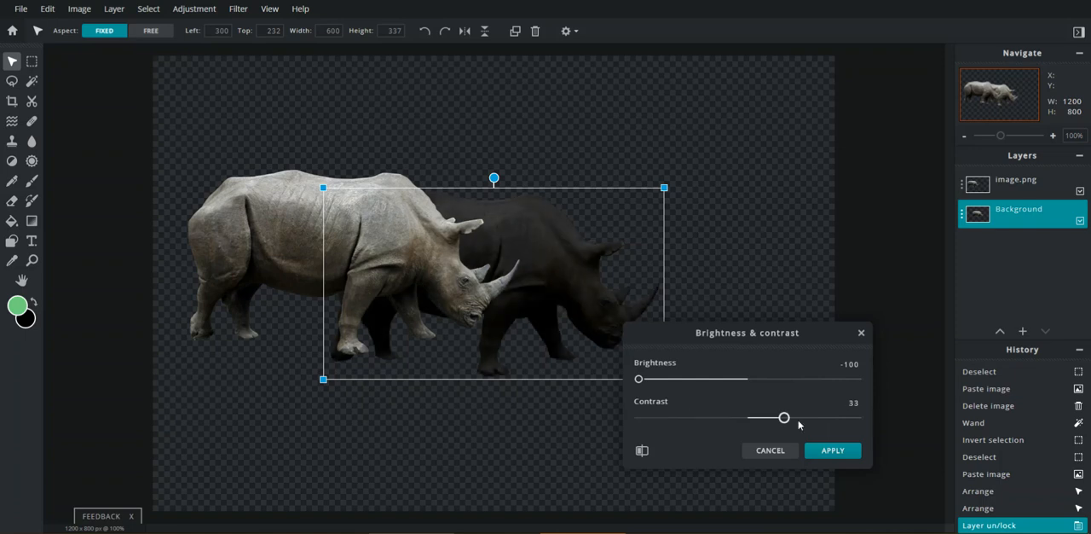
pyautogui.moveTo(784, 416); pyautogui.dragTo(751, 416)
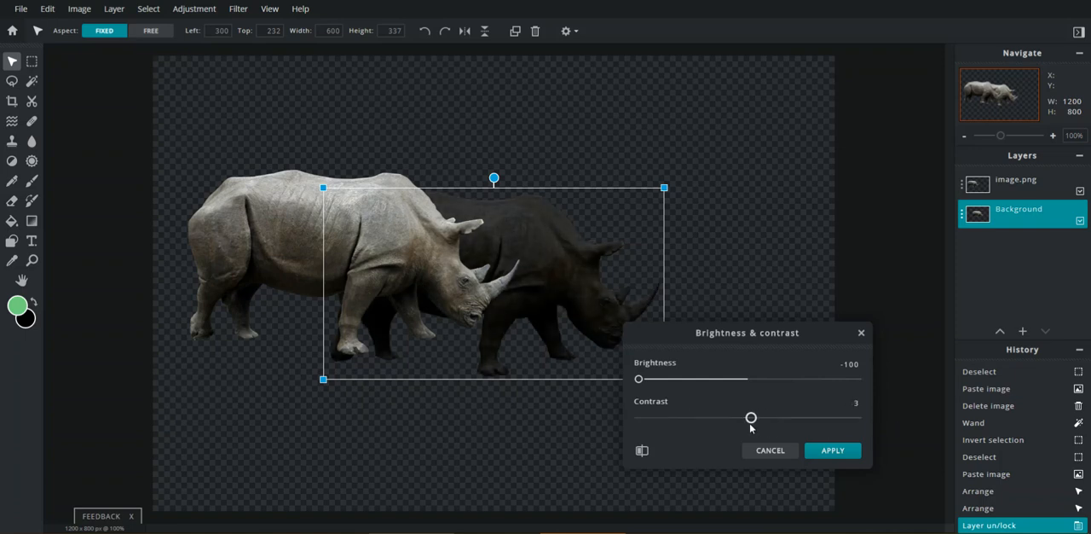
pyautogui.moveTo(751, 416); pyautogui.dragTo(749, 419)
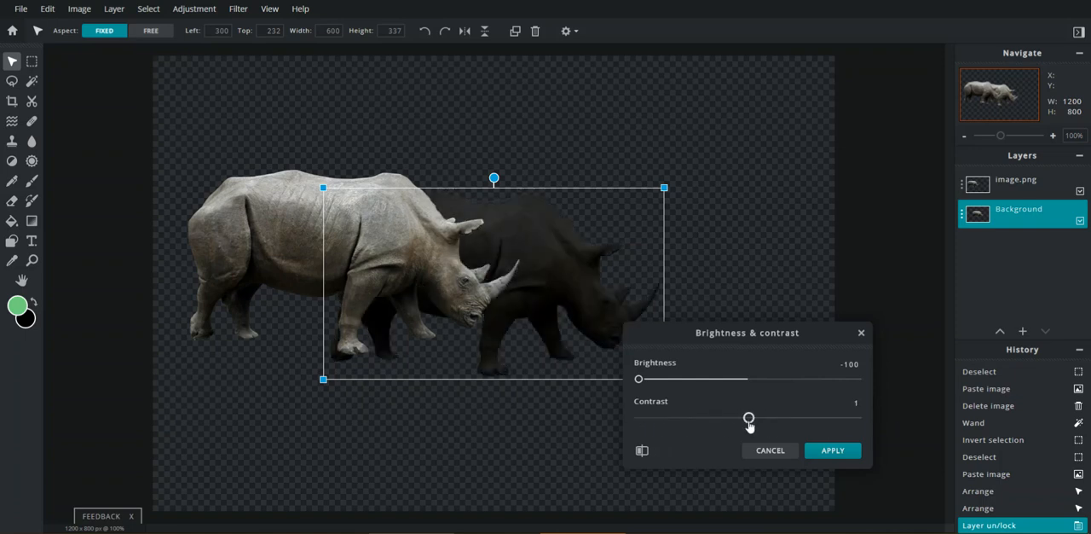
pyautogui.moveTo(749, 418); pyautogui.dragTo(638, 416)
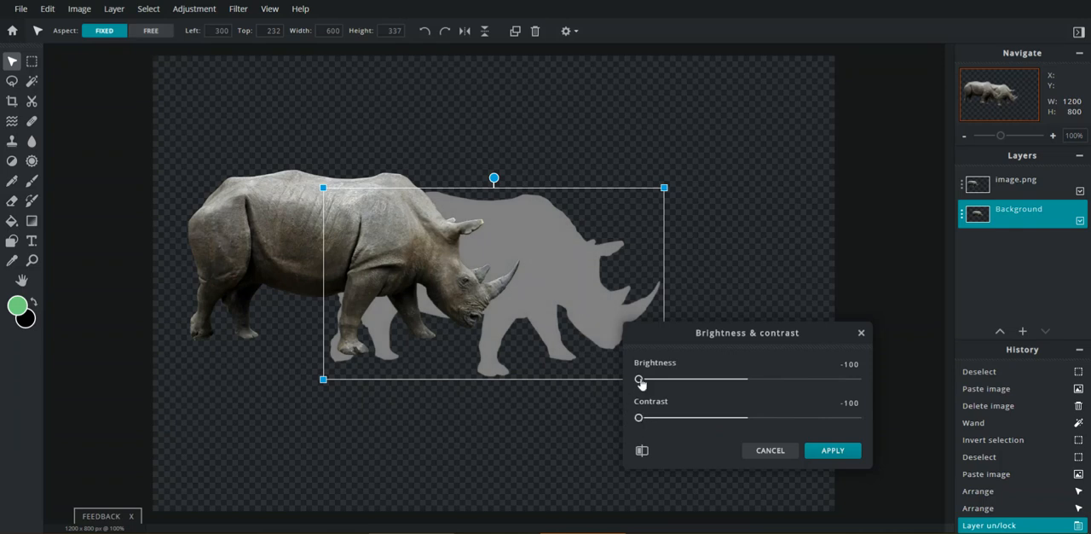
pyautogui.moveTo(639, 379); pyautogui.dragTo(638, 378)
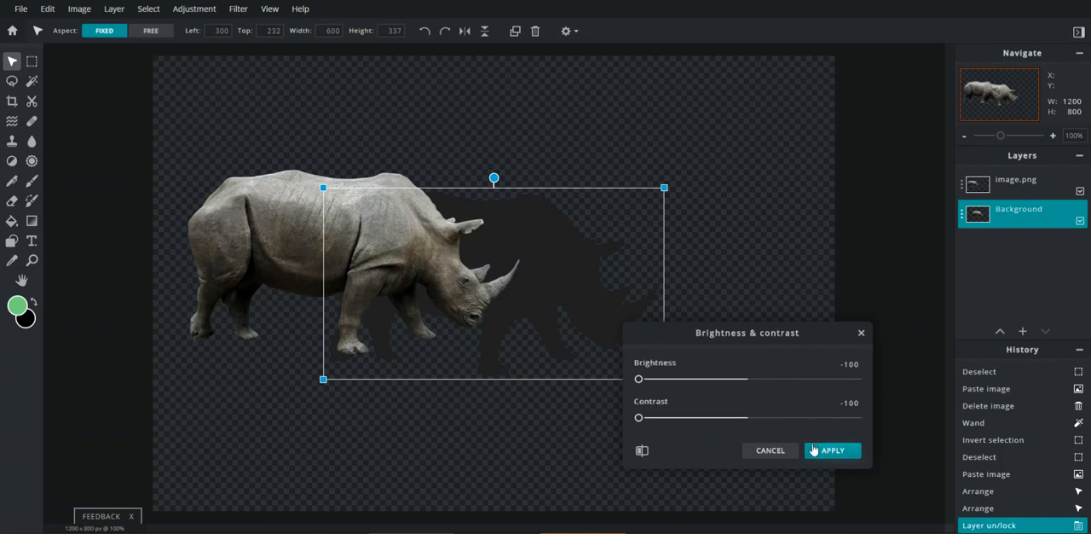
pyautogui.click(834, 450)
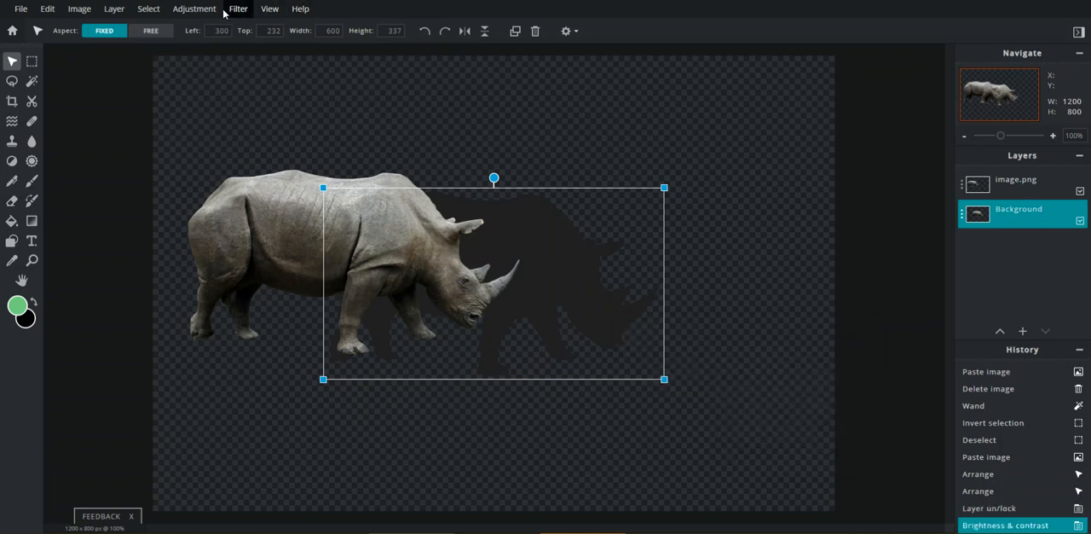
# Step: Lower the silhouette layer's transparency to roughly half so the shadow is semi-transparent
pyautogui.click(195, 11)
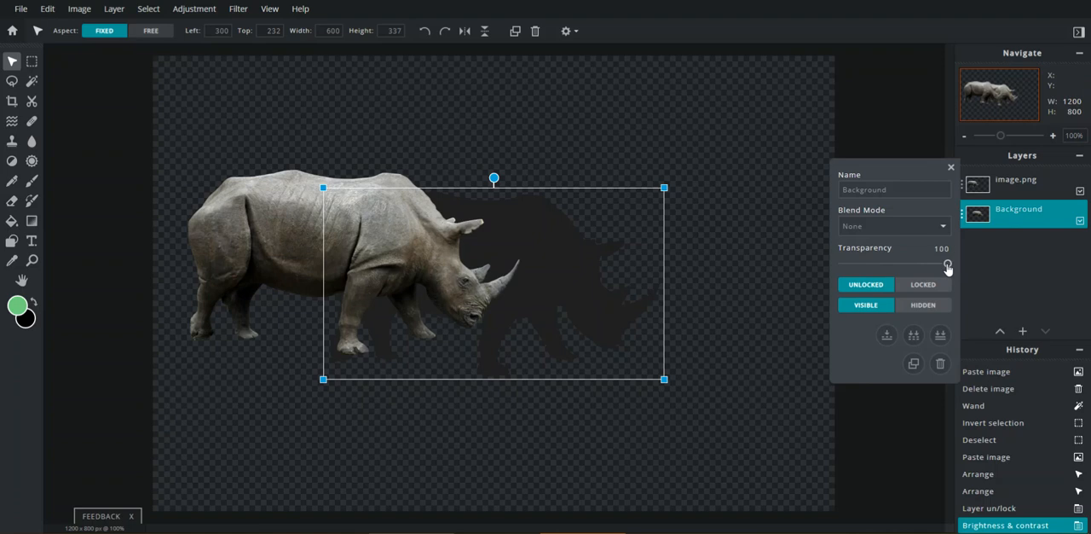
pyautogui.moveTo(949, 264); pyautogui.dragTo(928, 265)
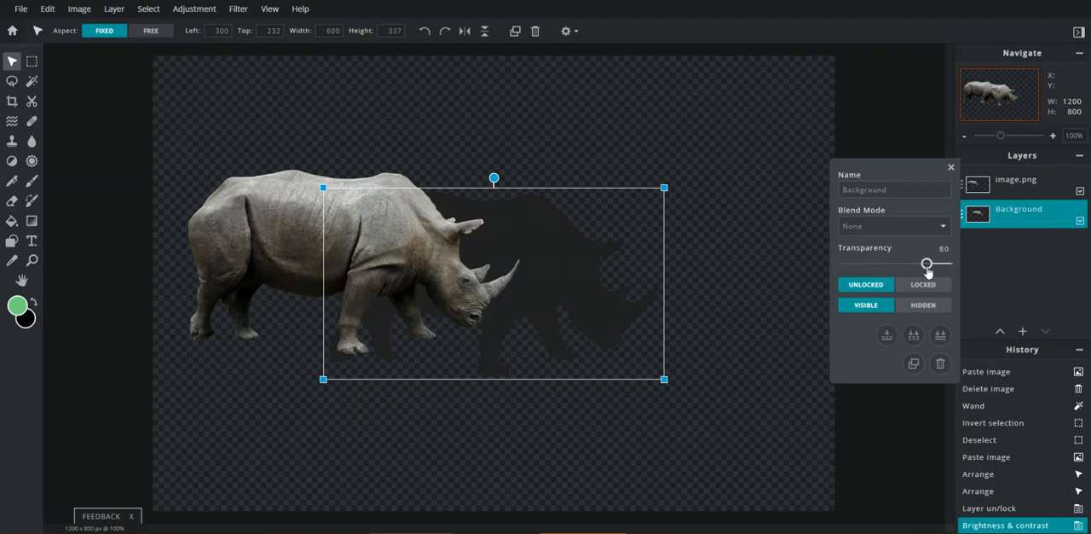
pyautogui.moveTo(927, 266); pyautogui.dragTo(897, 266)
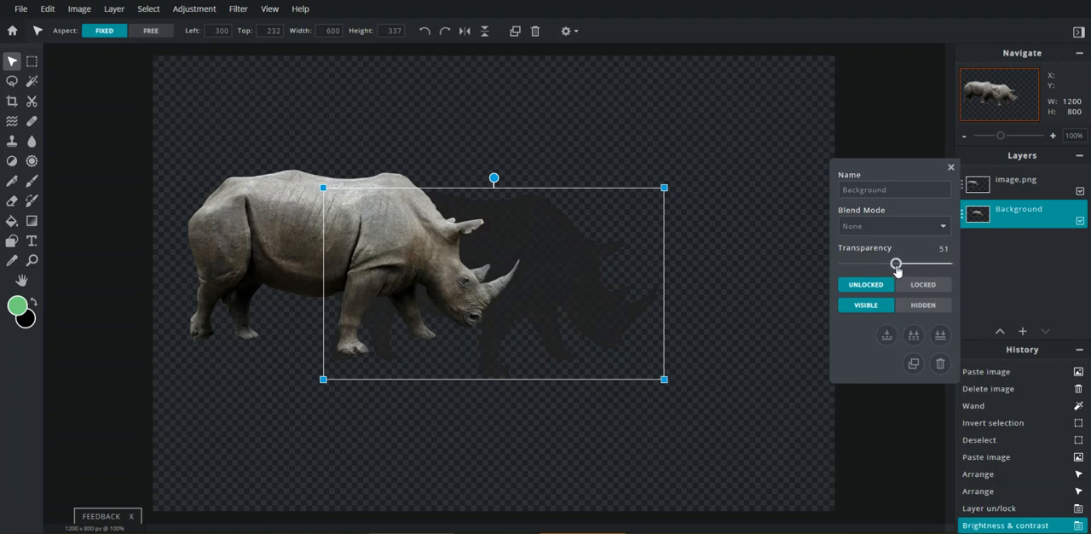
pyautogui.moveTo(896, 263); pyautogui.dragTo(904, 263)
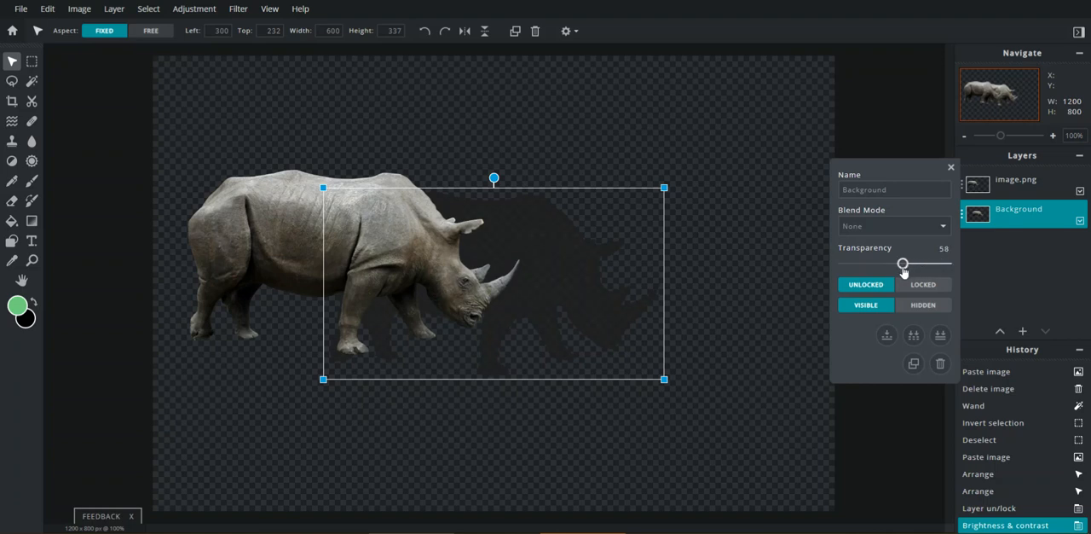
pyautogui.moveTo(902, 262); pyautogui.dragTo(880, 263)
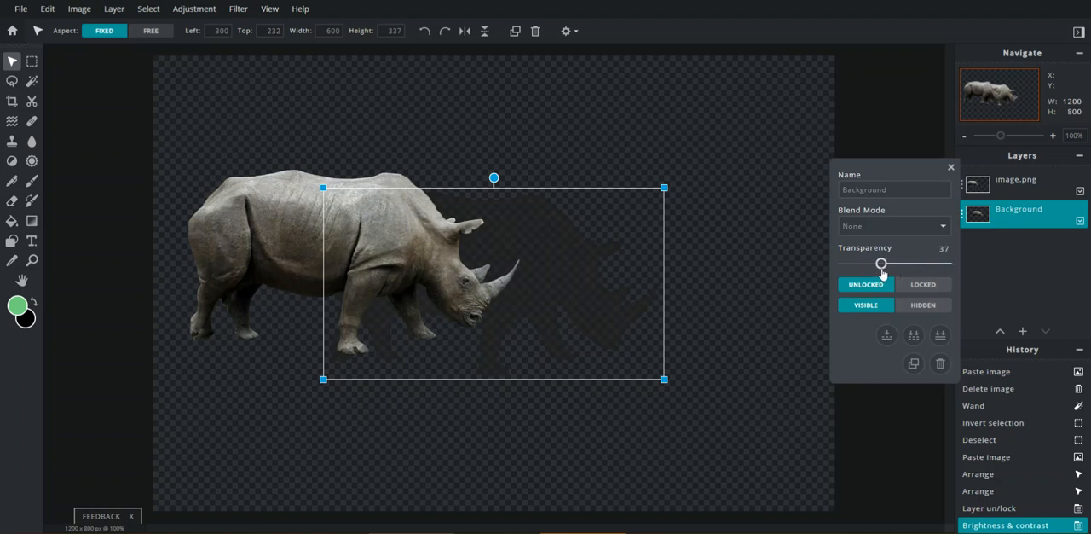
pyautogui.moveTo(880, 263); pyautogui.dragTo(892, 263)
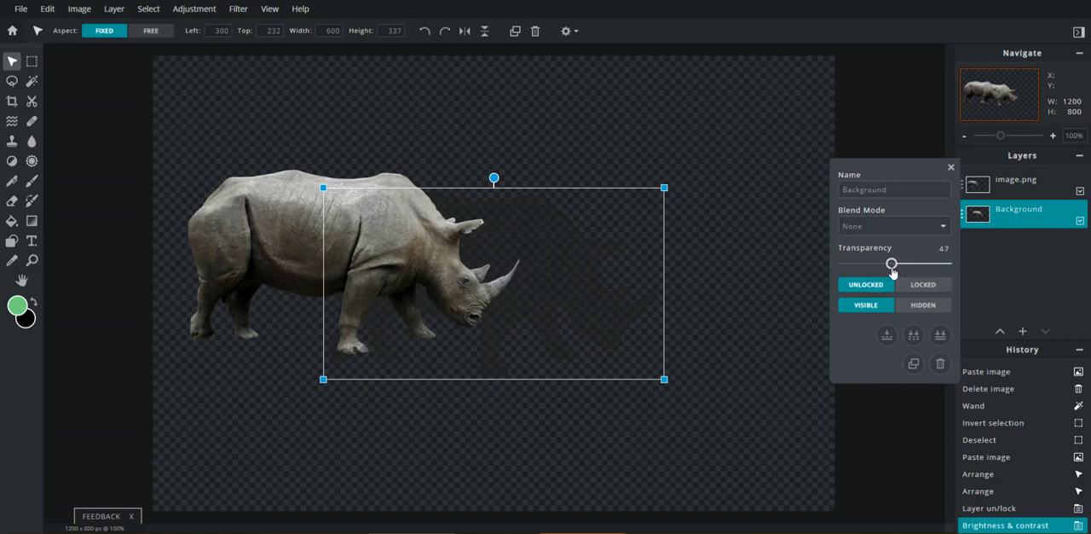
pyautogui.moveTo(891, 262); pyautogui.dragTo(935, 262)
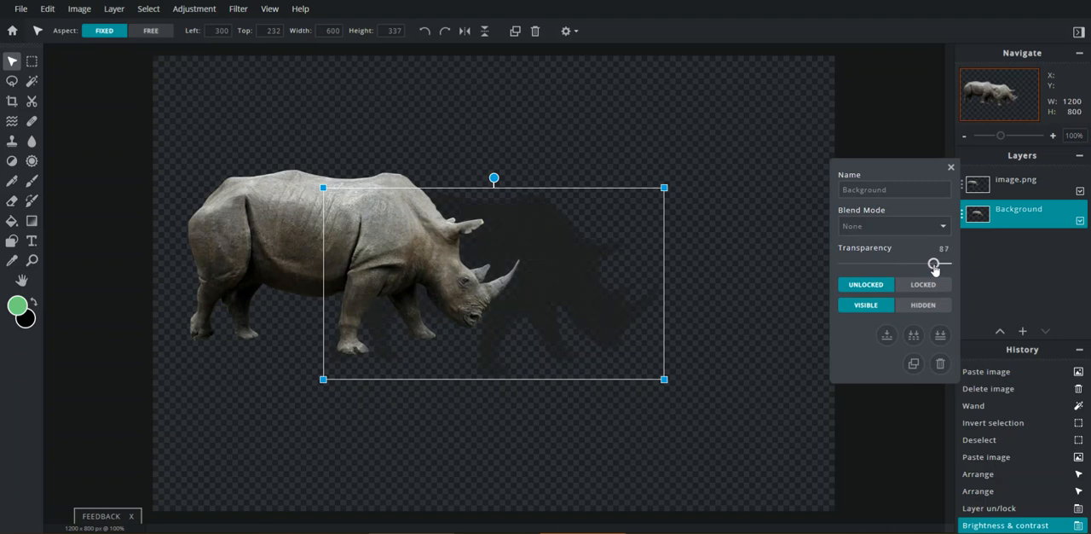
pyautogui.moveTo(934, 265); pyautogui.dragTo(874, 264)
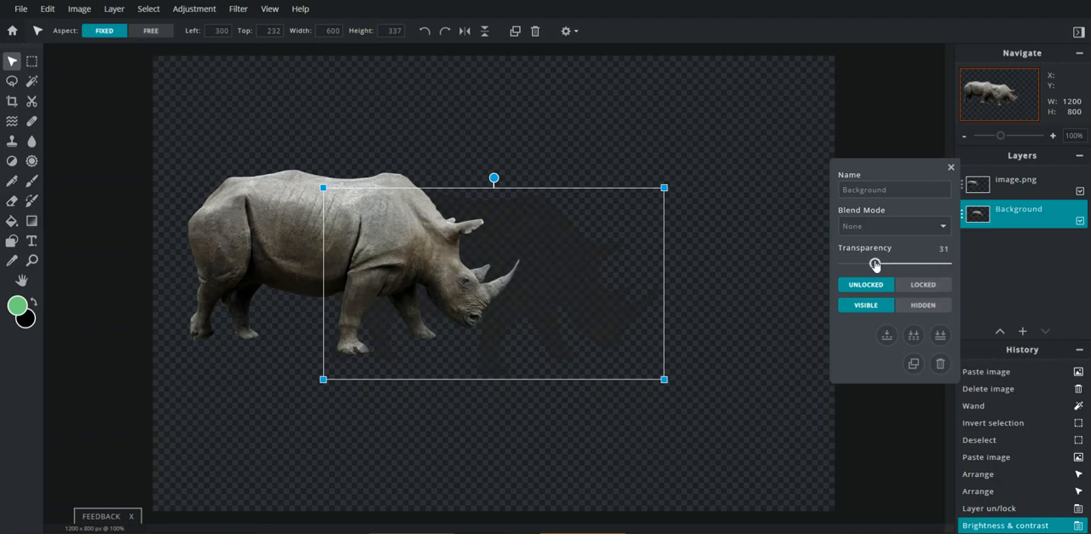
pyautogui.moveTo(874, 263); pyautogui.dragTo(911, 262)
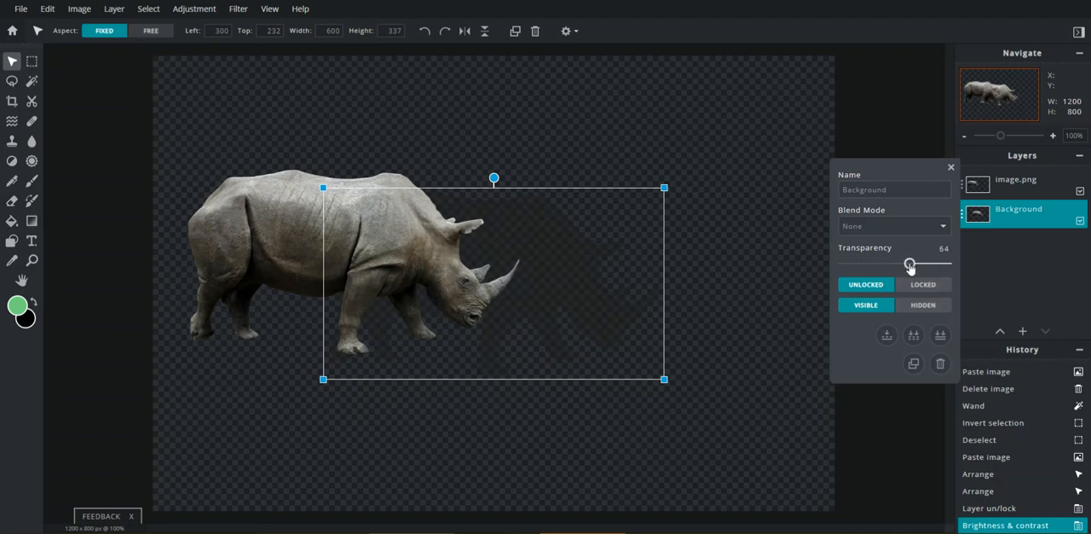
pyautogui.moveTo(911, 265); pyautogui.dragTo(895, 264)
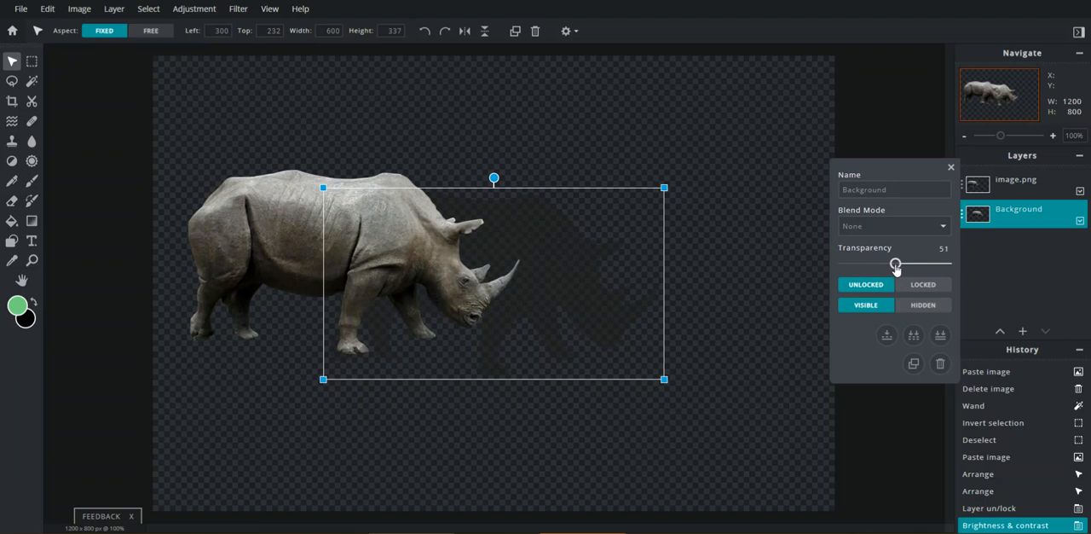
pyautogui.moveTo(897, 262); pyautogui.dragTo(893, 263)
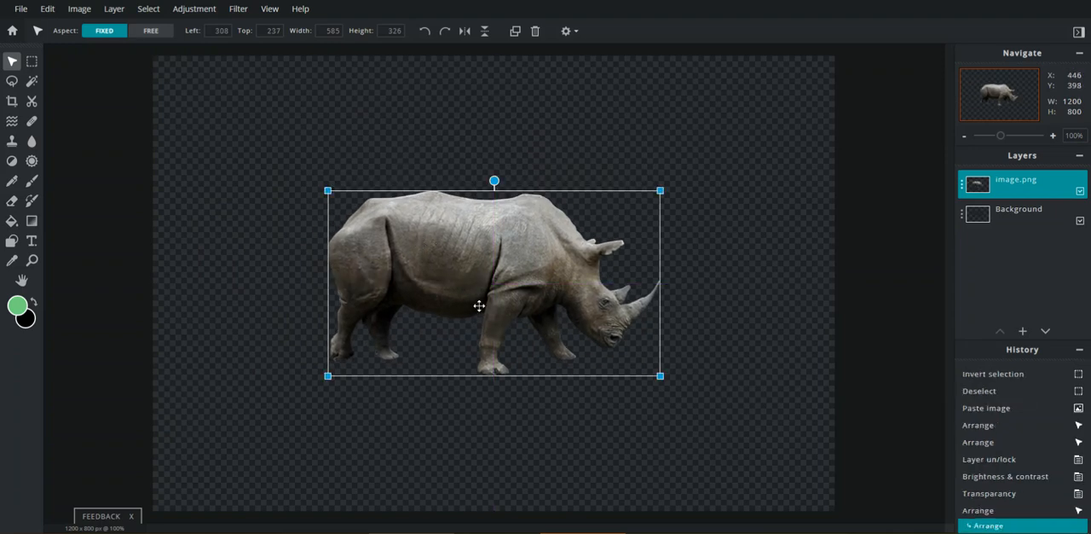
# Step: Hide the rhino photo layer and trial a Free distort, pulling the top-right corner outward
pyautogui.click(1077, 184)
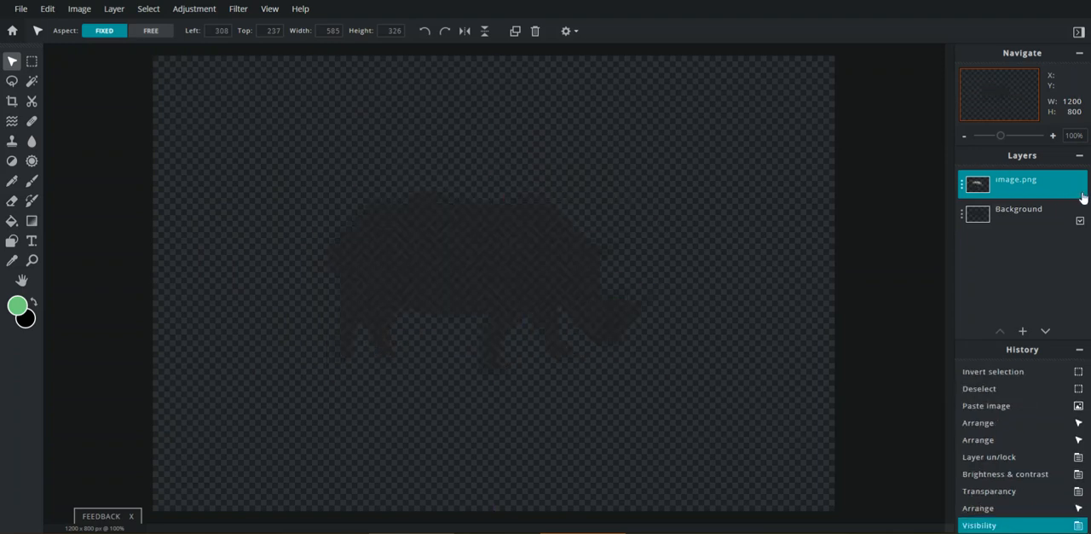
pyautogui.click(1074, 221)
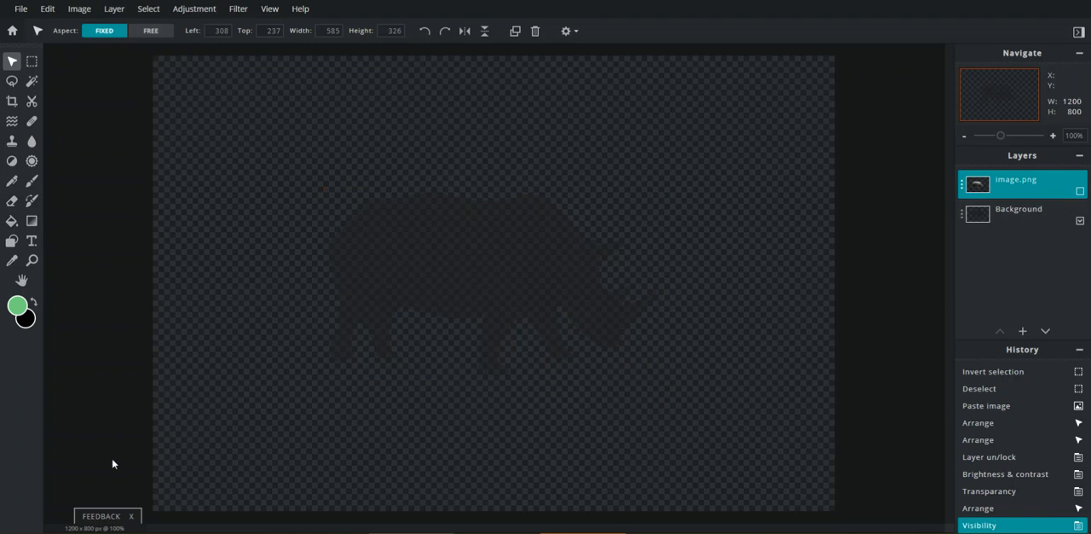
pyautogui.moveTo(174, 372)
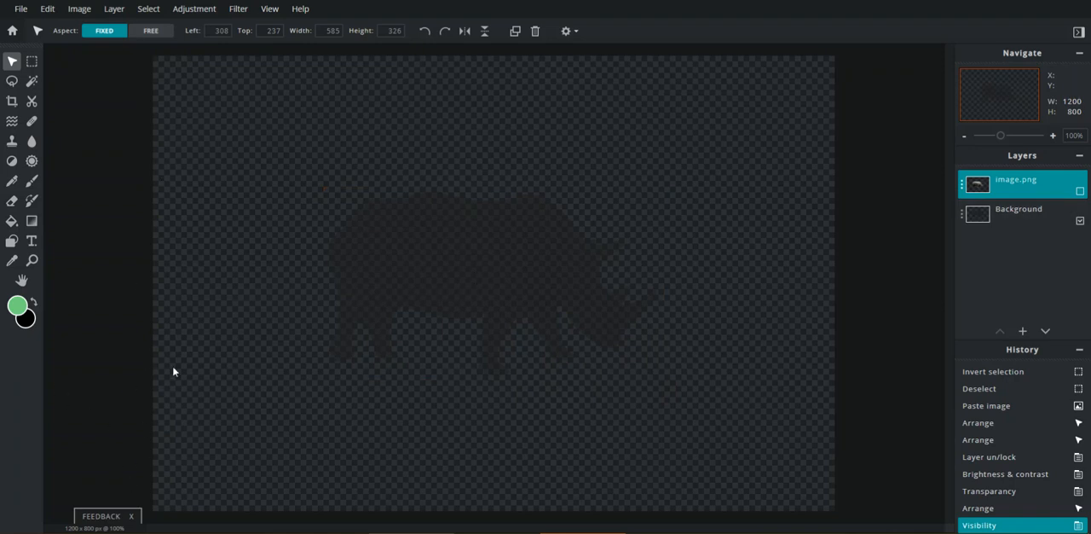
pyautogui.click(47, 10)
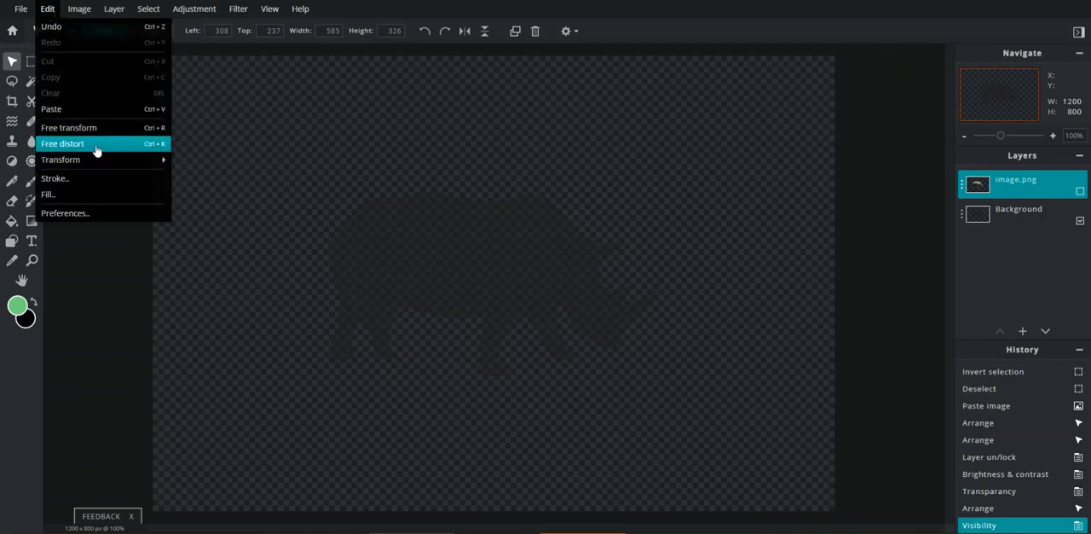
pyautogui.click(62, 143)
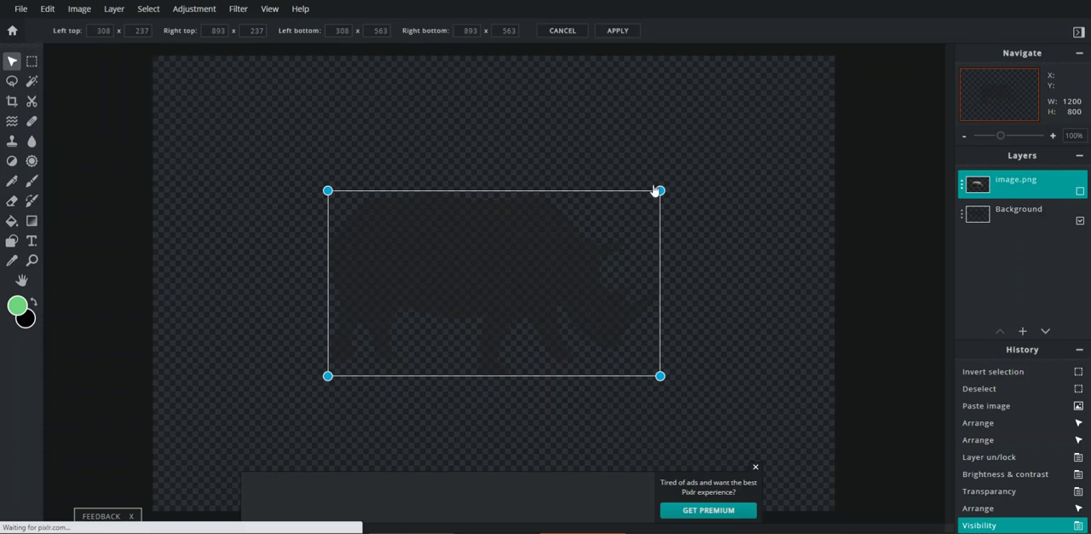
pyautogui.moveTo(658, 191); pyautogui.dragTo(736, 153)
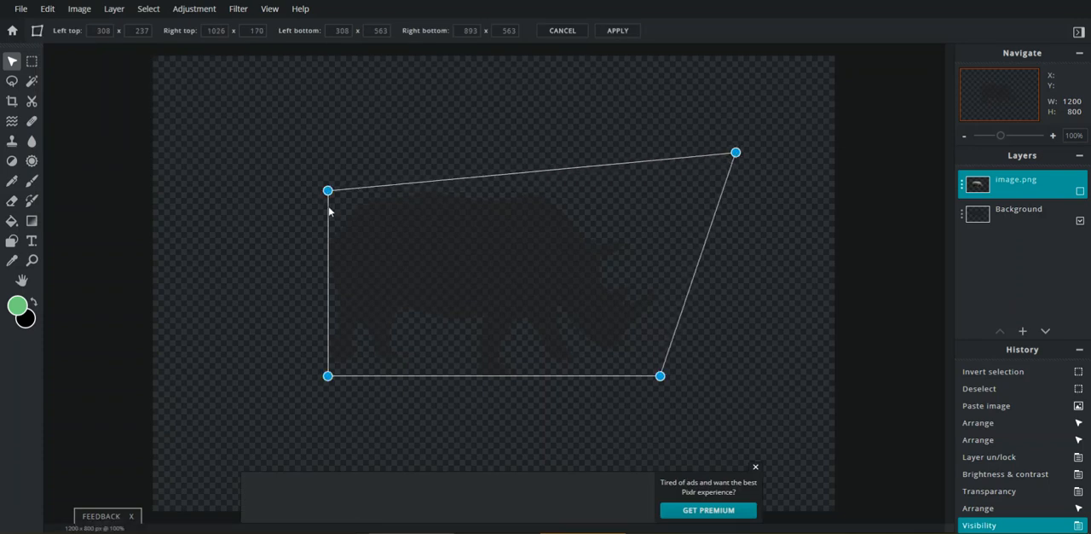
pyautogui.moveTo(310, 133)
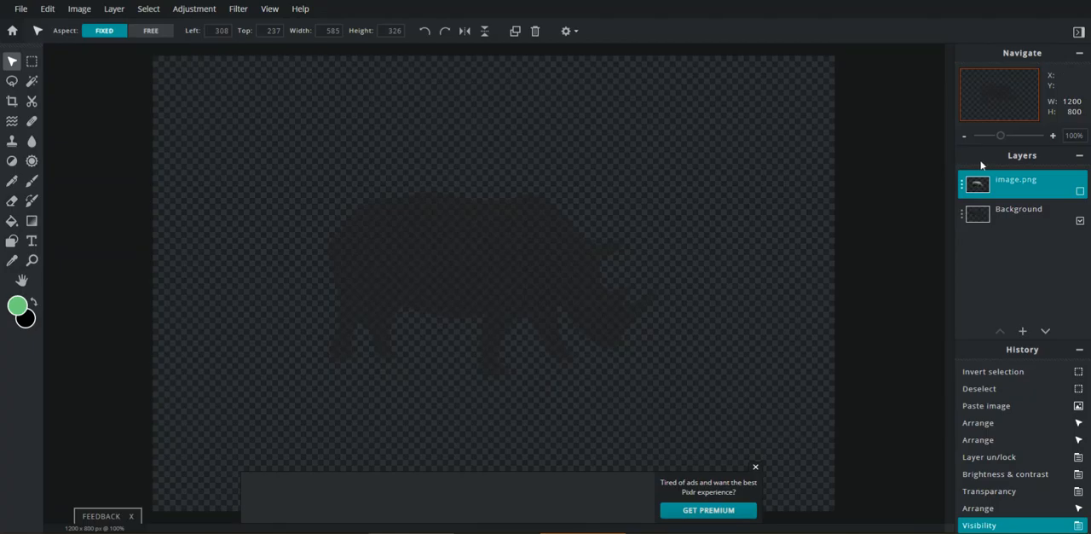
# Step: Free-distort the shadow layer, skewing its top corners up and right, and confirm the change
pyautogui.click(1020, 208)
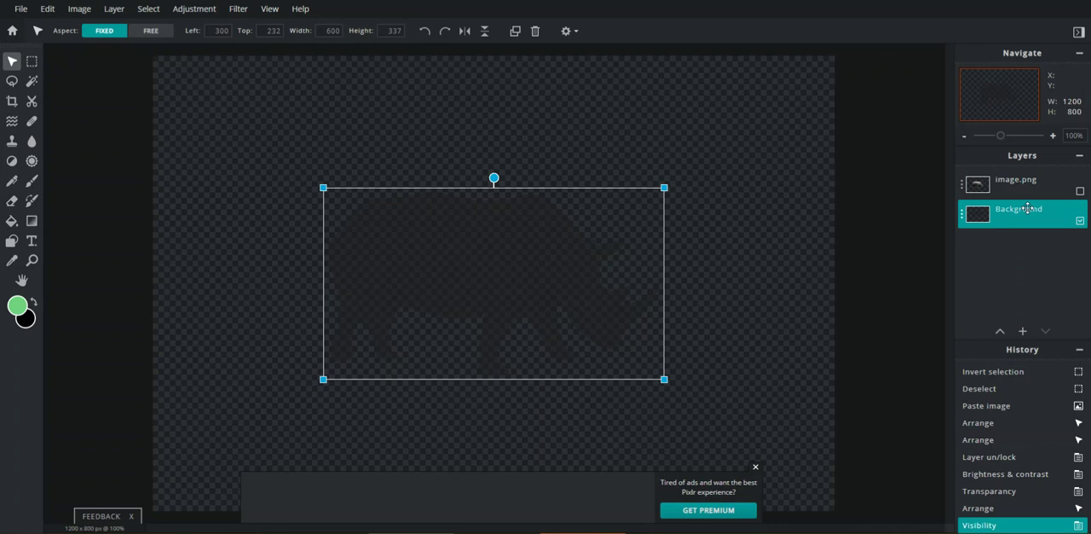
pyautogui.click(48, 10)
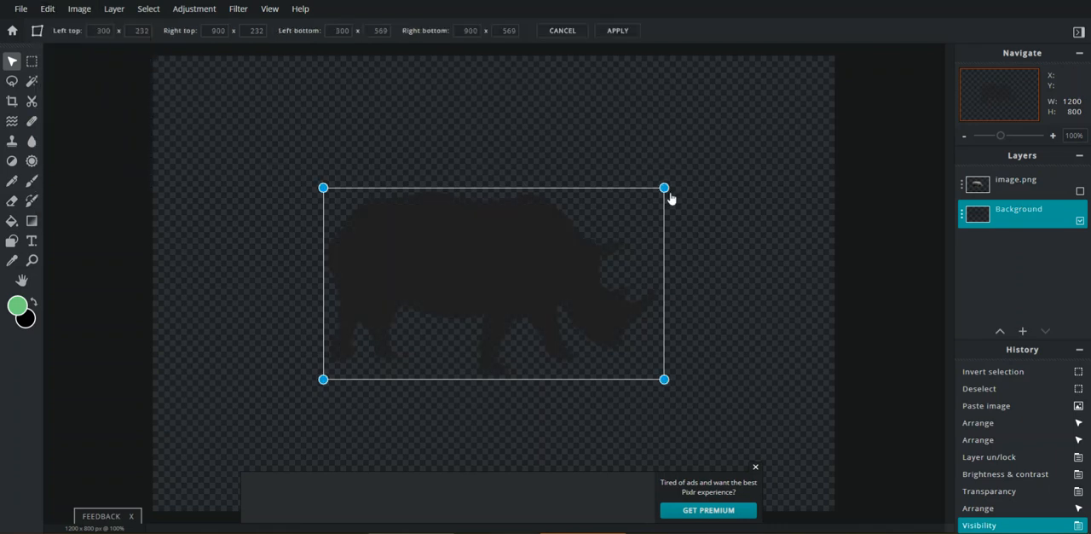
pyautogui.moveTo(665, 187); pyautogui.dragTo(738, 142)
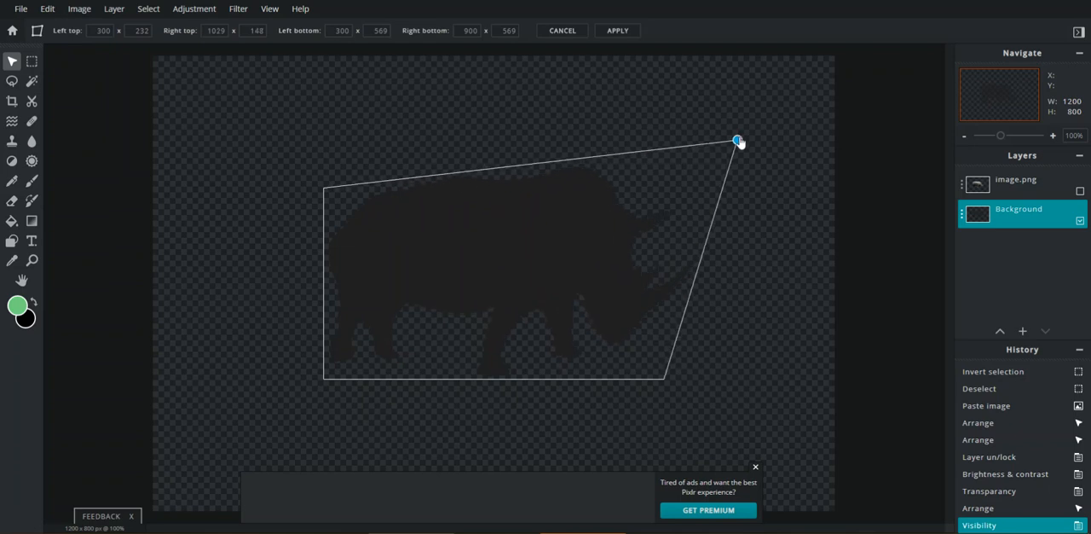
pyautogui.moveTo(739, 139); pyautogui.dragTo(348, 186)
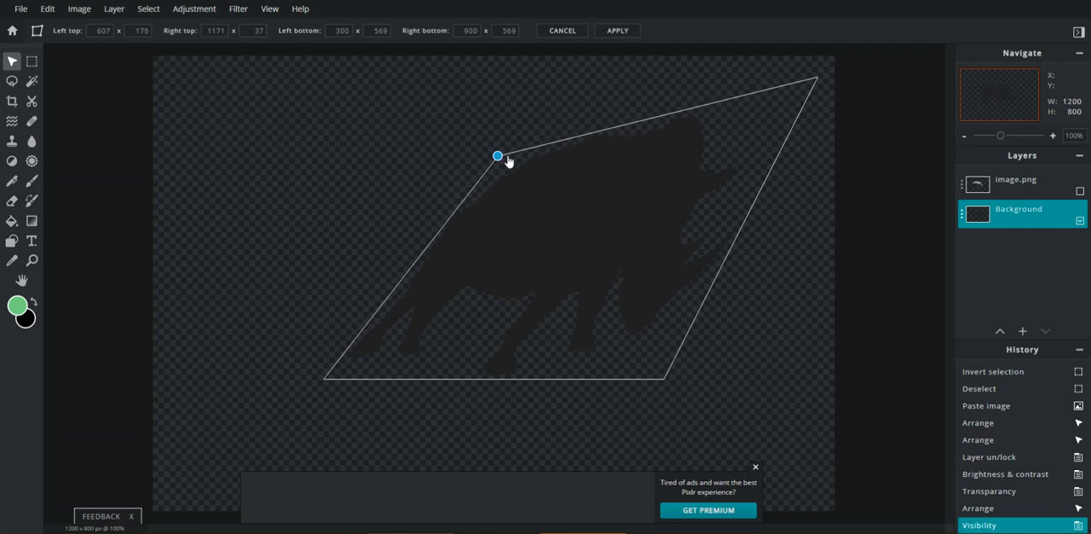
pyautogui.click(617, 30)
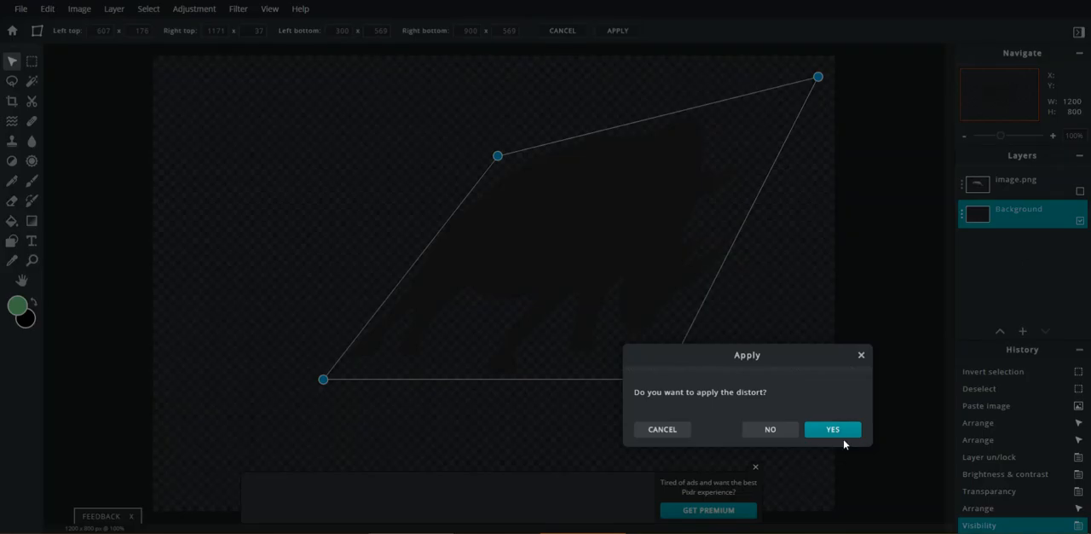
pyautogui.click(832, 428)
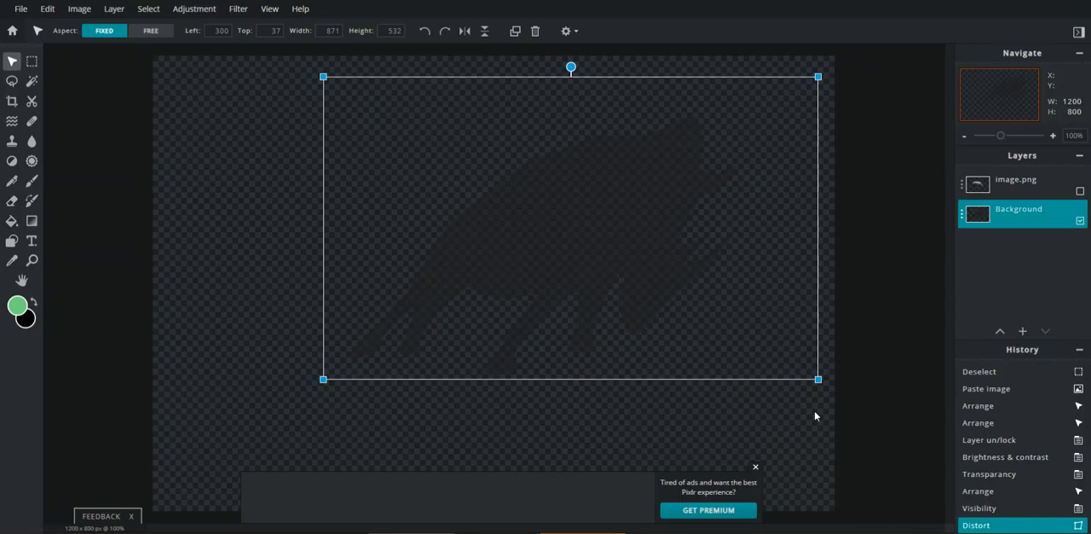
# Step: Show the rhino layer again, draw a canvas-filling black rectangle, then undo it via History
pyautogui.click(1074, 191)
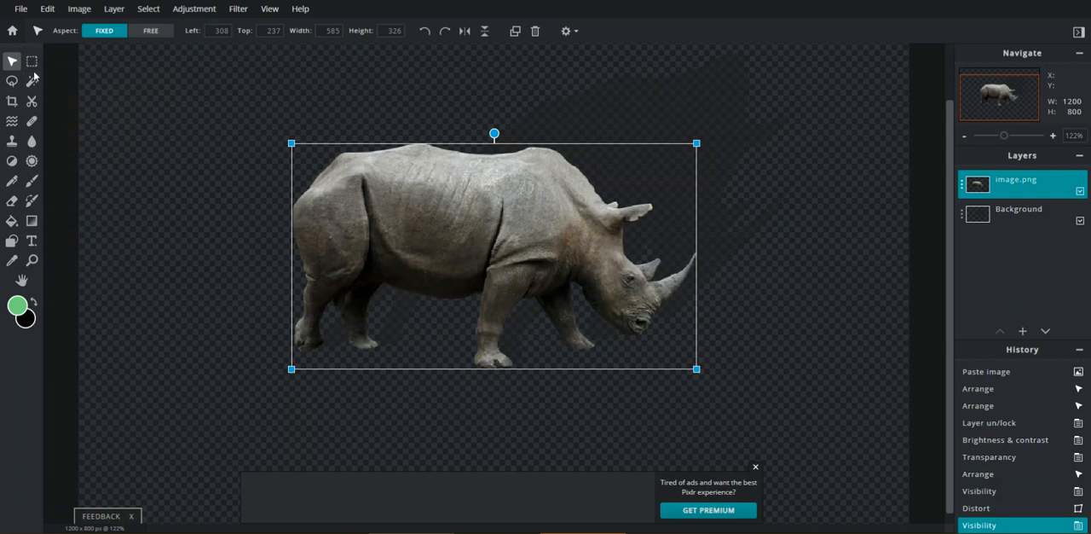
pyautogui.moveTo(12, 242)
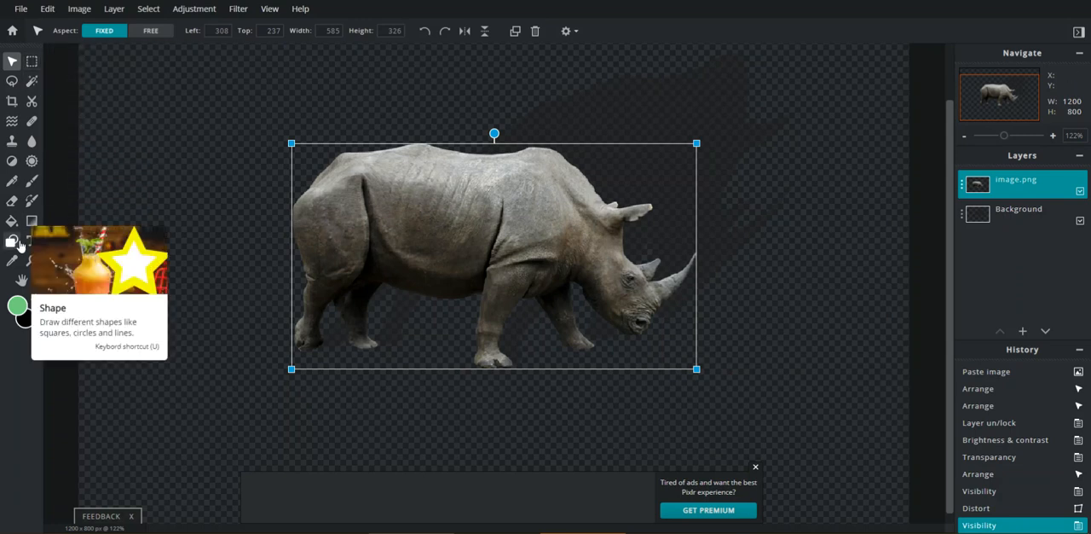
pyautogui.moveTo(143, 150)
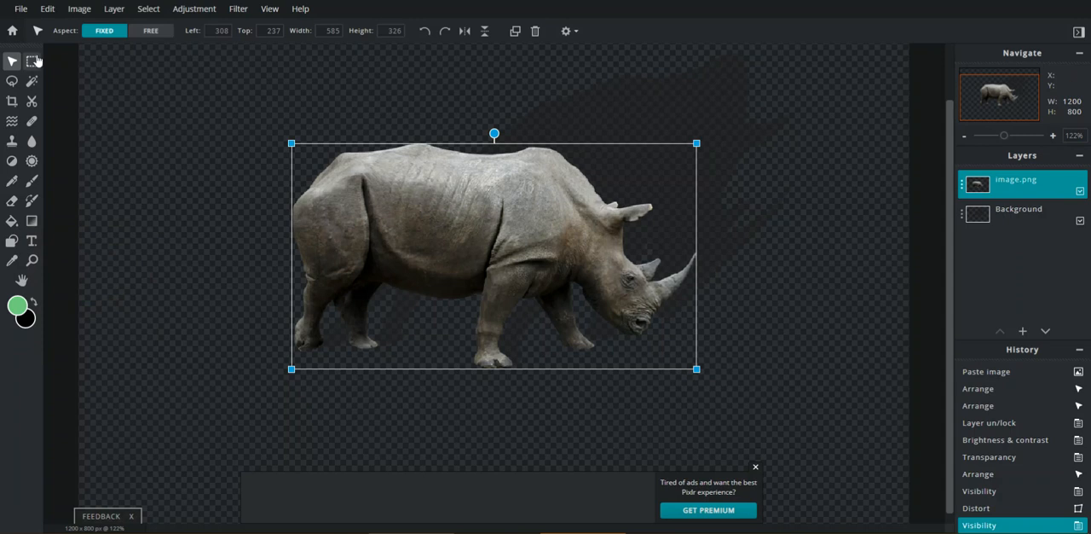
pyautogui.moveTo(44, 242)
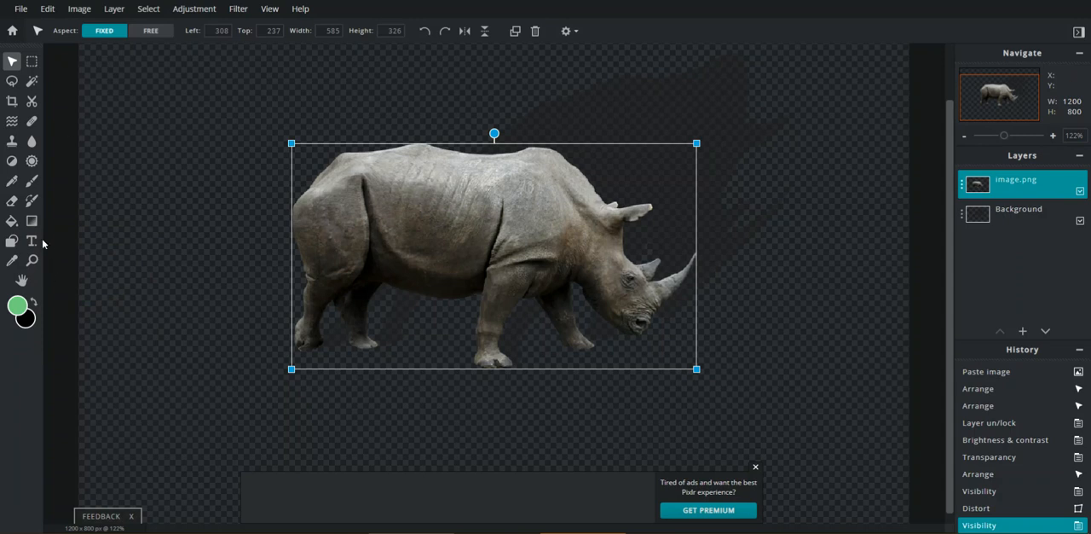
pyautogui.moveTo(11, 242)
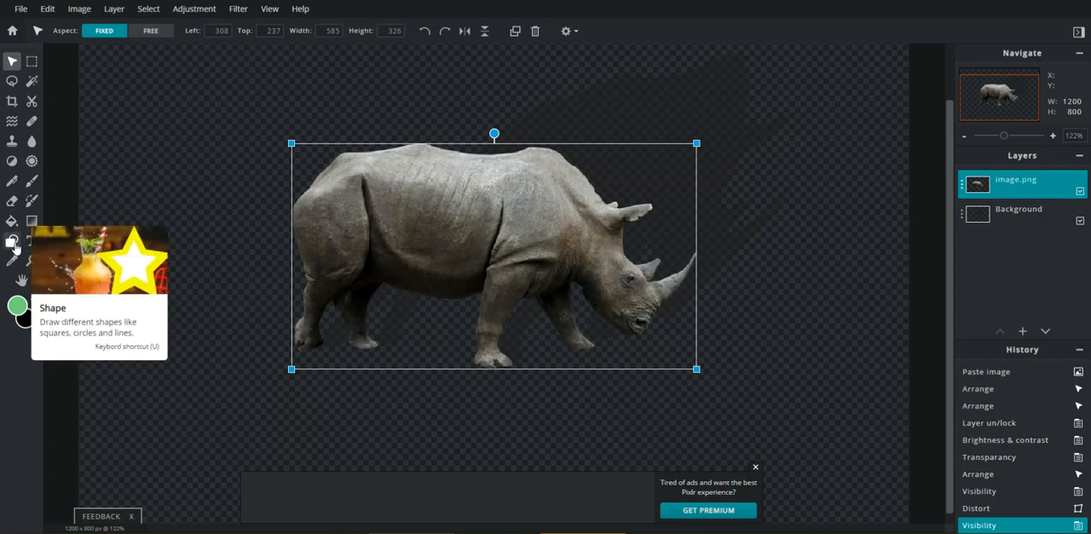
pyautogui.click(12, 242)
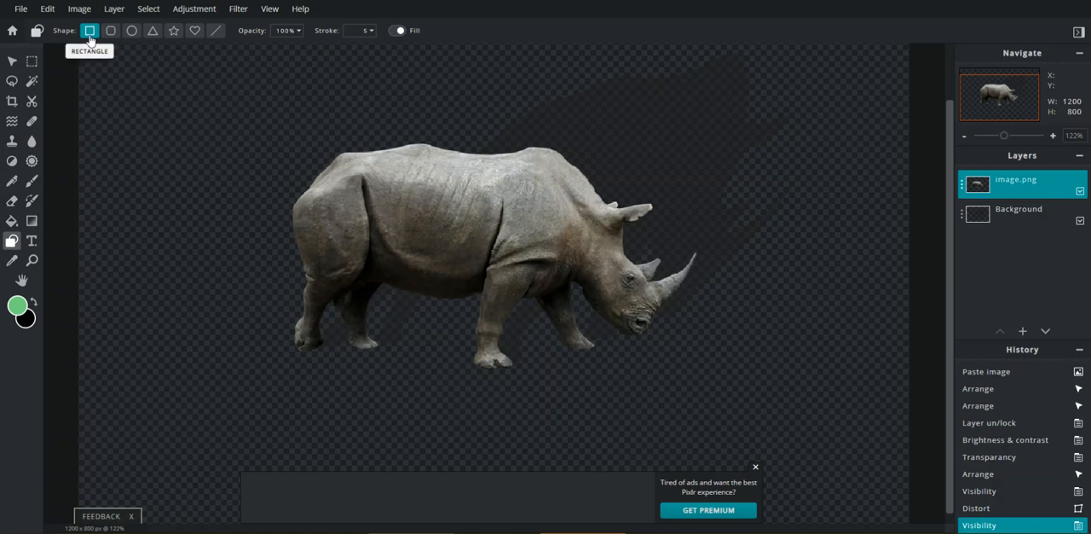
pyautogui.moveTo(152, 66); pyautogui.dragTo(871, 481)
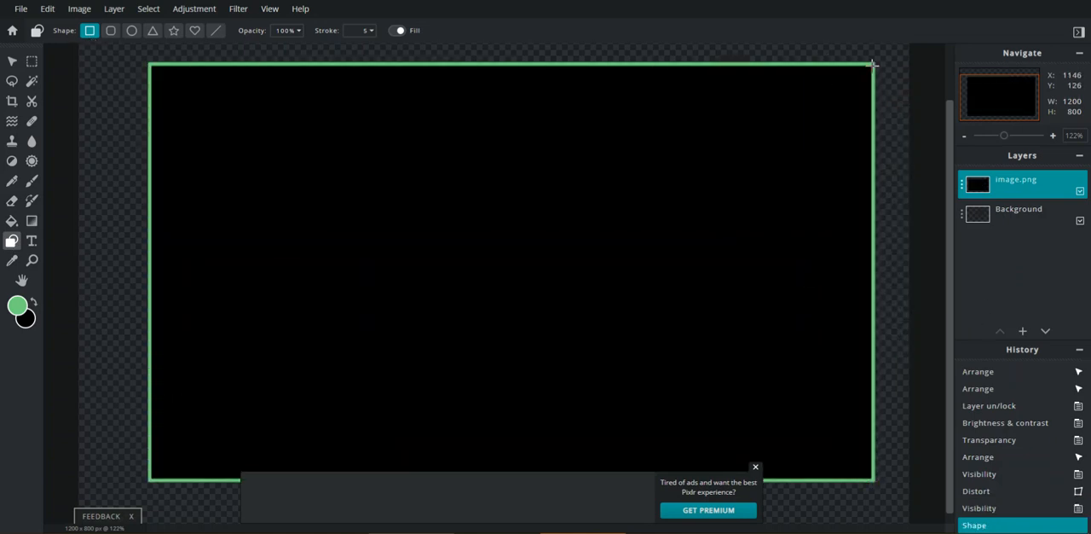
pyautogui.click(19, 304)
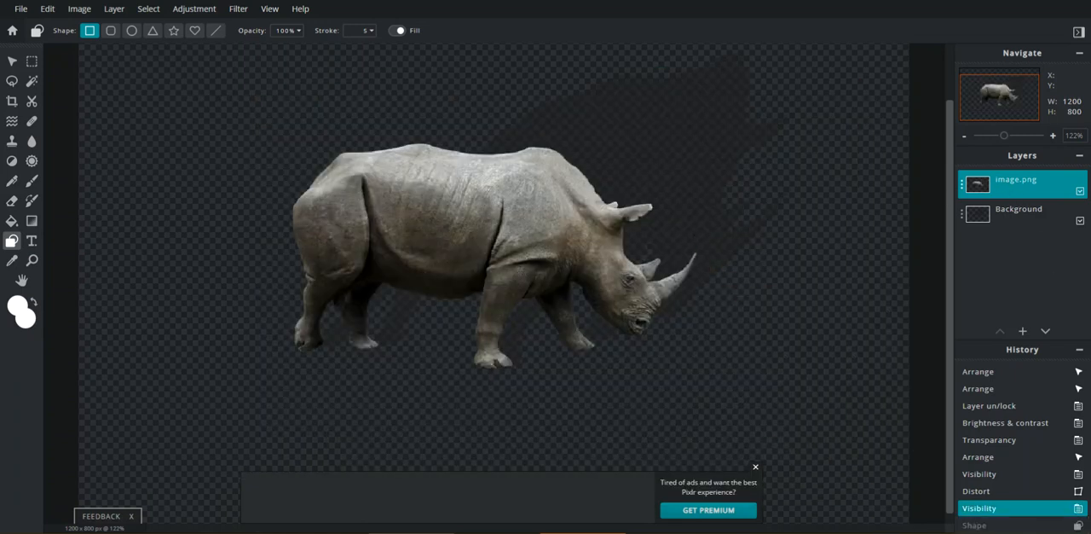
# Step: Add a new layer to hold the white background beneath the rhino and shadow
pyautogui.click(110, 9)
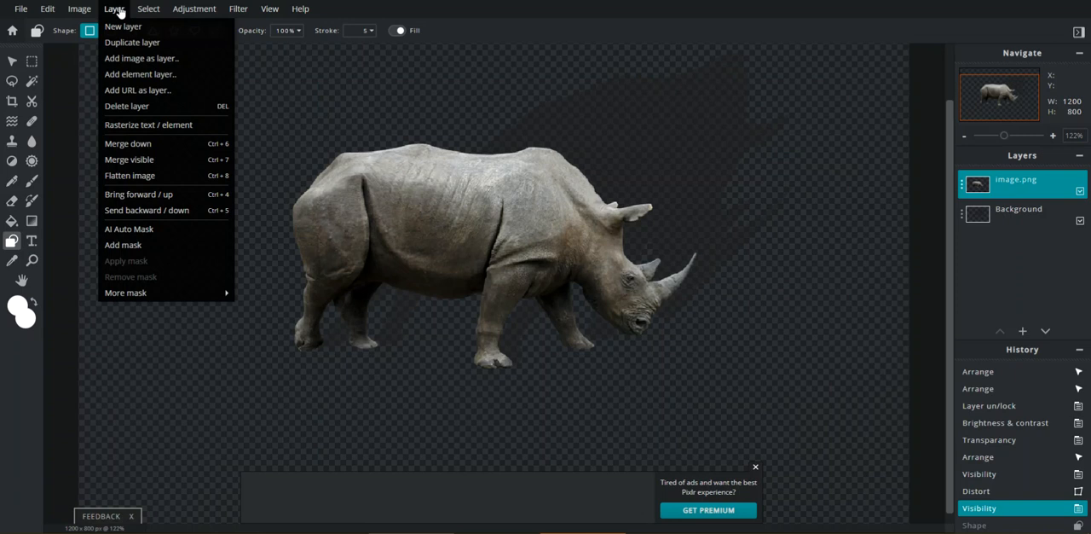
pyautogui.click(119, 38)
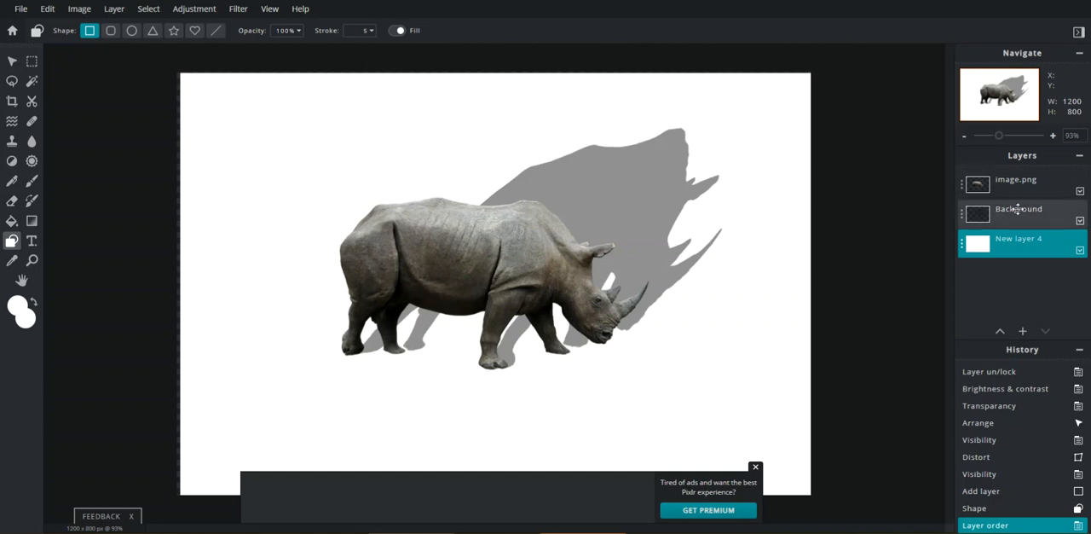
# Step: Free-distort the shadow silhouette, pulling its lower-left and lower-right corners outward, and apply
pyautogui.click(1020, 210)
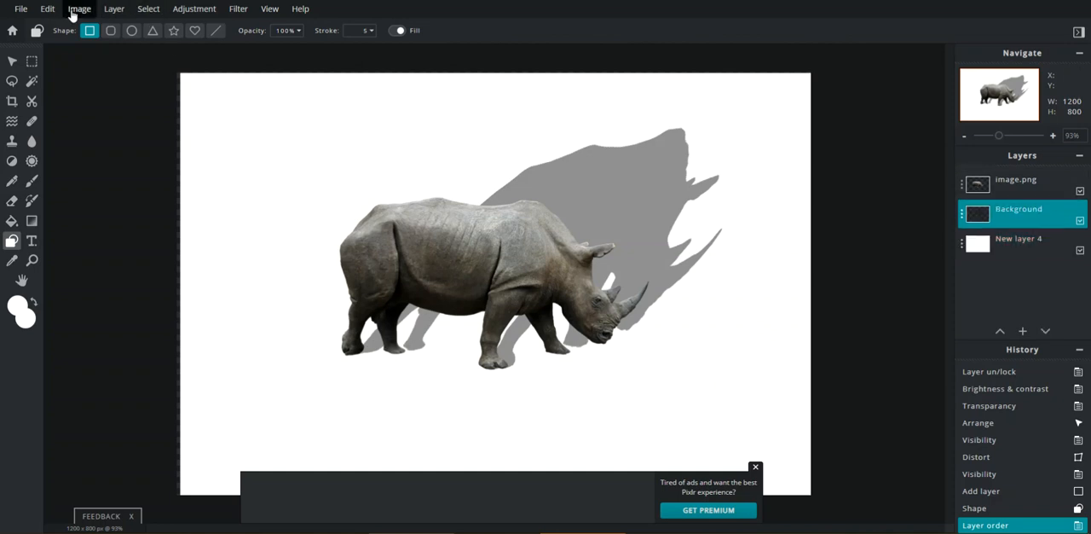
pyautogui.click(47, 8)
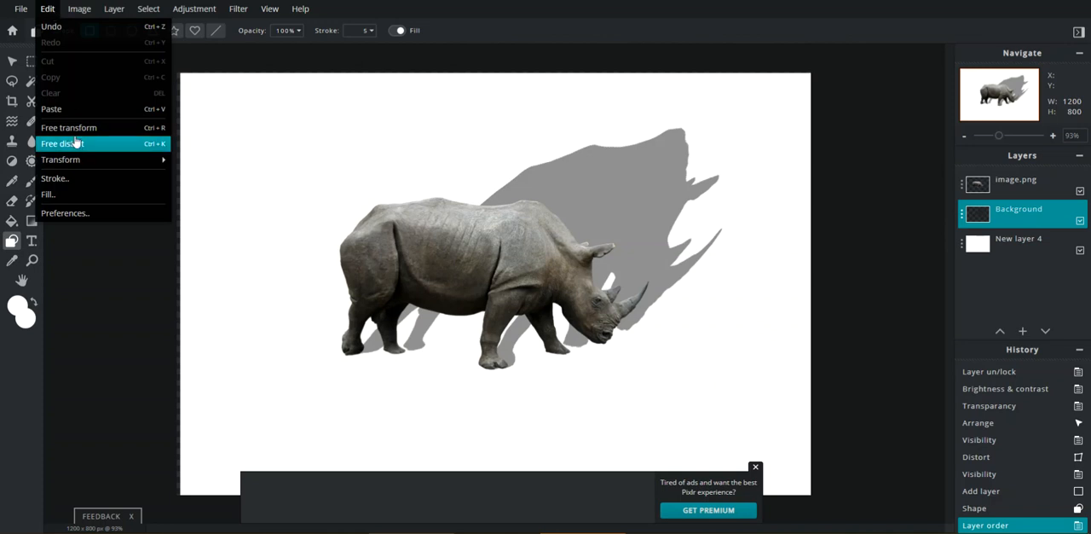
pyautogui.click(67, 143)
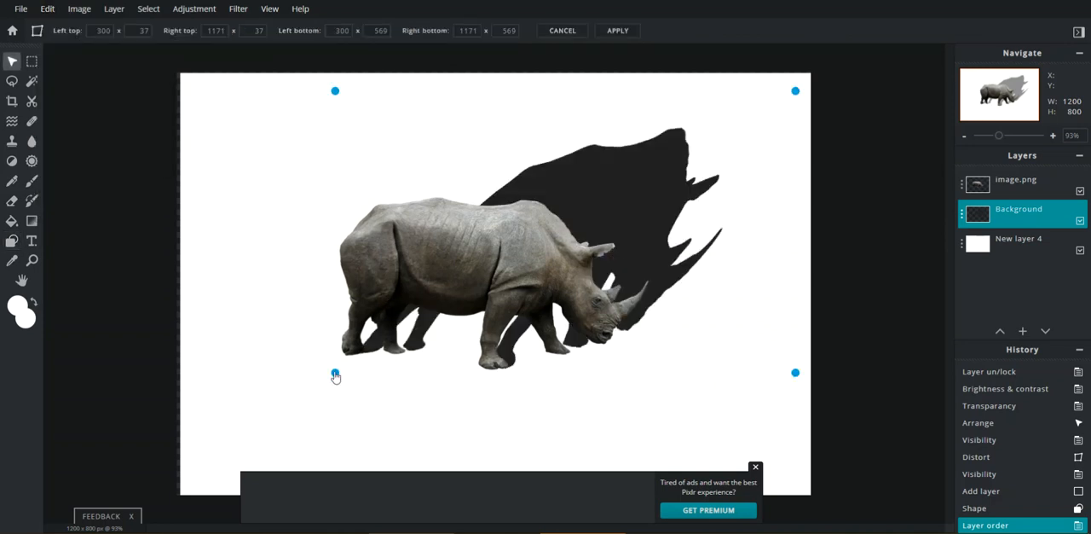
pyautogui.moveTo(335, 376); pyautogui.dragTo(324, 378)
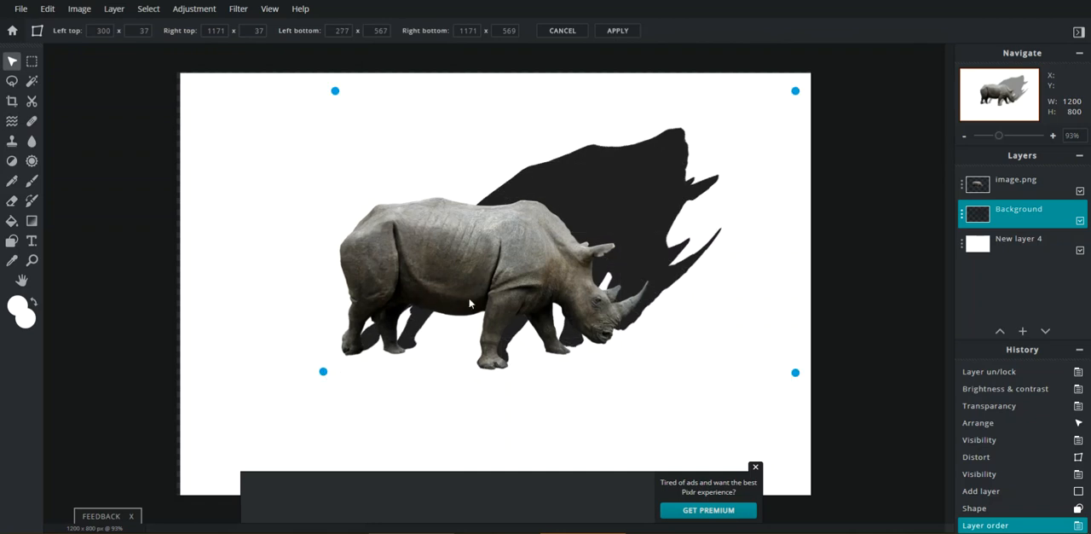
pyautogui.moveTo(795, 372); pyautogui.dragTo(794, 379)
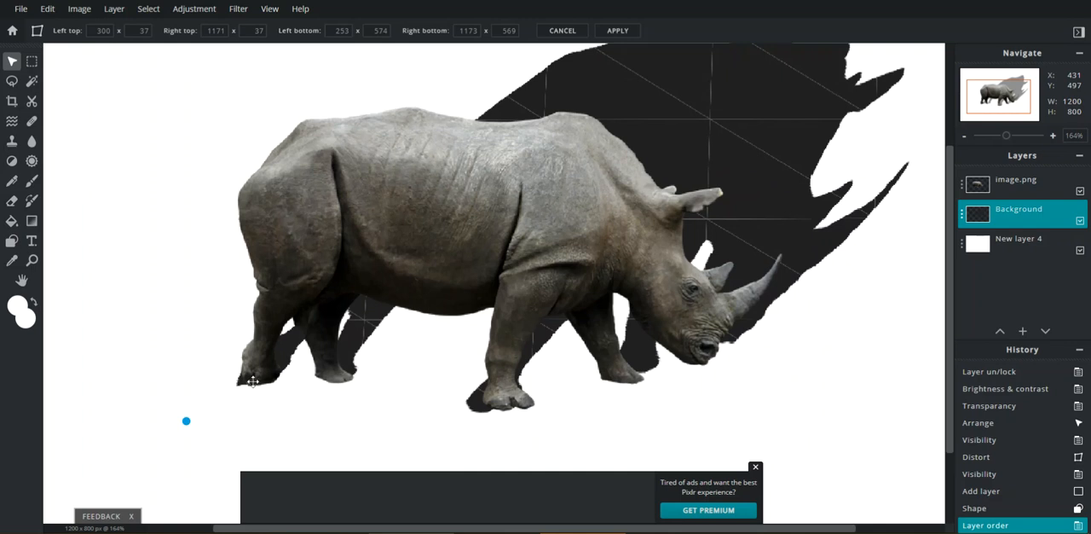
pyautogui.moveTo(388, 373)
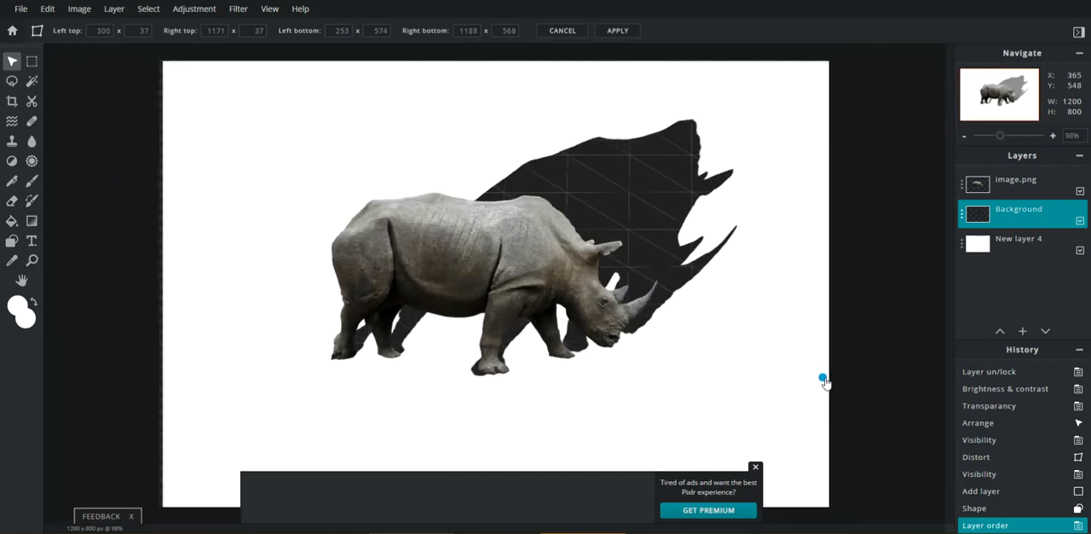
pyautogui.moveTo(822, 377); pyautogui.dragTo(839, 375)
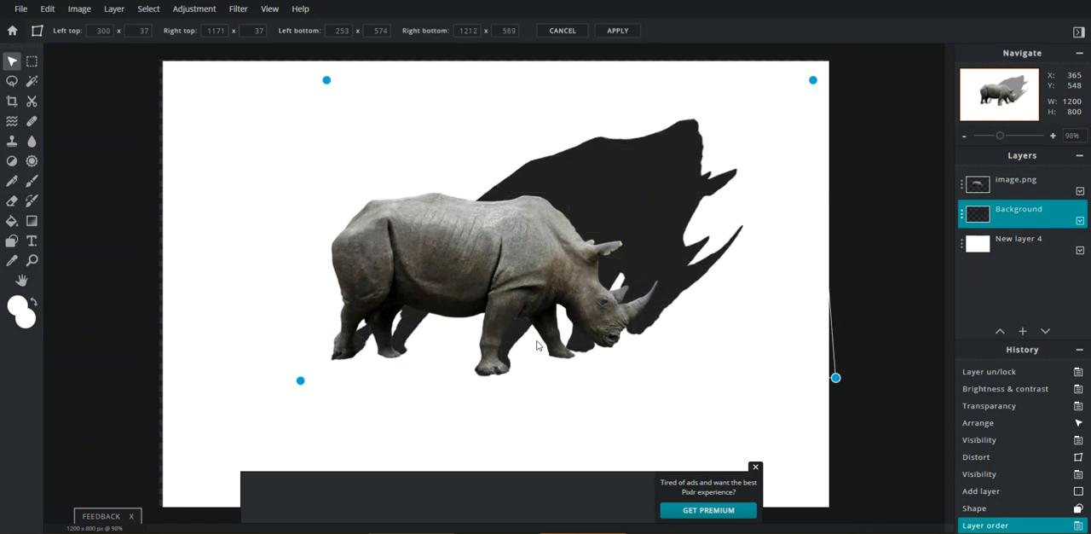
pyautogui.moveTo(580, 360)
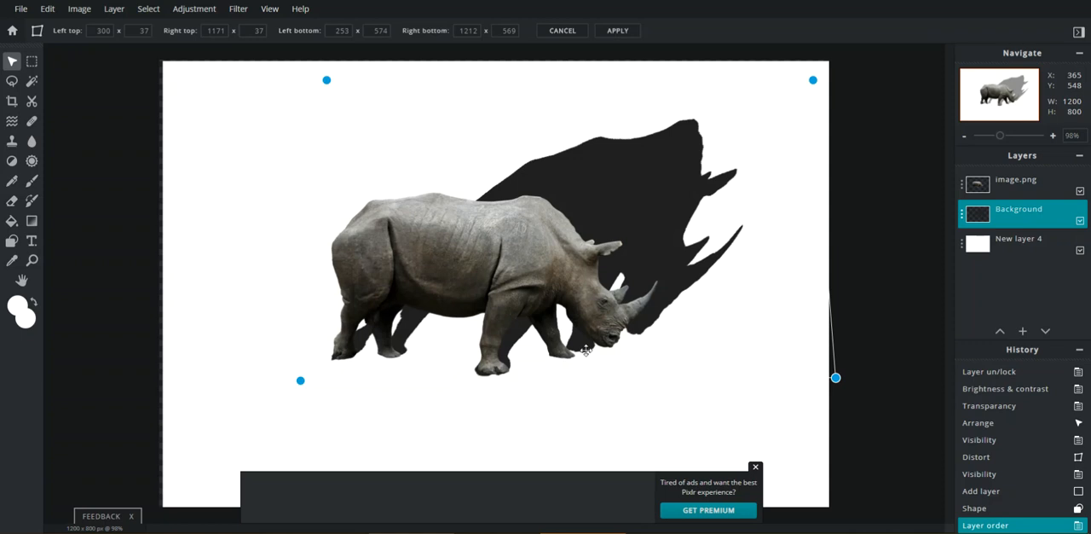
pyautogui.moveTo(593, 360)
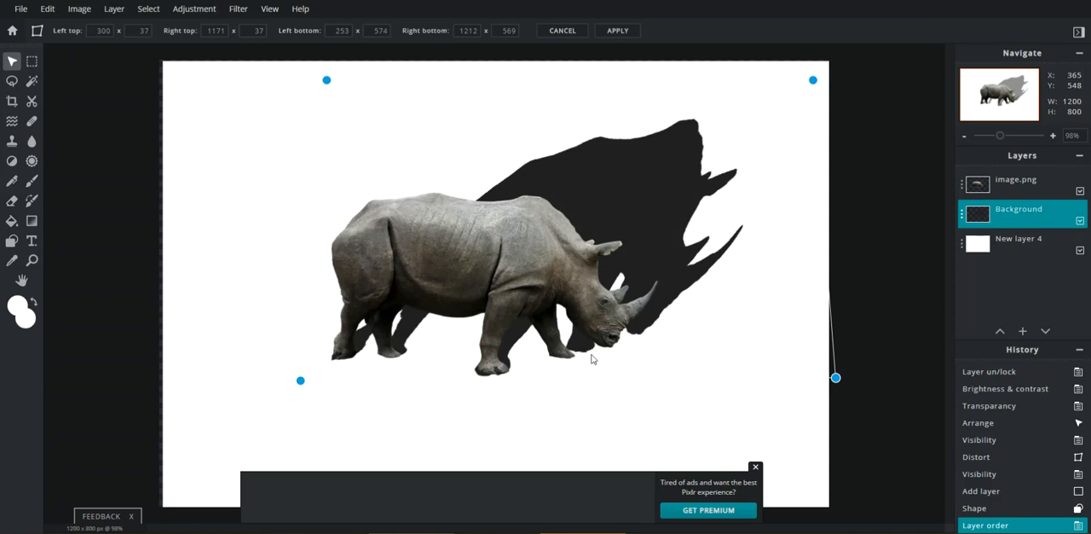
pyautogui.moveTo(578, 345)
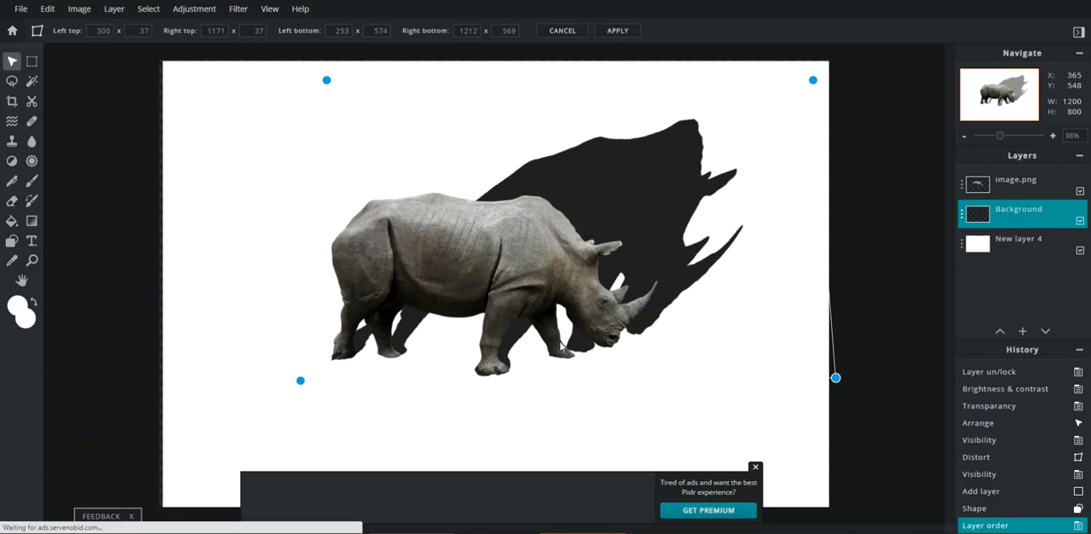
pyautogui.moveTo(631, 386)
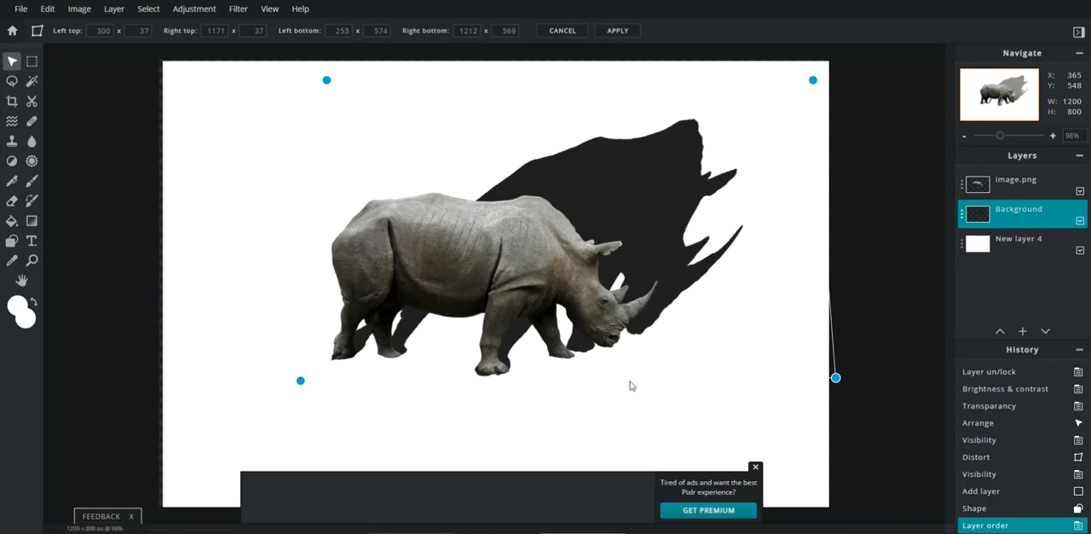
pyautogui.moveTo(693, 201)
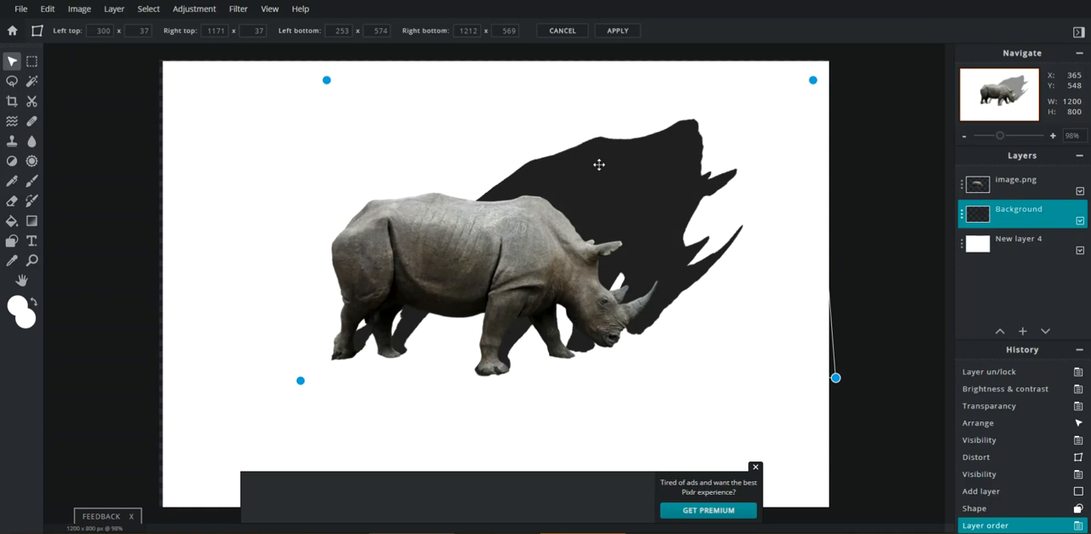
pyautogui.moveTo(513, 222)
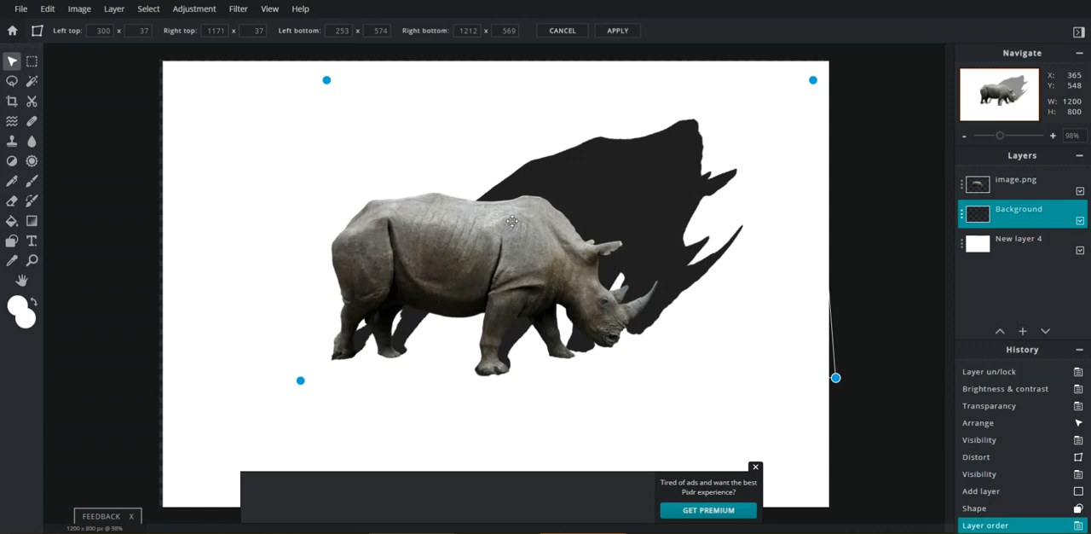
pyautogui.moveTo(515, 203)
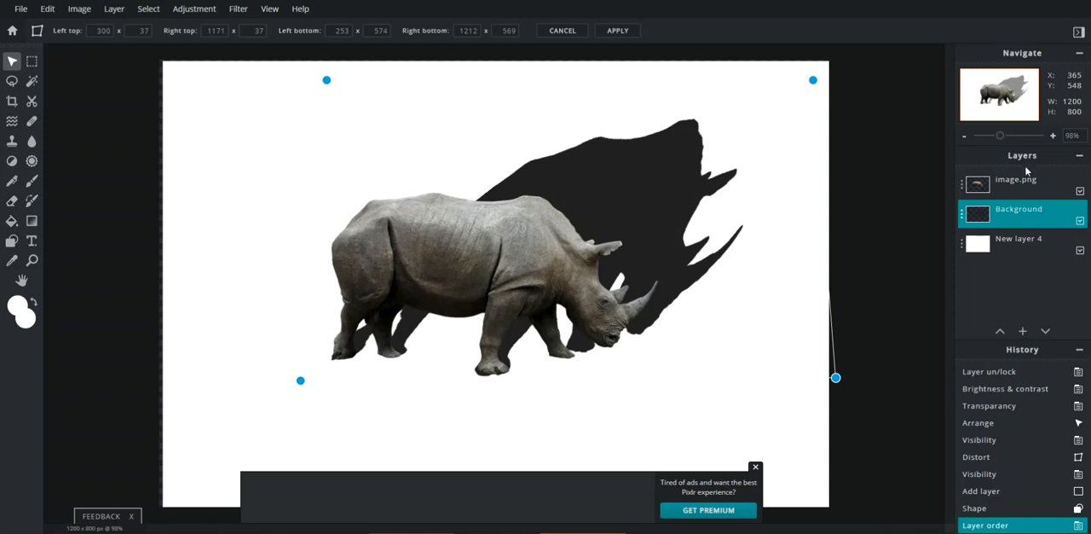
pyautogui.click(617, 31)
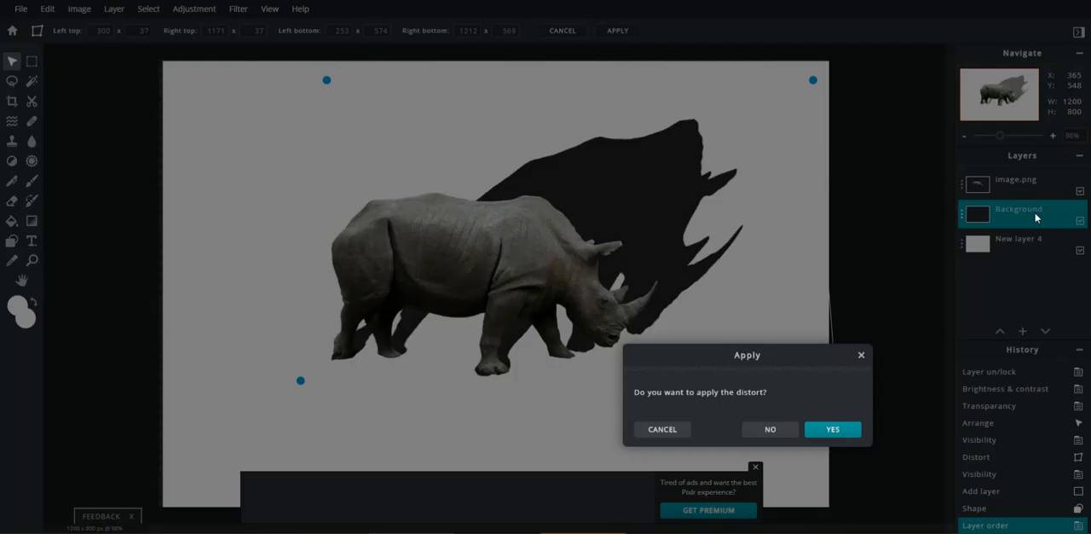
pyautogui.click(832, 428)
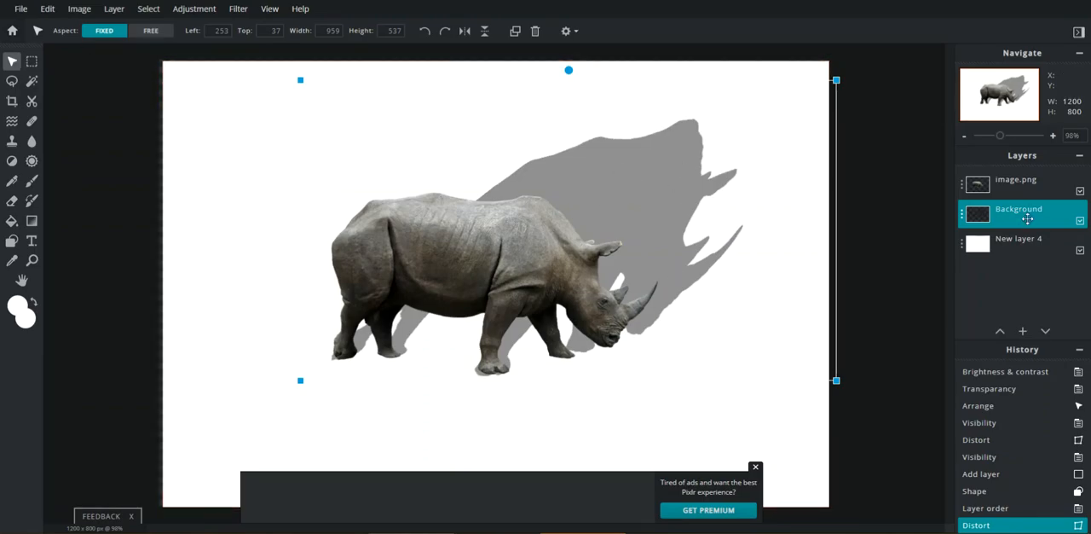
# Step: Transform the shadow: squash its height, tilt it about 6.8° under the feet, and apply
pyautogui.click(47, 10)
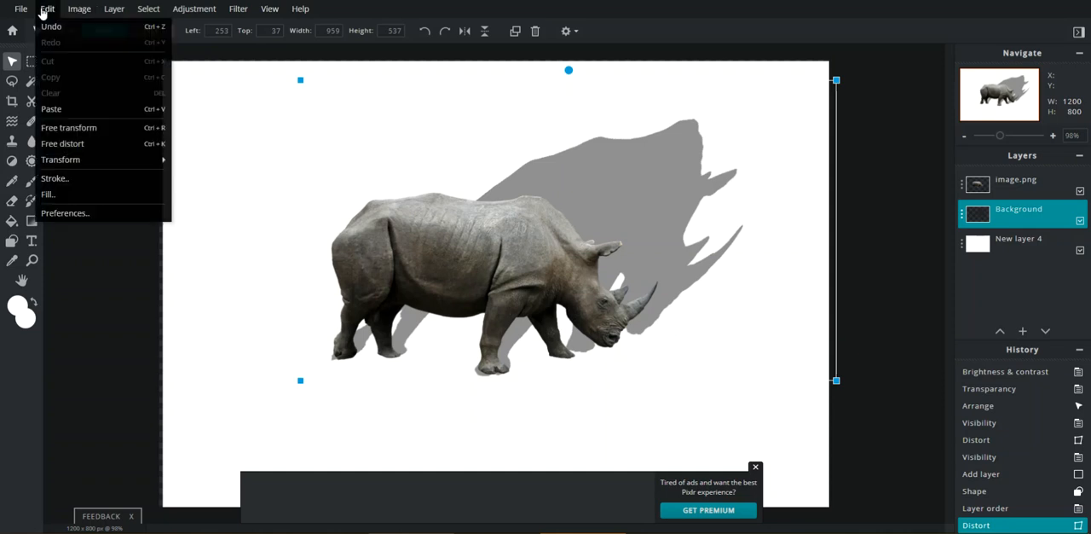
pyautogui.click(69, 127)
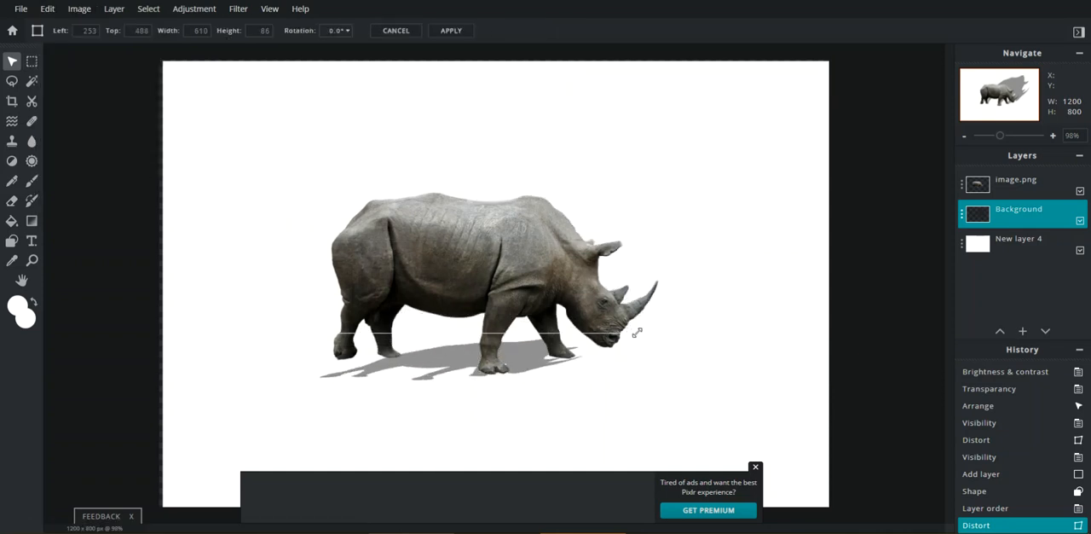
pyautogui.moveTo(637, 333); pyautogui.dragTo(691, 268)
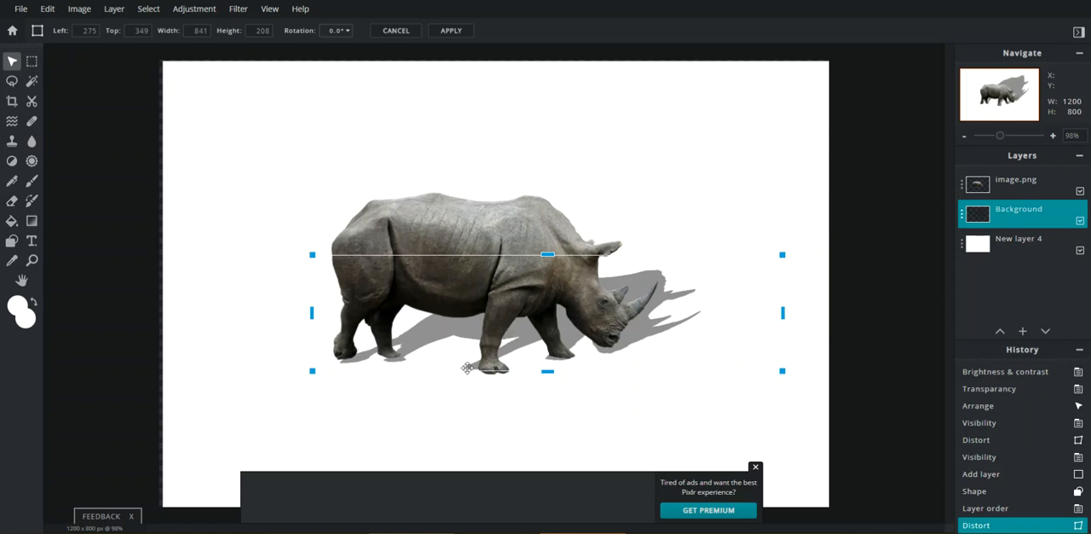
pyautogui.moveTo(501, 242)
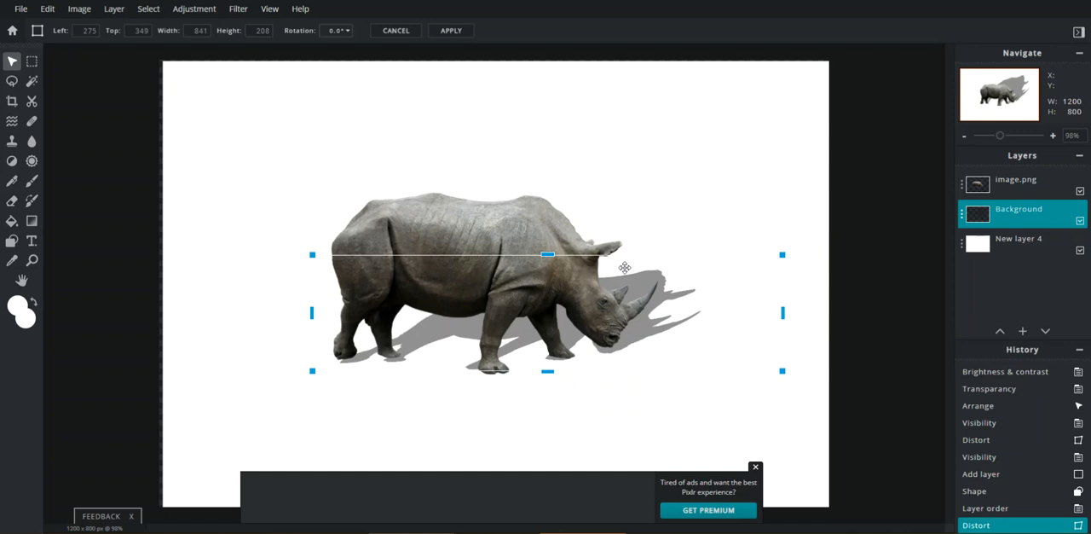
pyautogui.moveTo(795, 242)
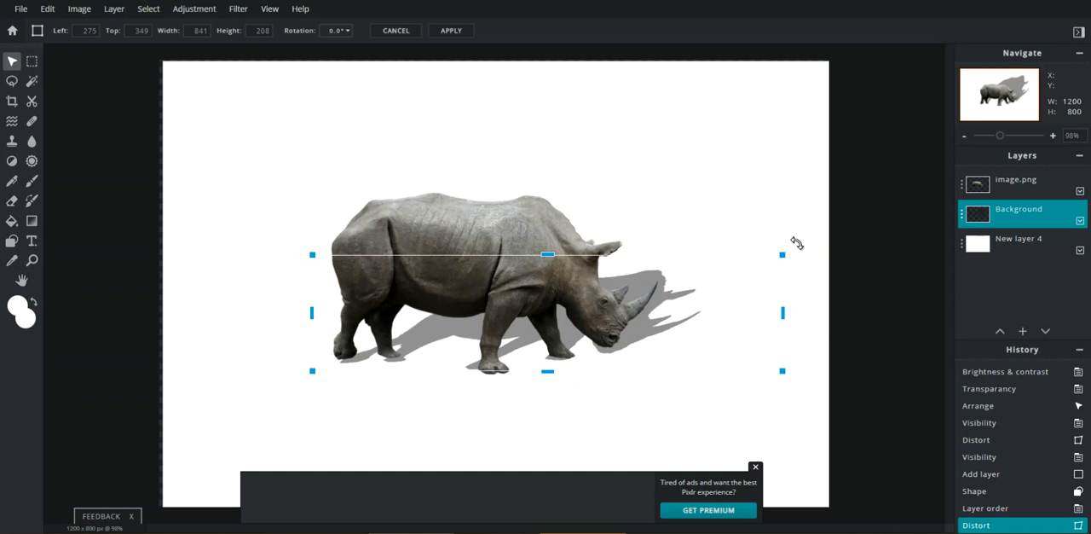
pyautogui.moveTo(672, 294)
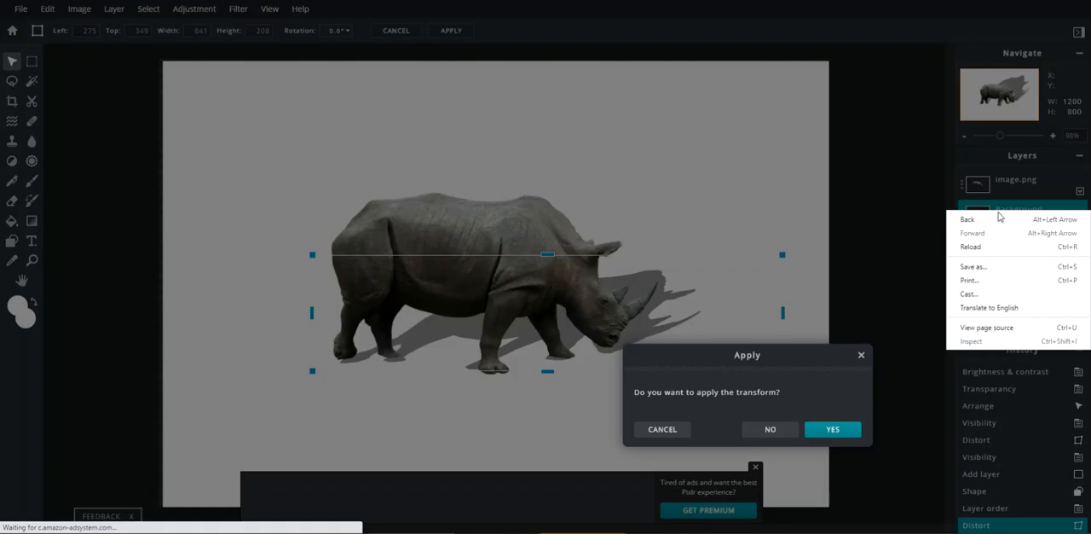
pyautogui.click(832, 428)
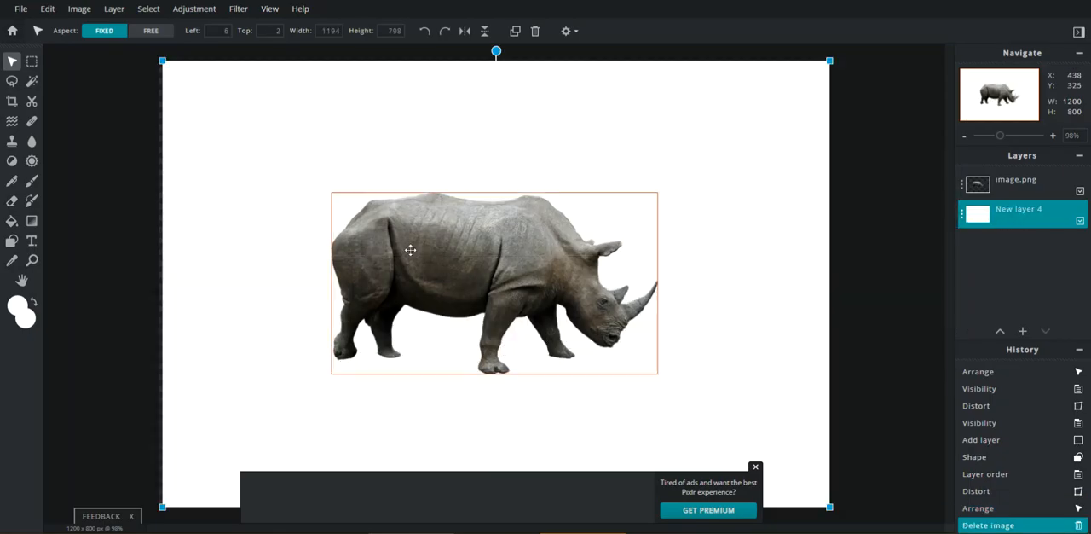
# Step: Select the lower rhino copy layer and reach the Brightness & contrast adjustment
pyautogui.click(1016, 180)
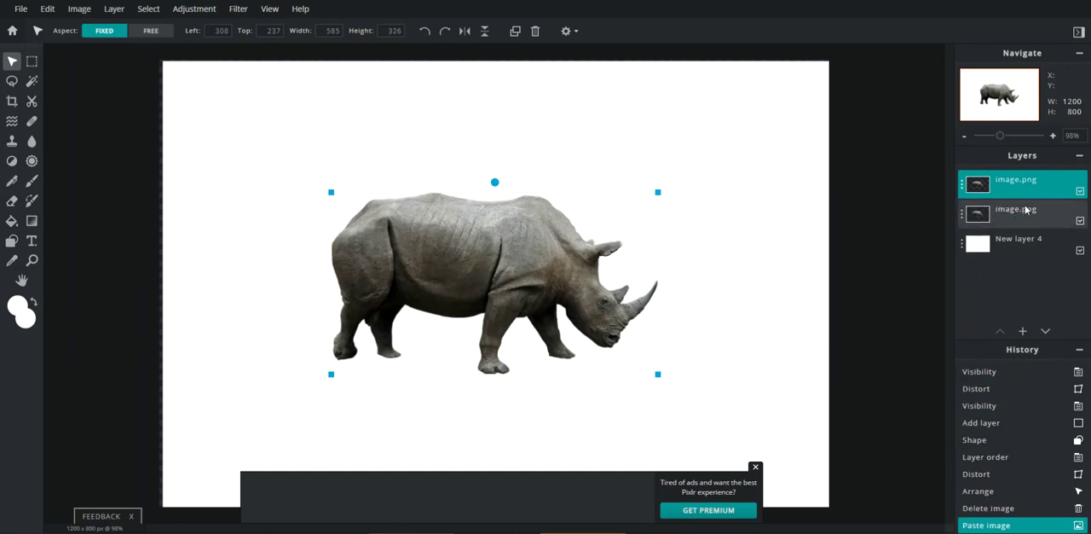
pyautogui.click(1016, 210)
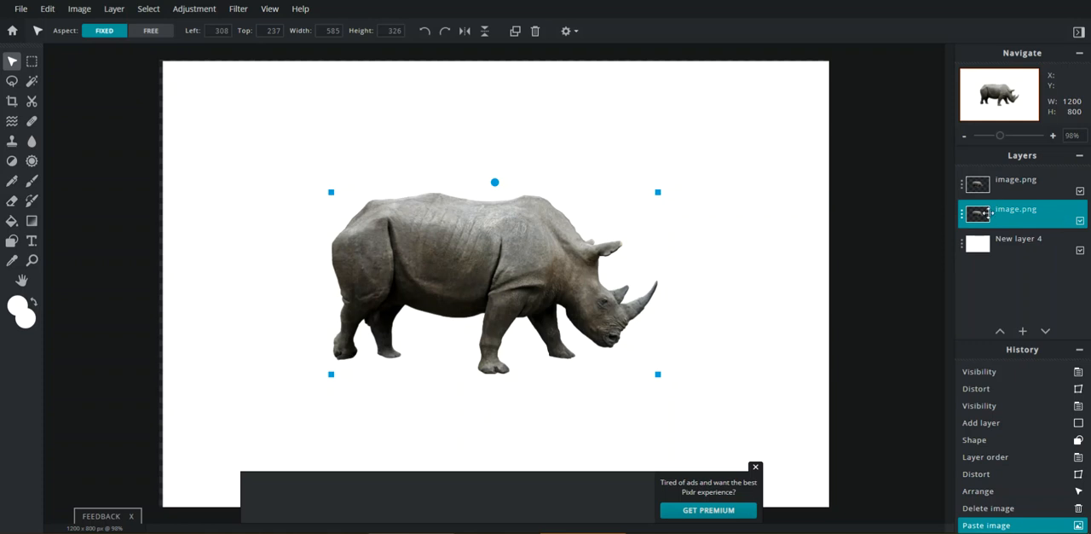
pyautogui.click(1016, 181)
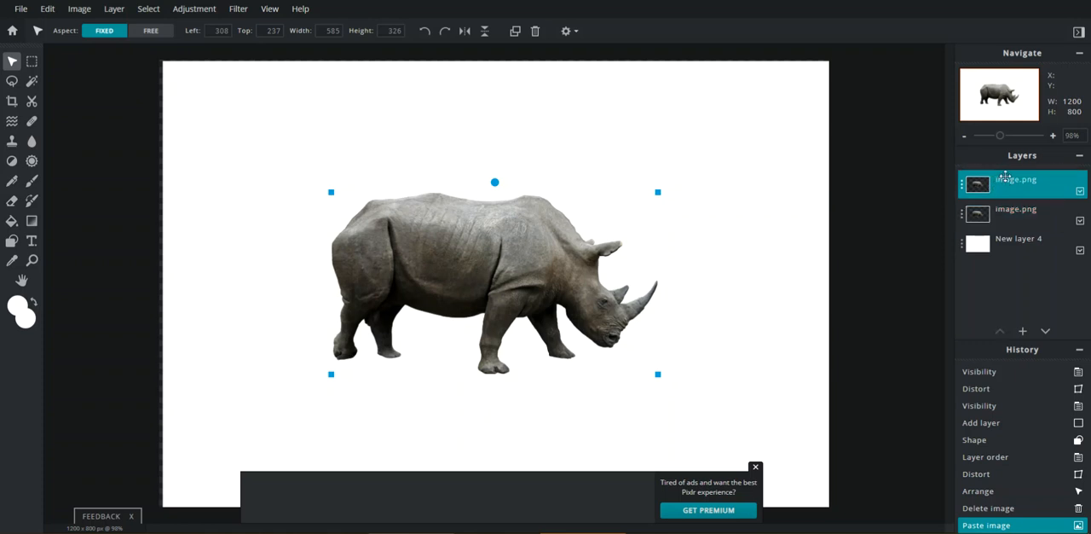
pyautogui.click(1016, 212)
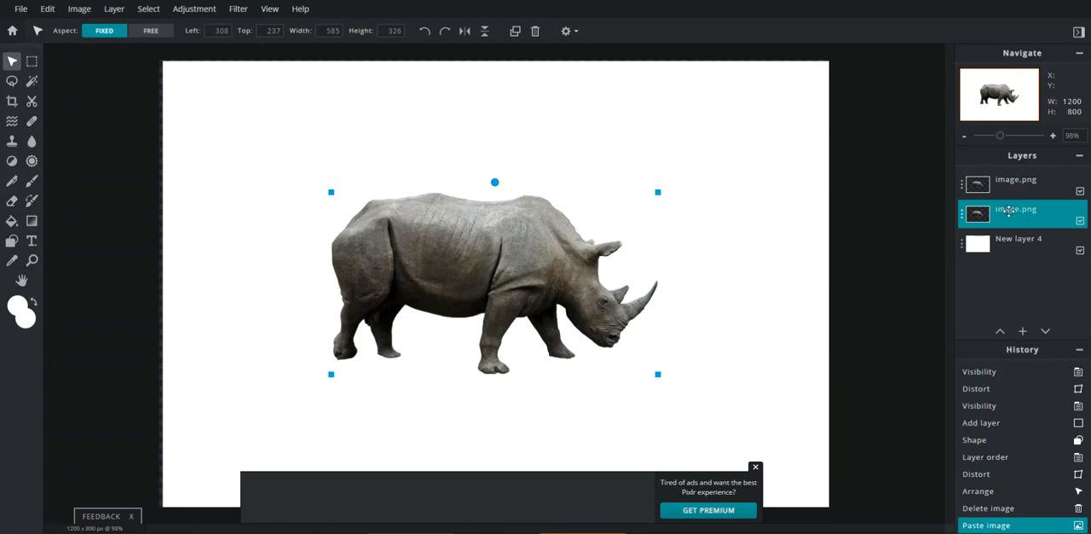
pyautogui.moveTo(876, 231)
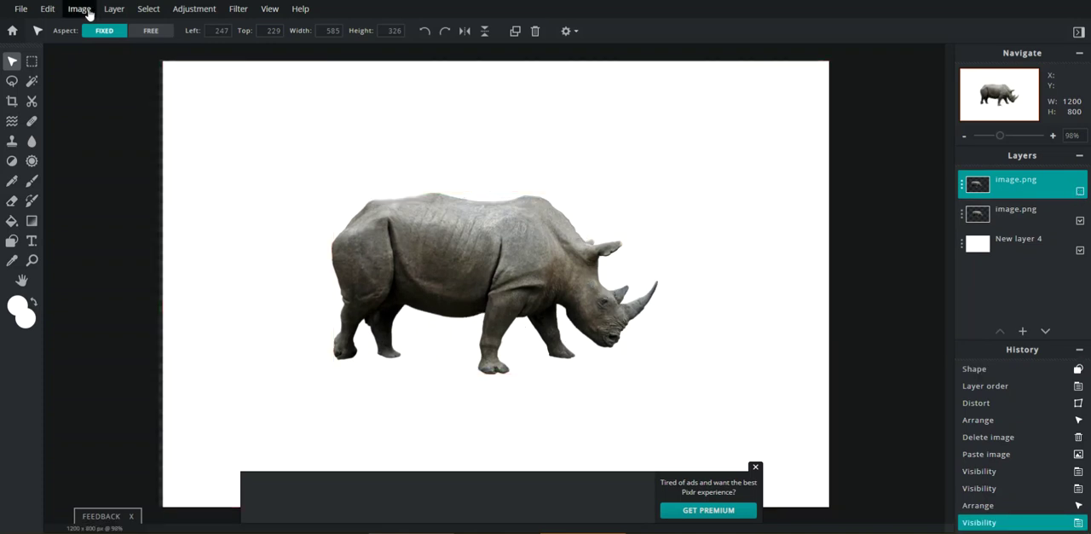
pyautogui.click(194, 9)
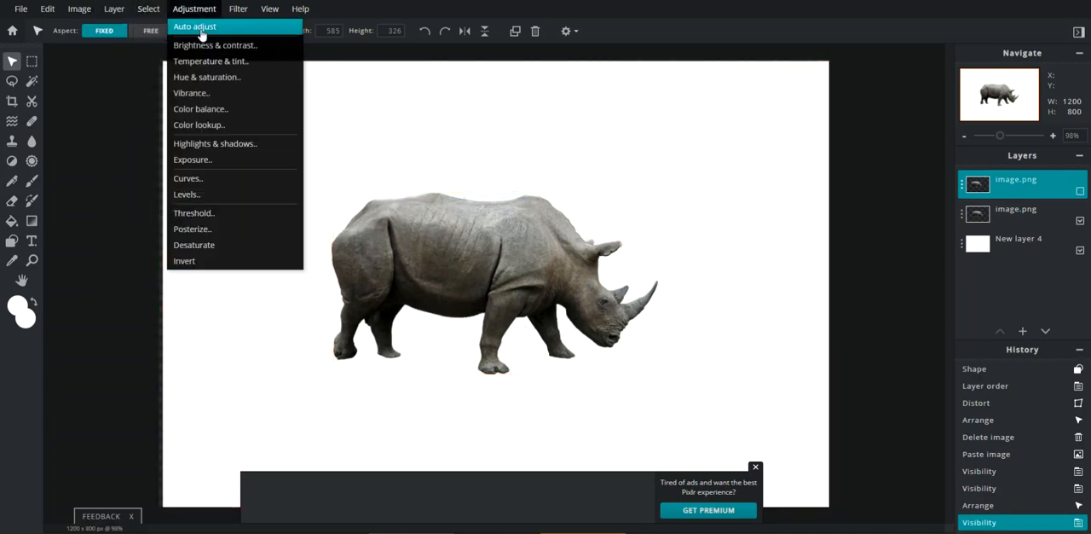
pyautogui.click(215, 44)
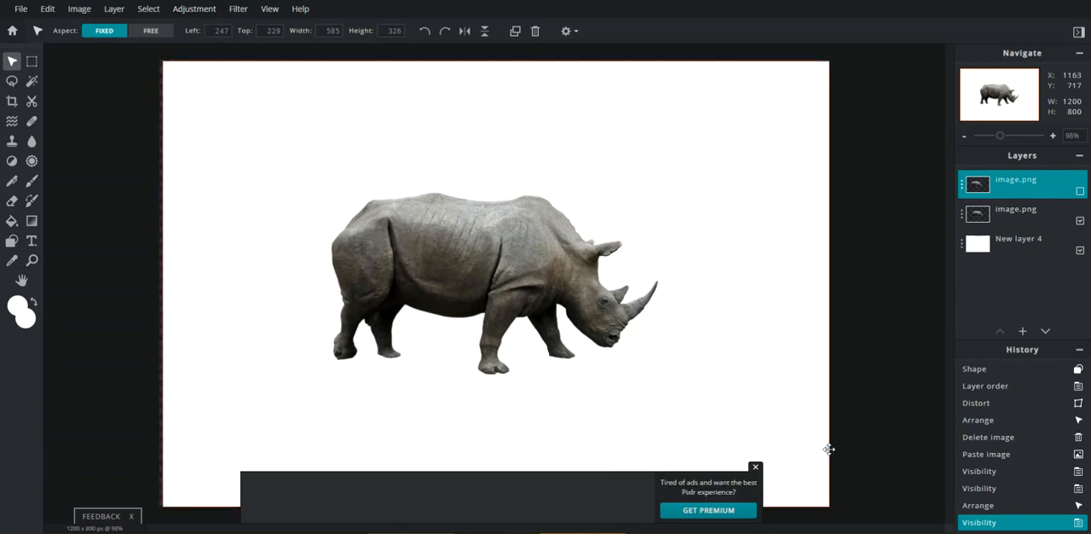
# Step: Darken the rhino copy to a solid black silhouette with Brightness -100 and apply
pyautogui.click(1016, 208)
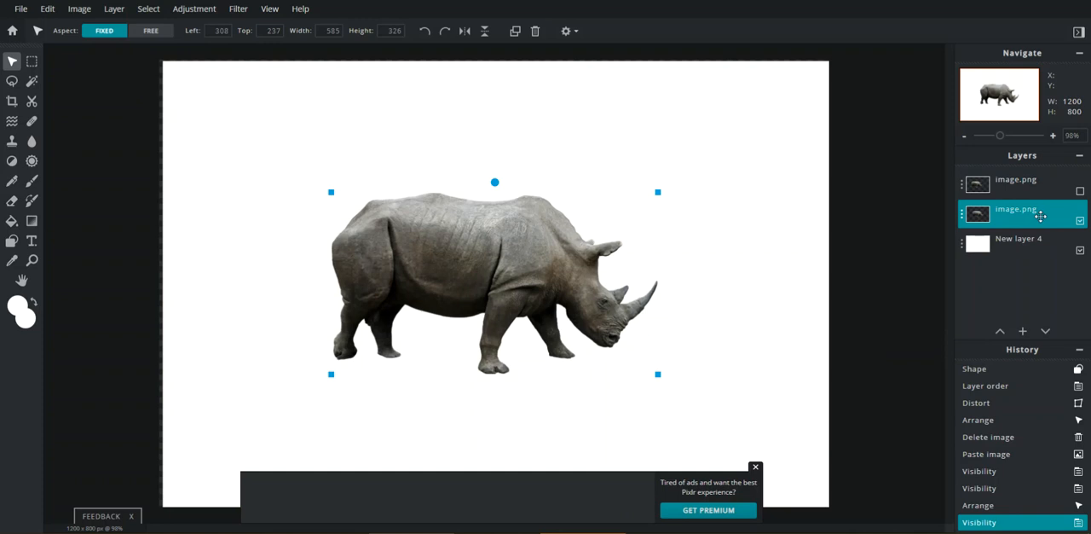
pyautogui.click(194, 8)
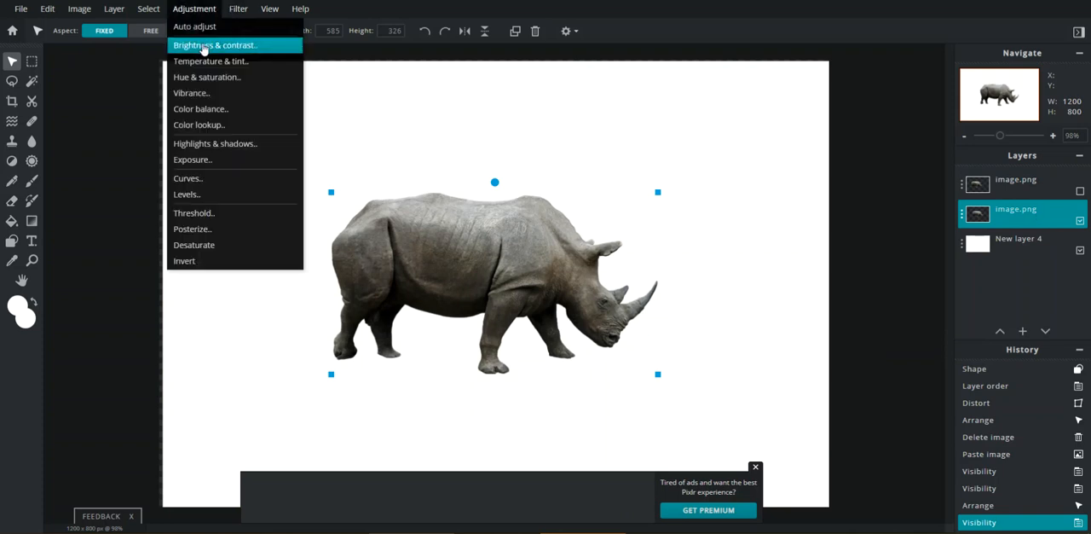
pyautogui.click(220, 45)
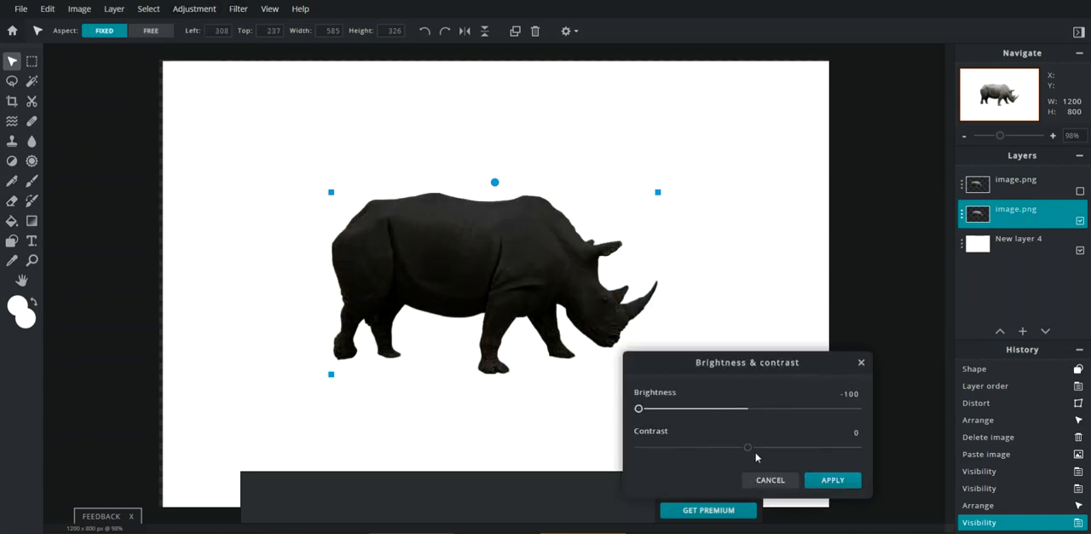
pyautogui.click(832, 481)
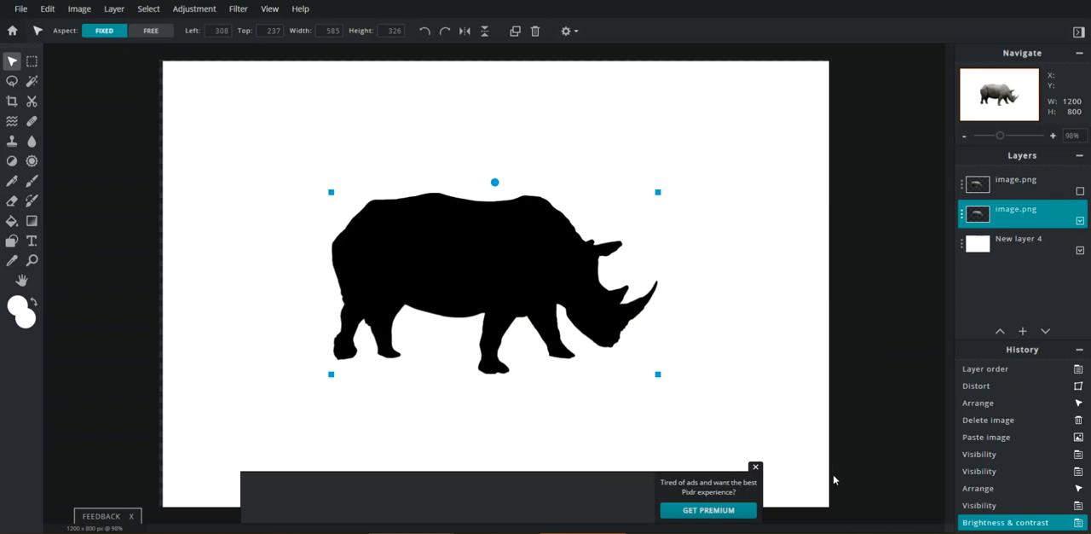
pyautogui.moveTo(294, 129)
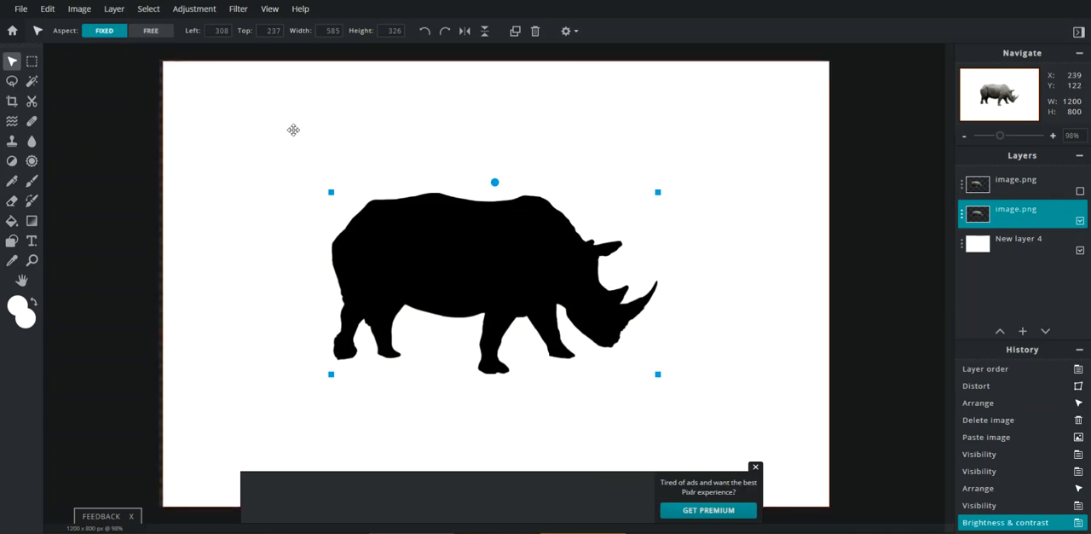
# Step: Flip the black silhouette vertically and move it up so its feet meet the rhino's feet
pyautogui.click(755, 467)
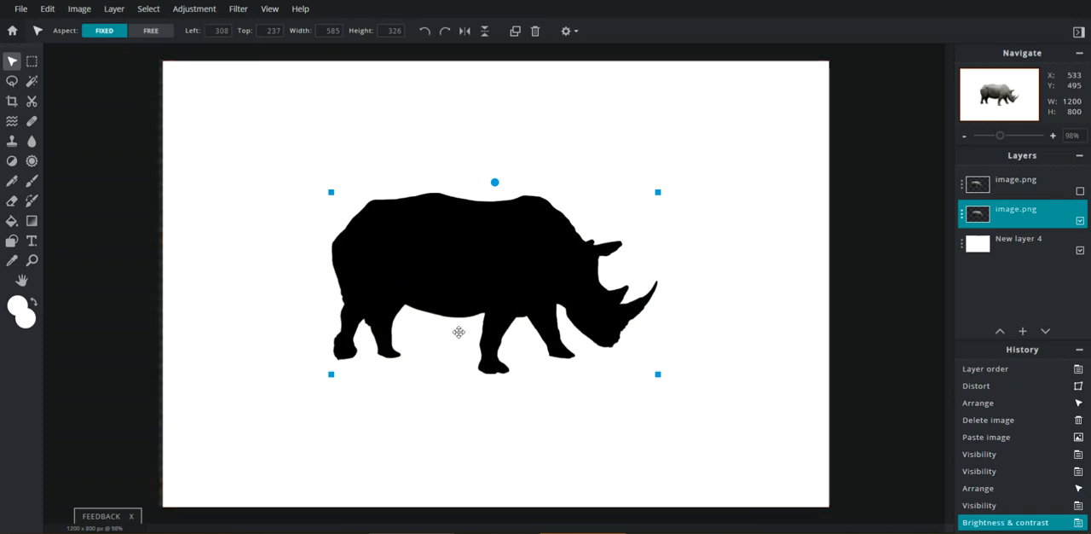
pyautogui.click(44, 10)
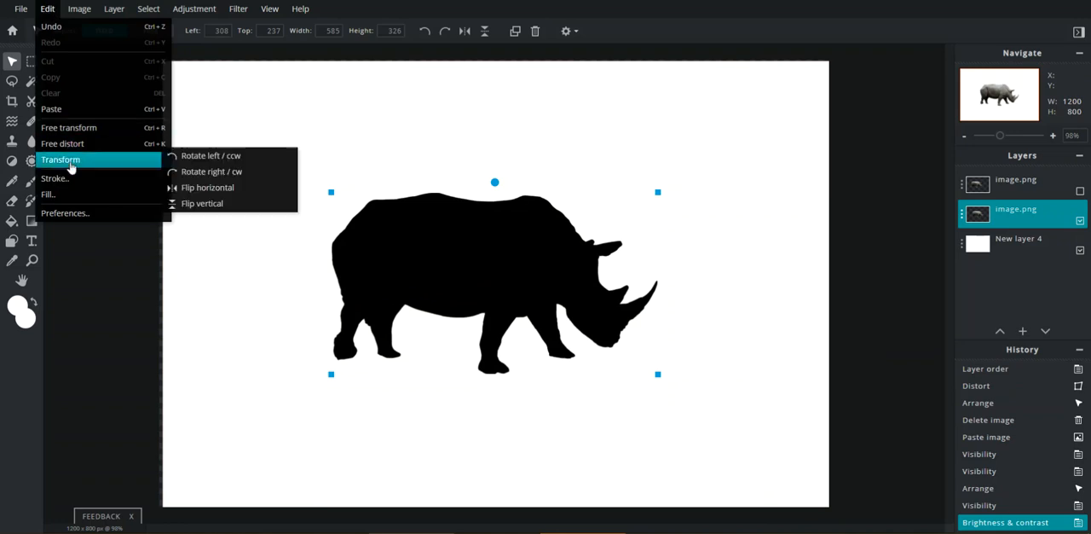
pyautogui.moveTo(208, 188)
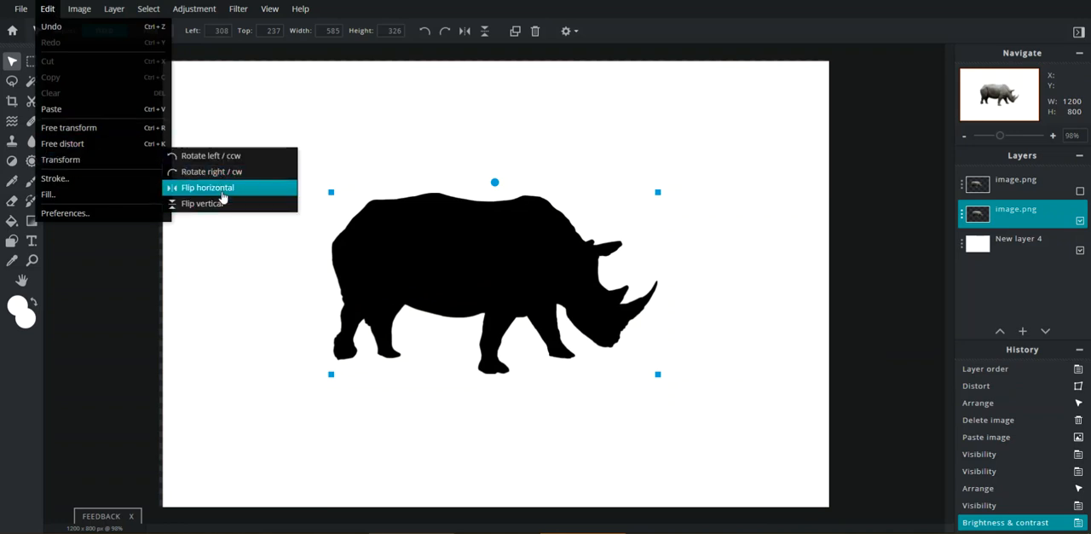
pyautogui.moveTo(224, 203)
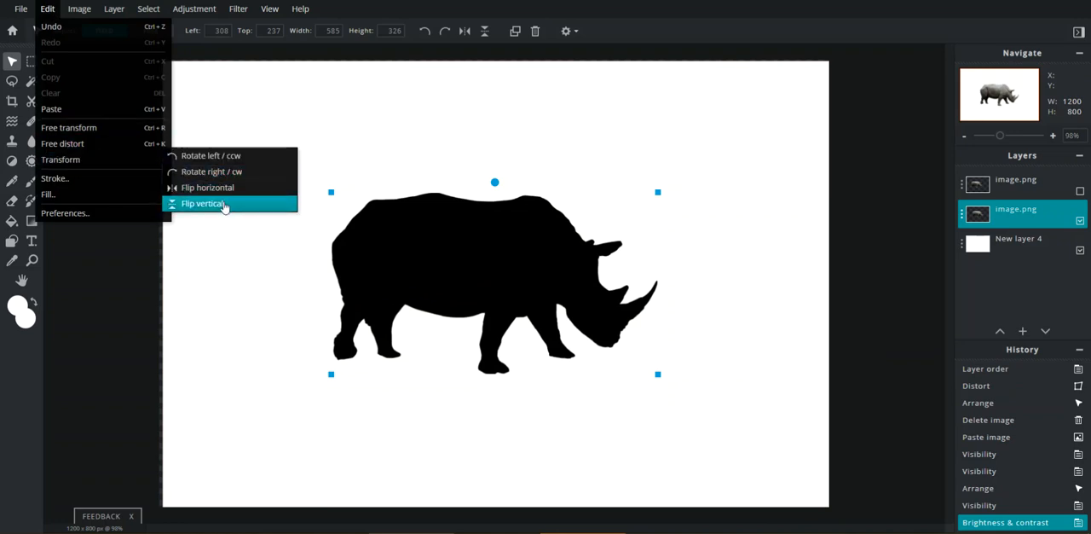
pyautogui.click(205, 204)
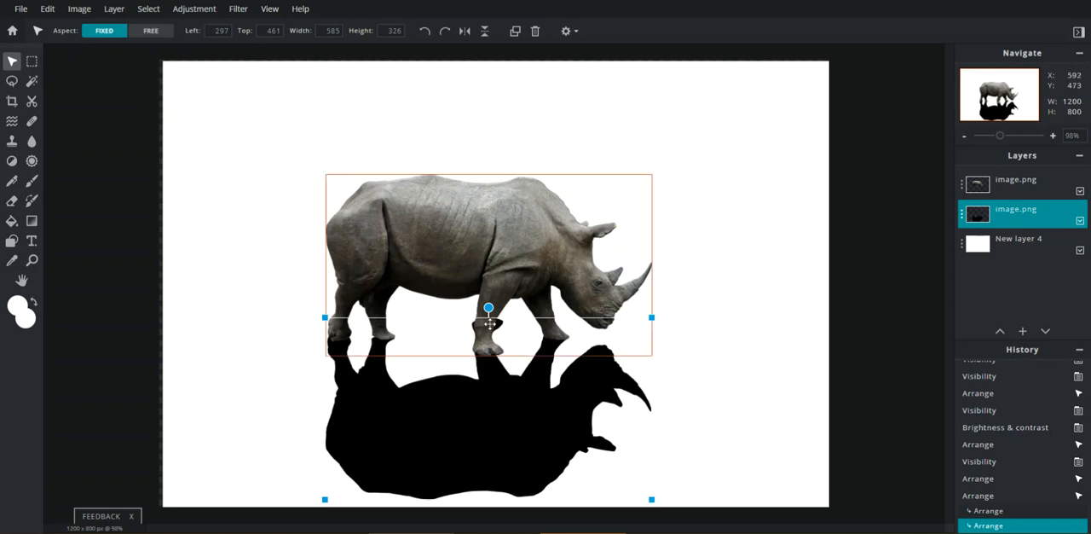
pyautogui.moveTo(518, 324)
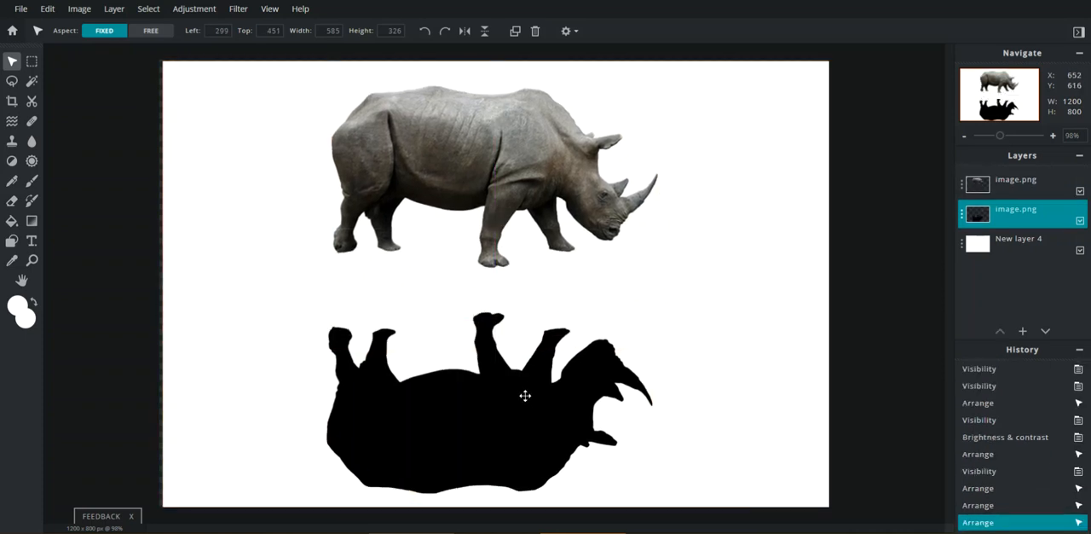
pyautogui.moveTo(525, 396); pyautogui.dragTo(530, 338)
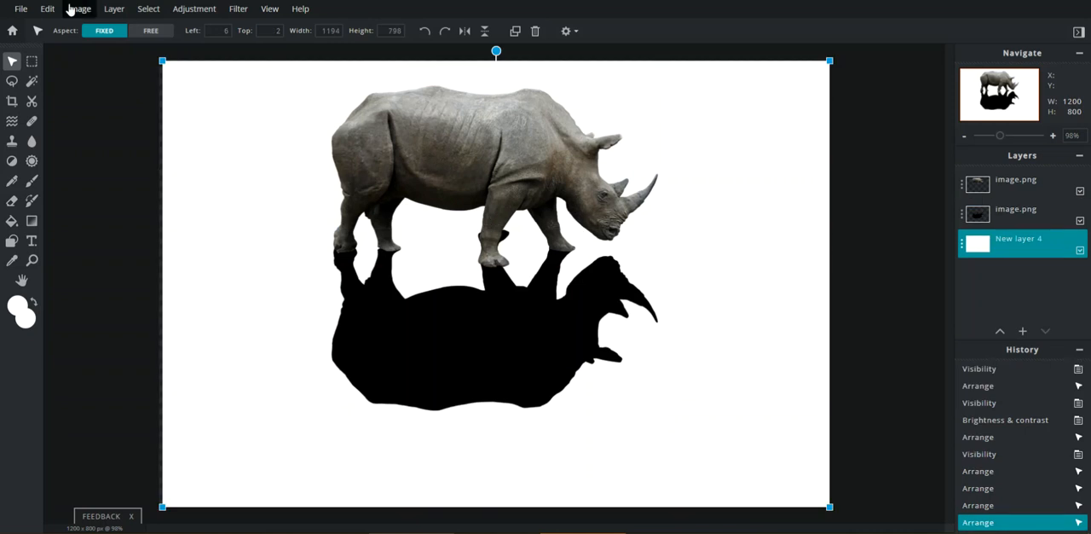
pyautogui.moveTo(372, 205)
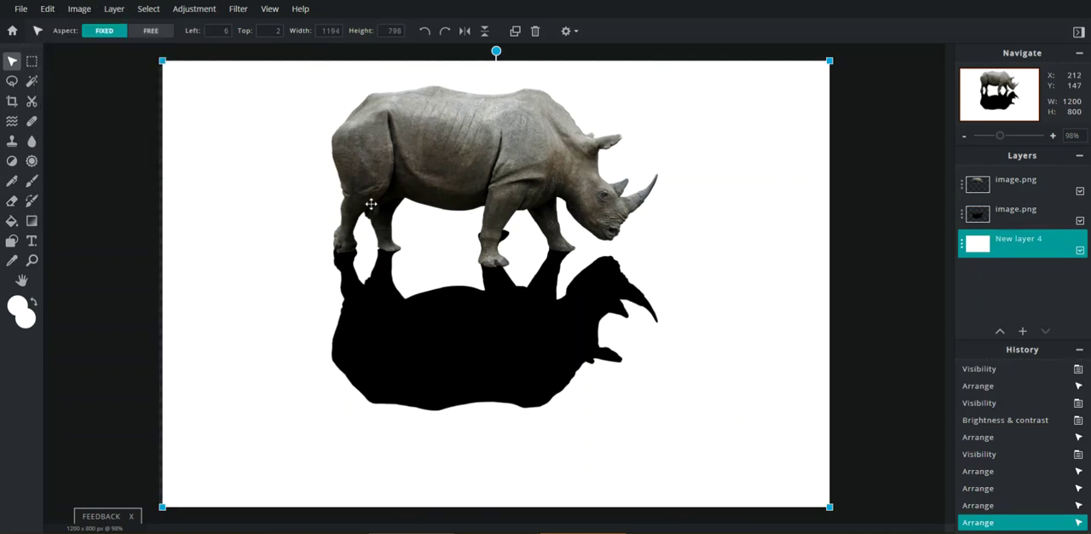
# Step: Free-distort the black reflection into a slanted, skewed perspective shape and apply
pyautogui.click(79, 8)
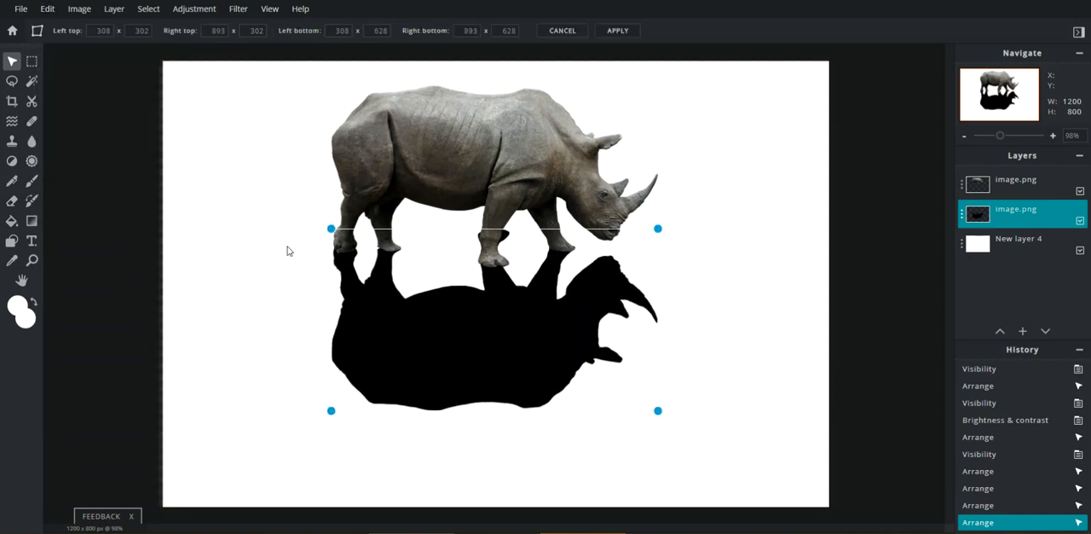
pyautogui.moveTo(658, 228); pyautogui.dragTo(653, 283)
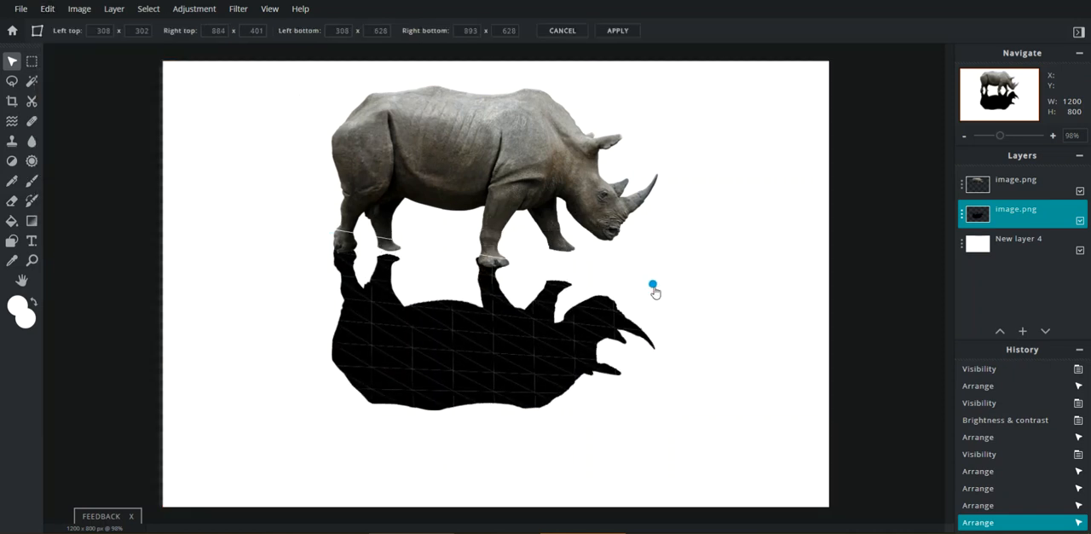
pyautogui.moveTo(653, 283); pyautogui.dragTo(659, 430)
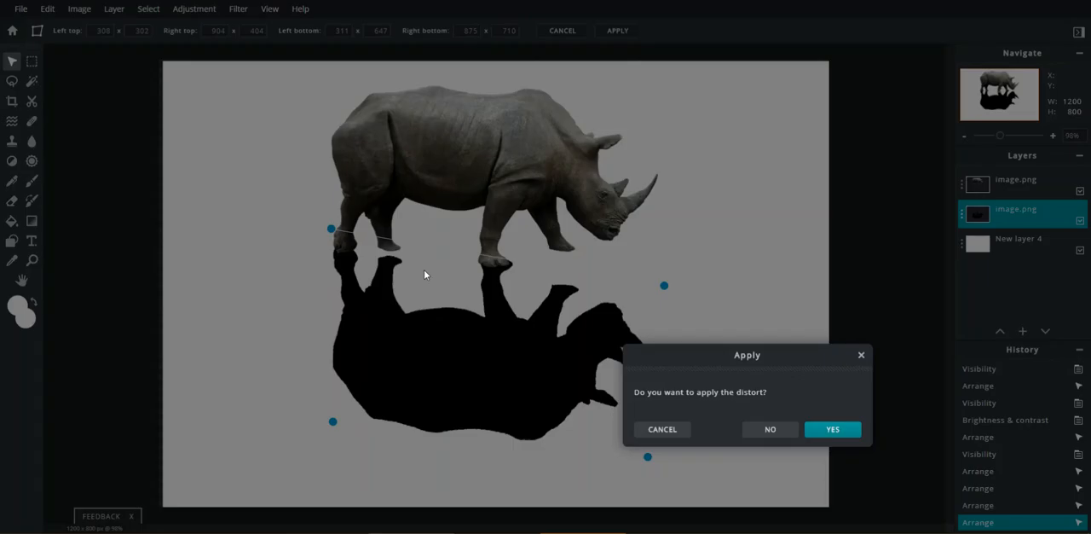
pyautogui.click(832, 428)
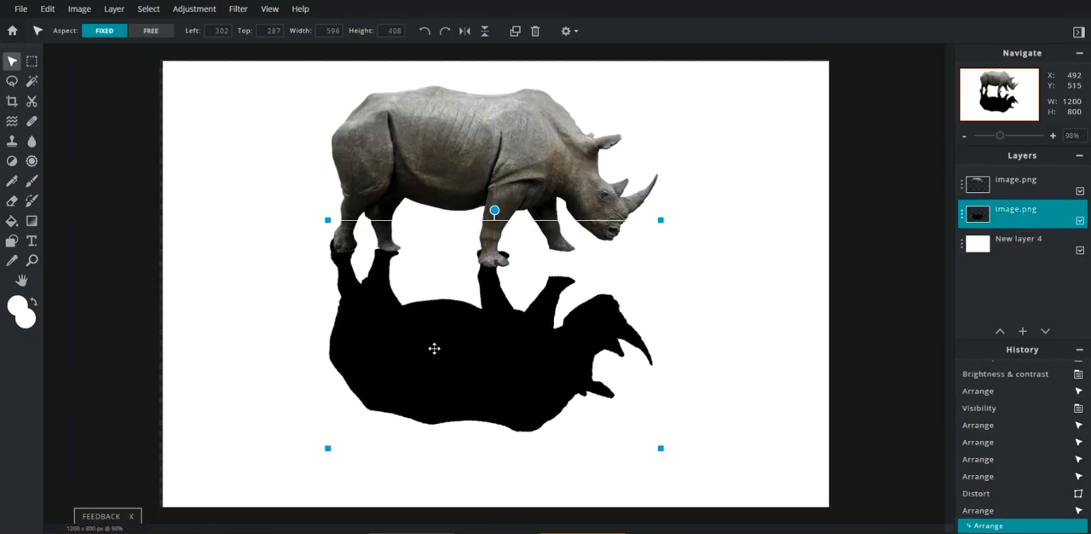
pyautogui.moveTo(832, 311)
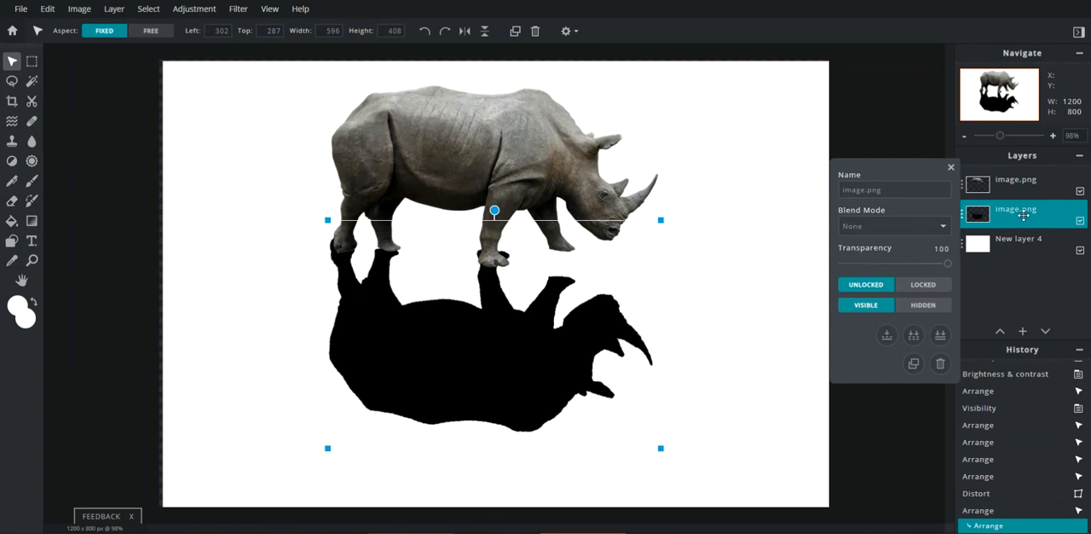
# Step: Lower the reflection layer's transparency so it shows as a light grey shadow
pyautogui.moveTo(948, 263); pyautogui.dragTo(917, 263)
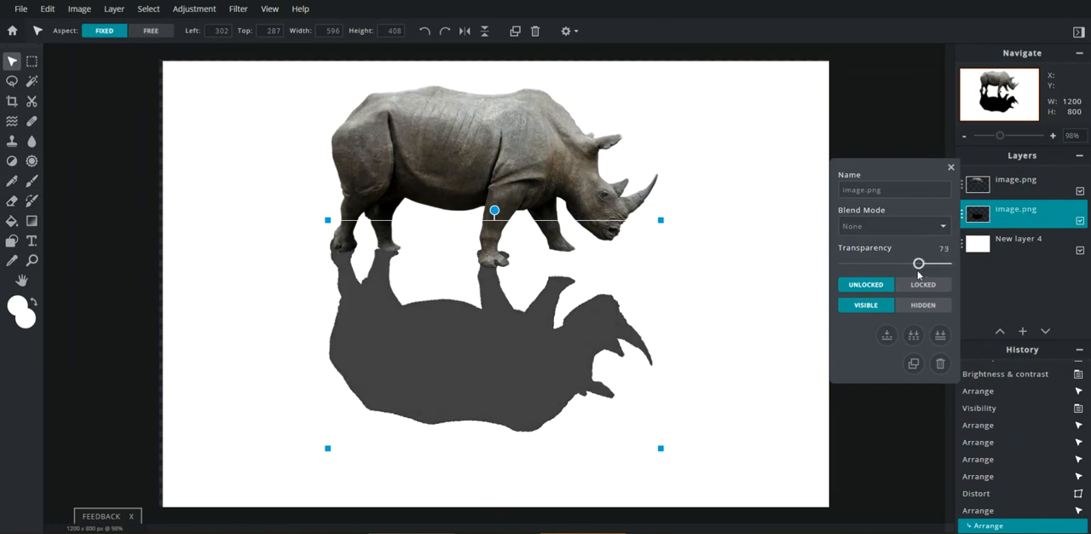
pyautogui.moveTo(918, 263); pyautogui.dragTo(871, 263)
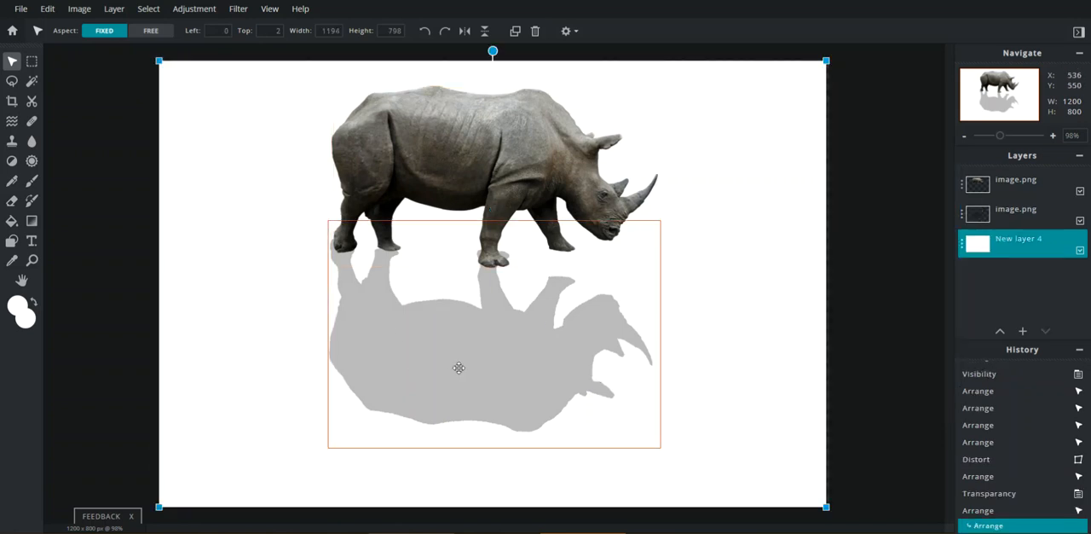
pyautogui.click(194, 8)
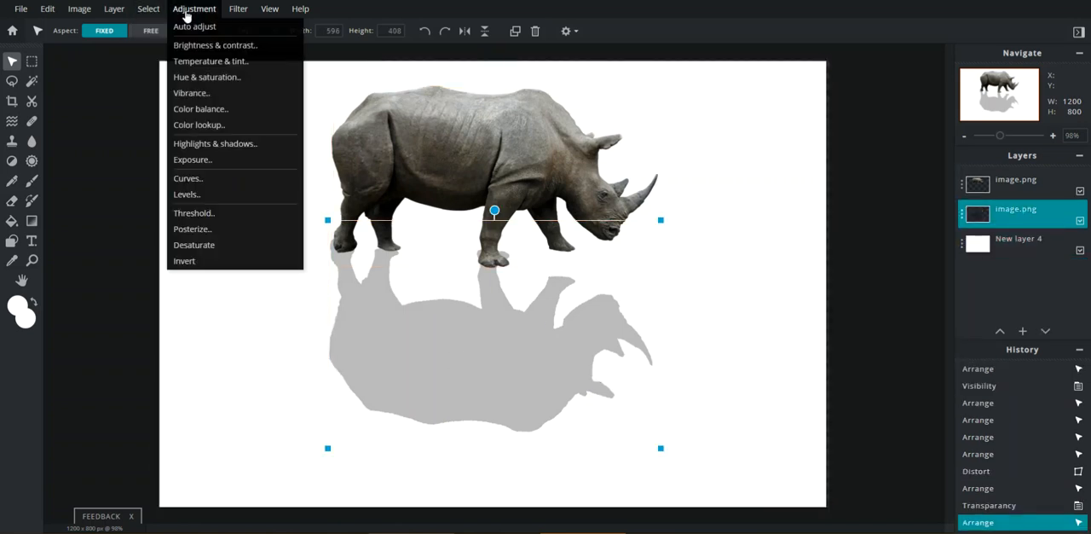
# Step: Apply a Gaussian blur of amount 65 to the reflection, then view the result on the white background
pyautogui.click(238, 8)
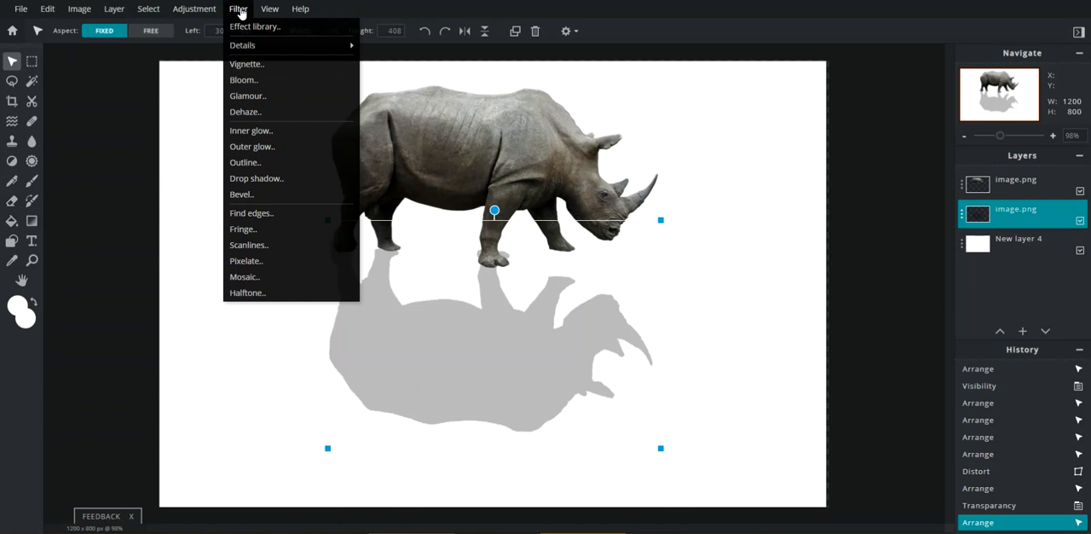
pyautogui.moveTo(254, 27)
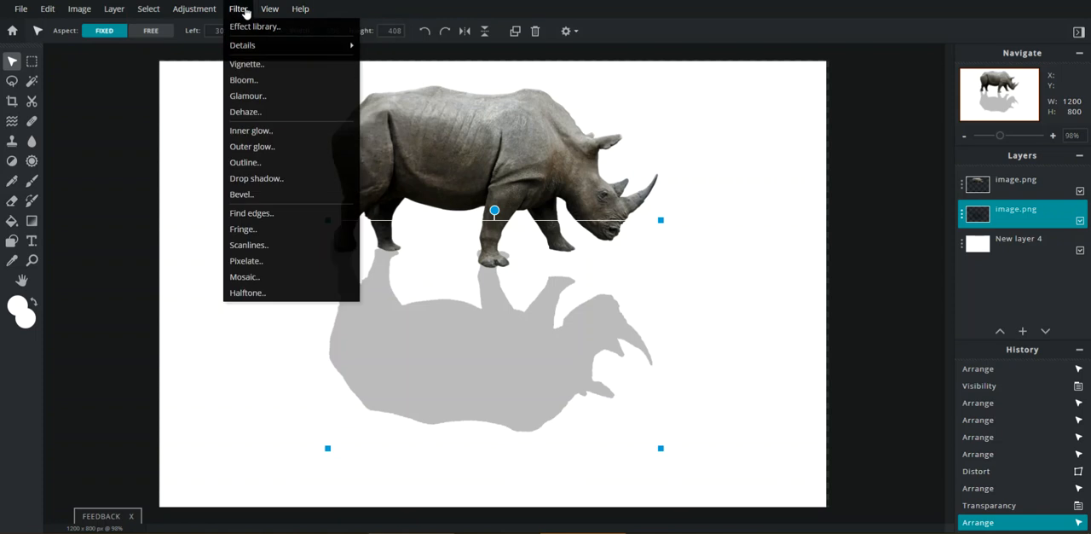
pyautogui.moveTo(244, 44)
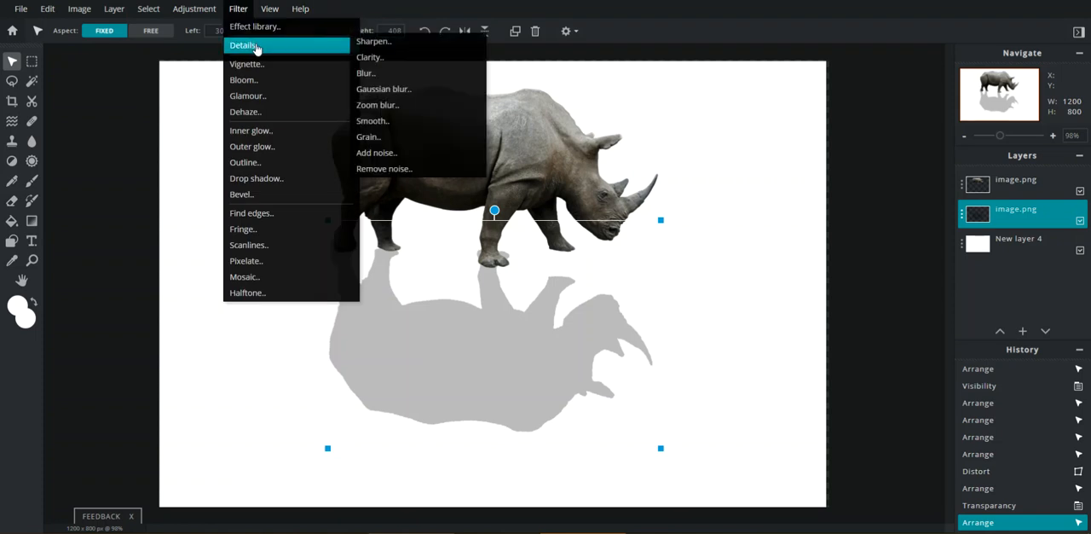
pyautogui.moveTo(279, 44)
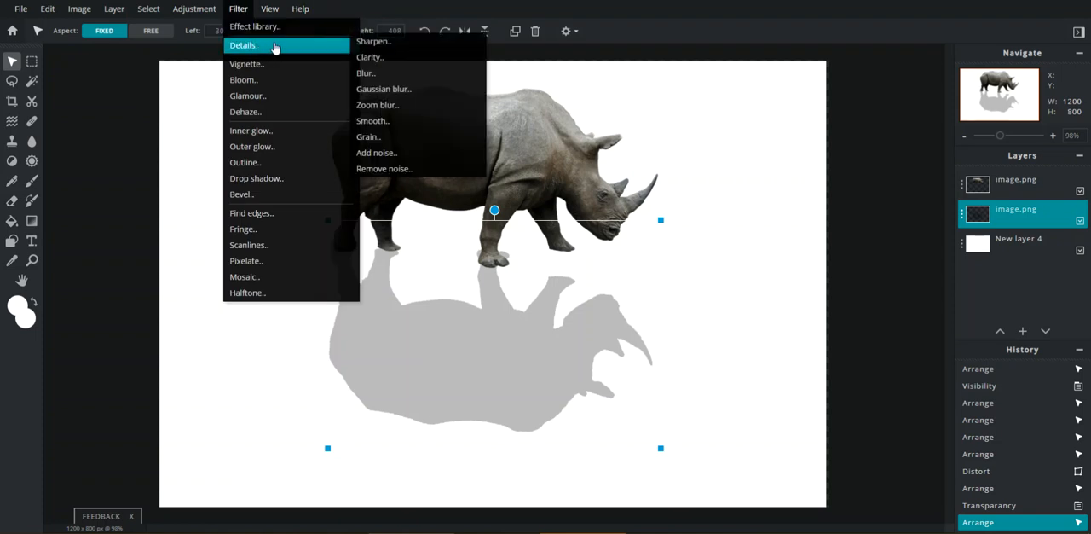
pyautogui.moveTo(392, 94)
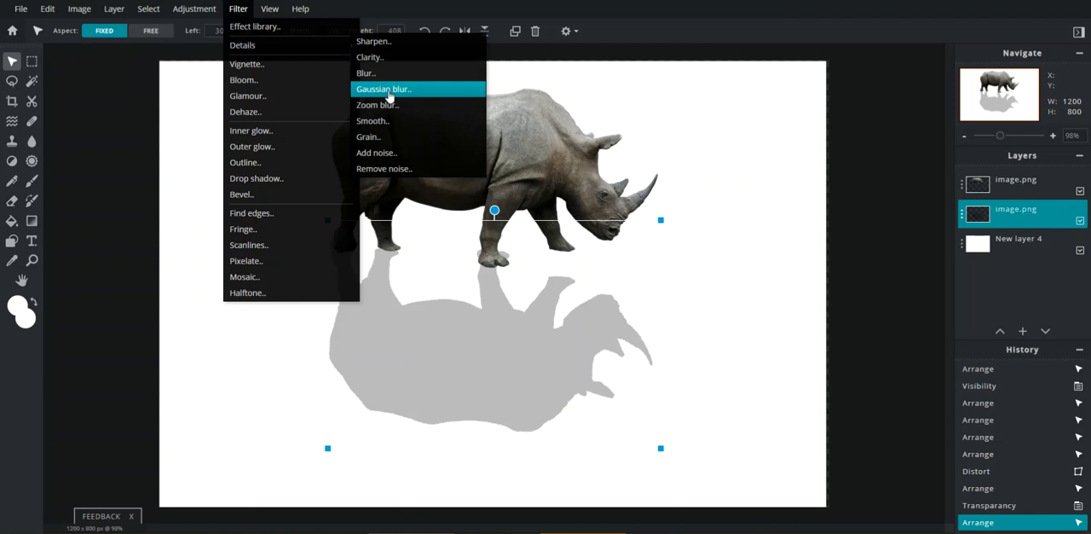
pyautogui.moveTo(269, 44)
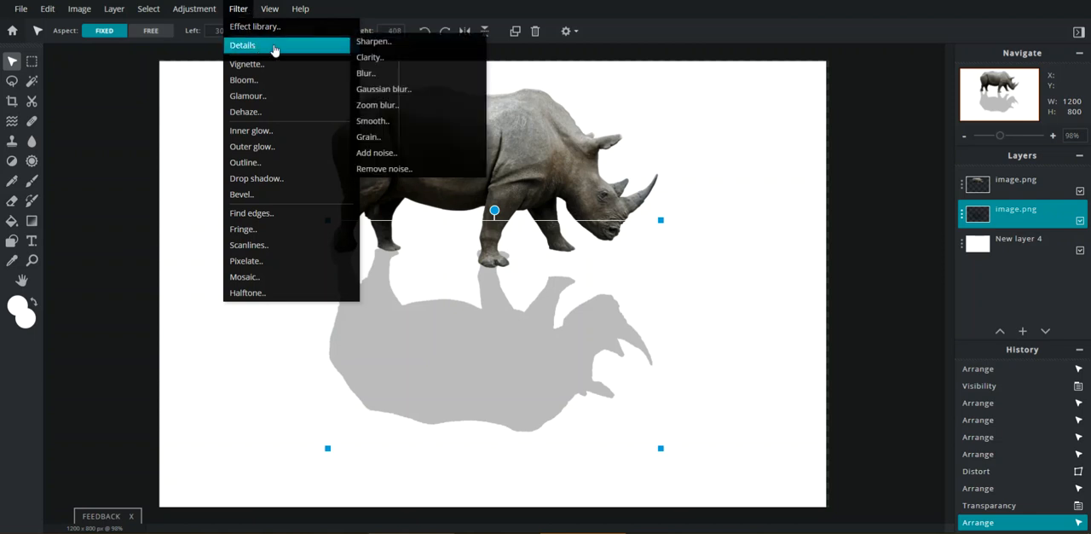
pyautogui.click(387, 89)
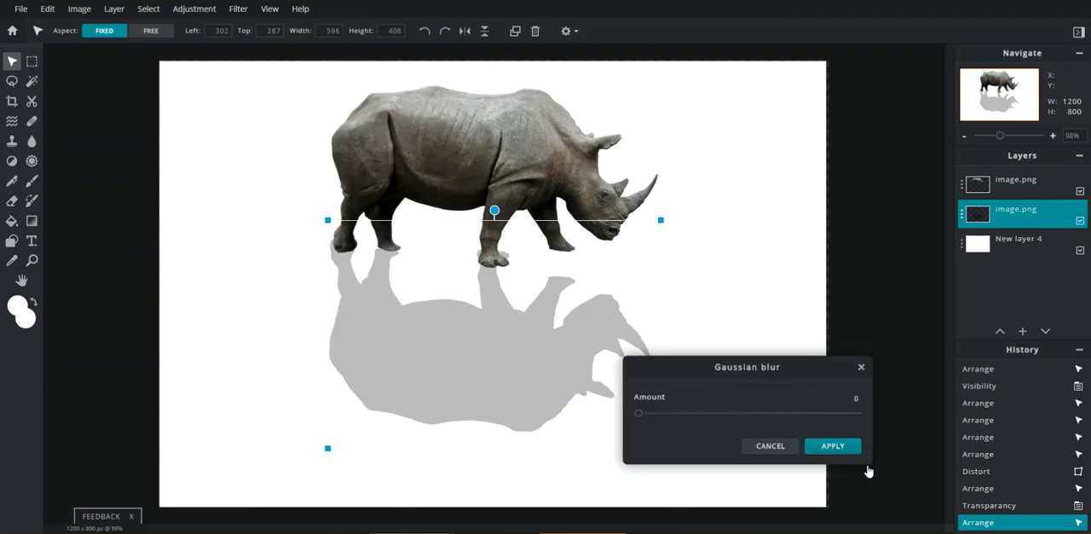
pyautogui.moveTo(637, 413); pyautogui.dragTo(784, 413)
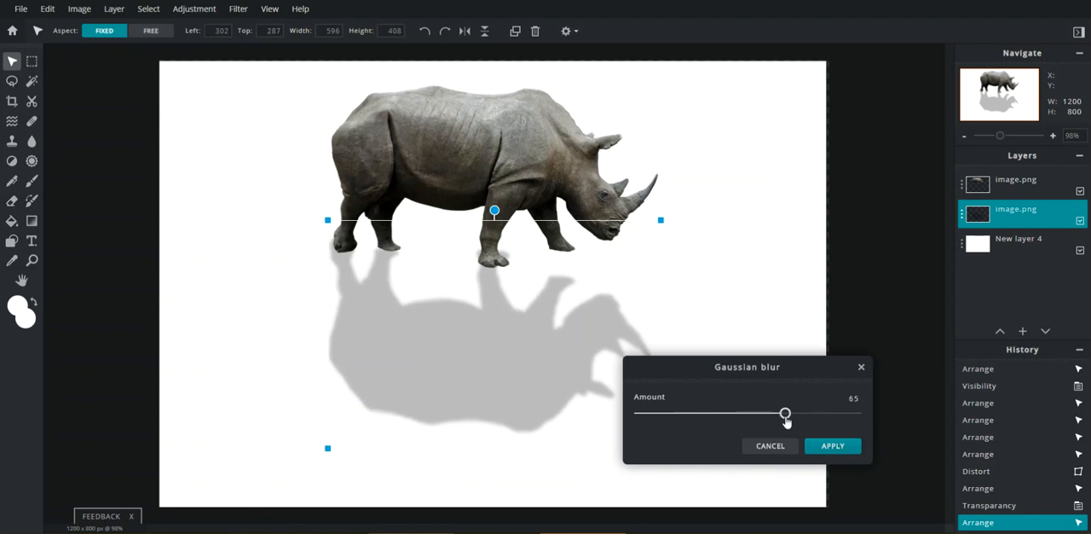
pyautogui.click(832, 447)
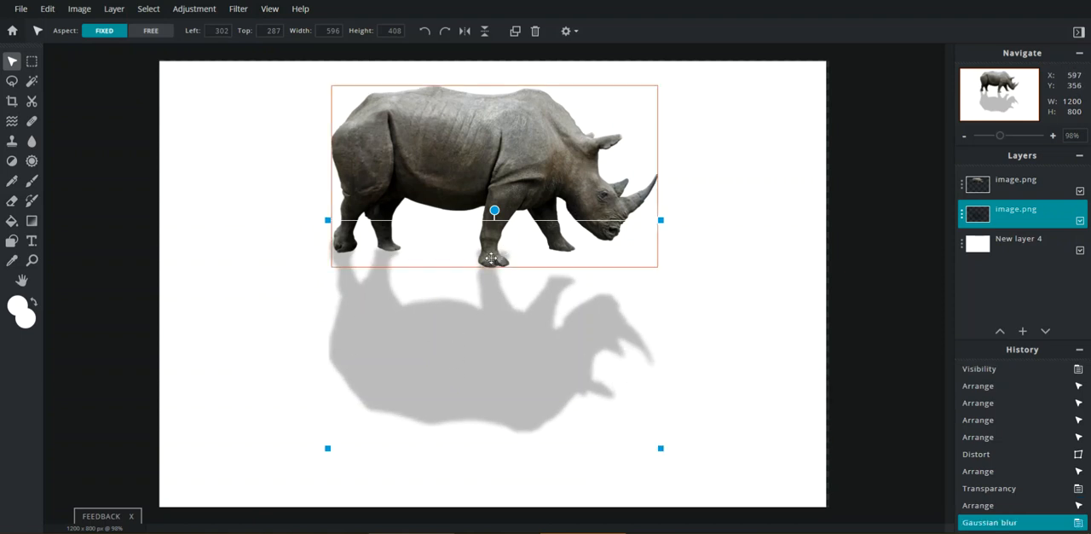
pyautogui.click(1020, 239)
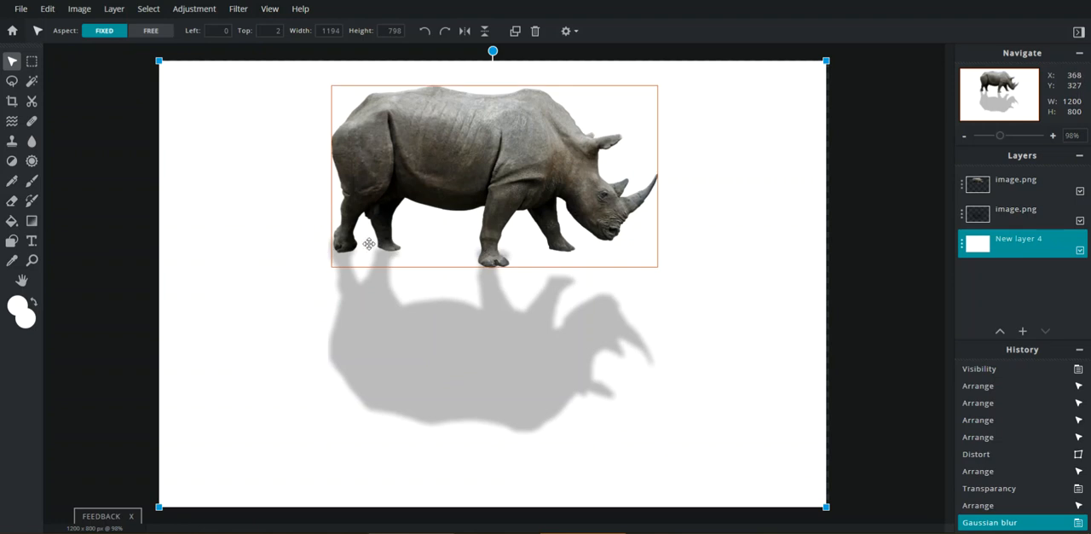